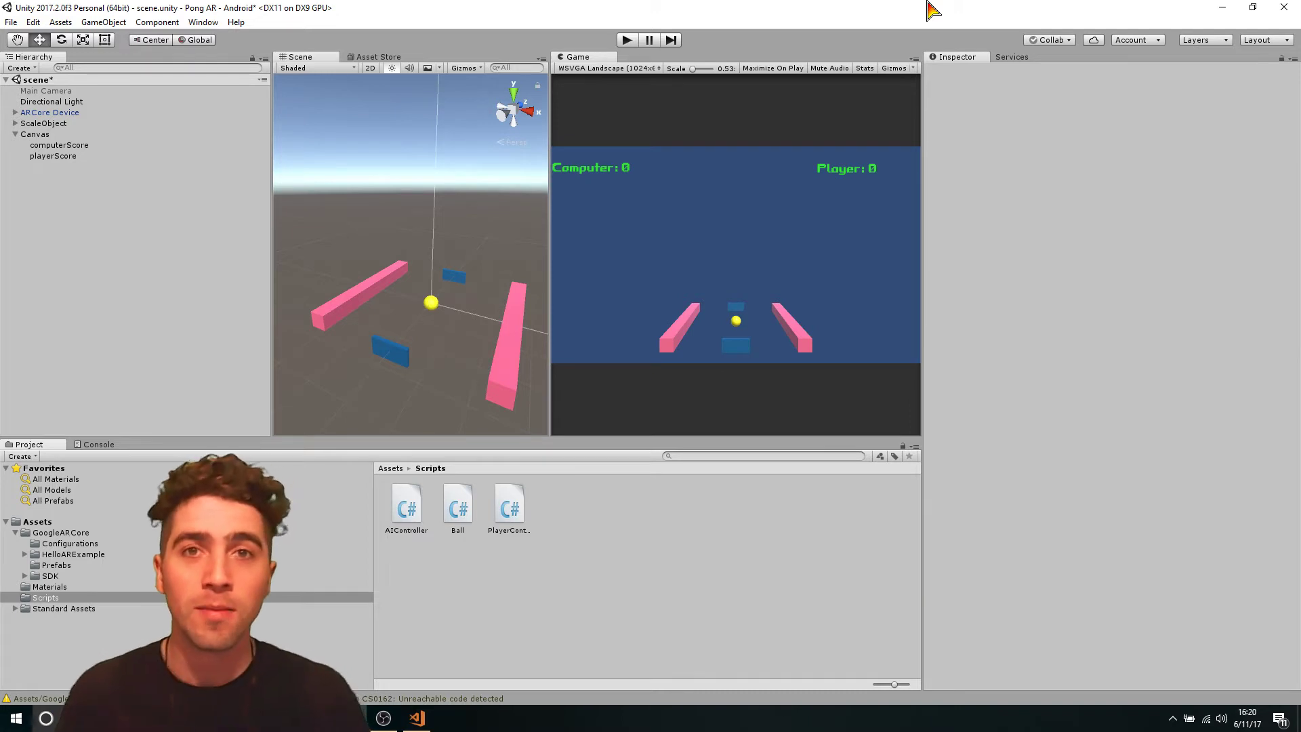
pyautogui.moveTo(552, 484)
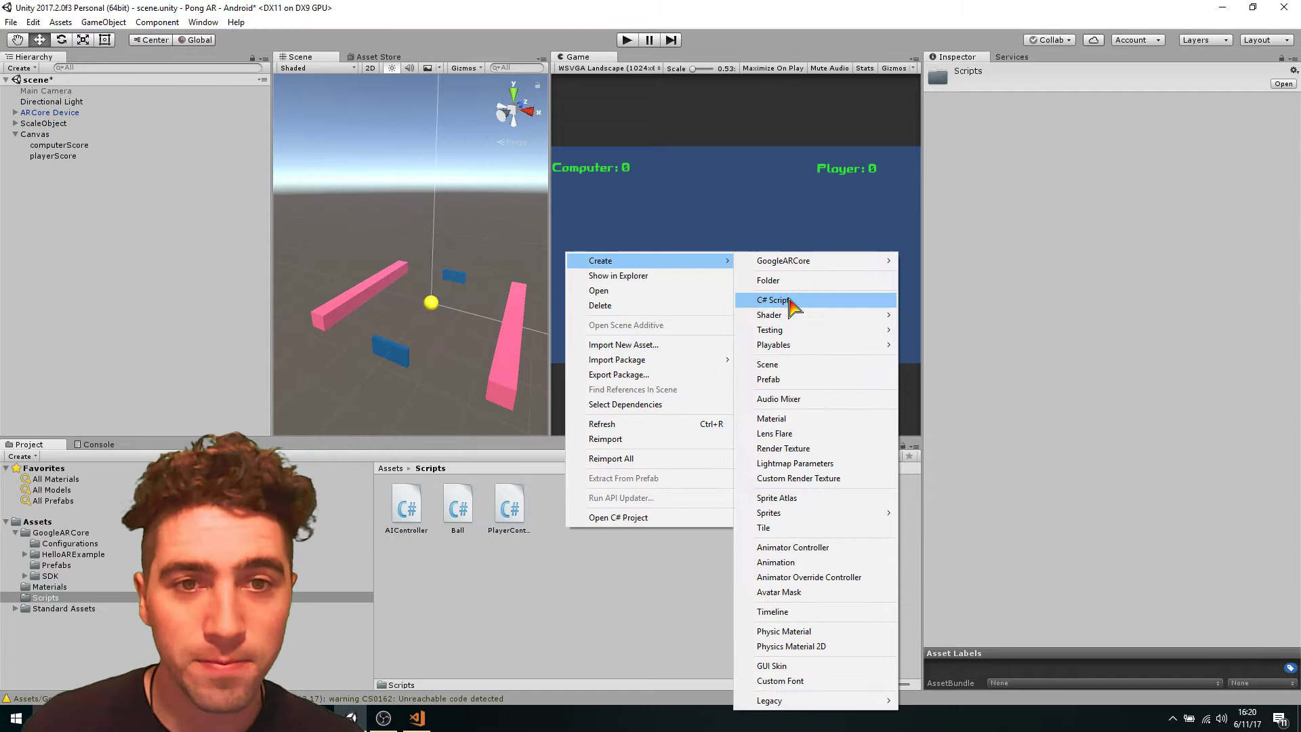
# Create a C# script named GameManager in the Scripts folder.
pyautogui.click(776, 300)
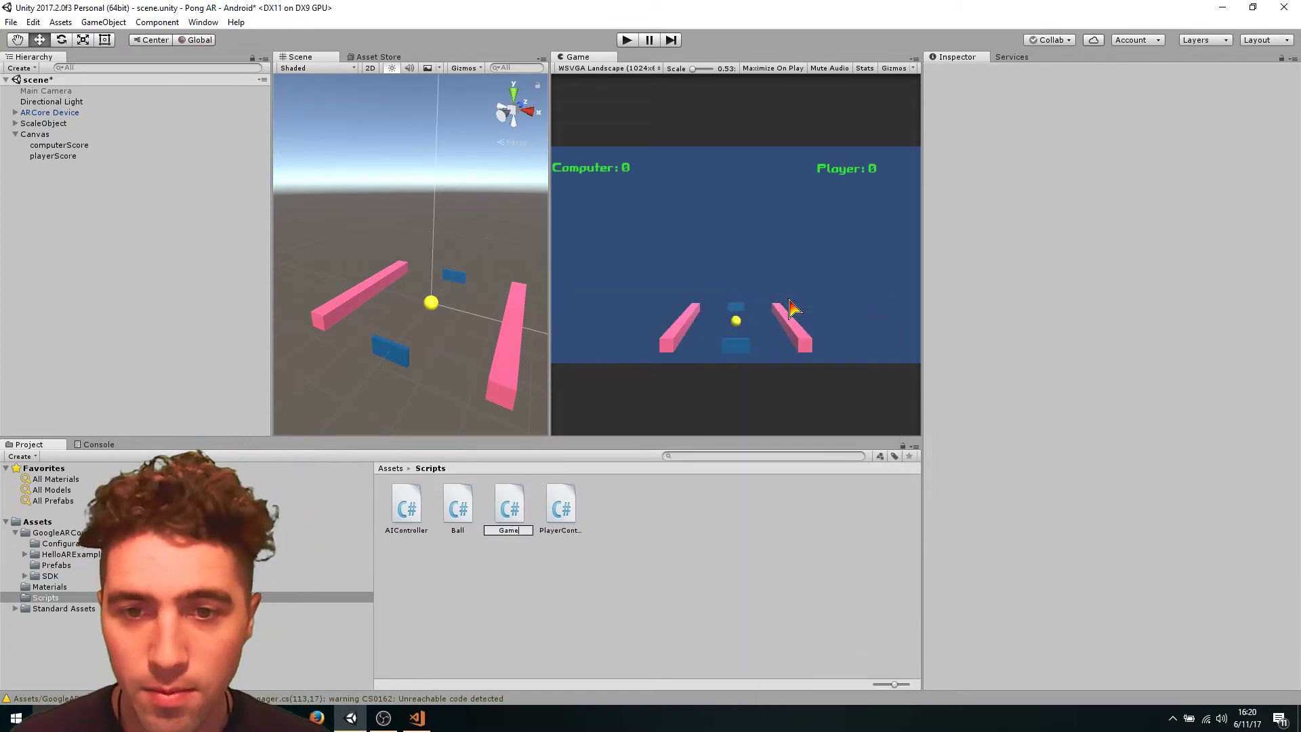
pyautogui.click(507, 500)
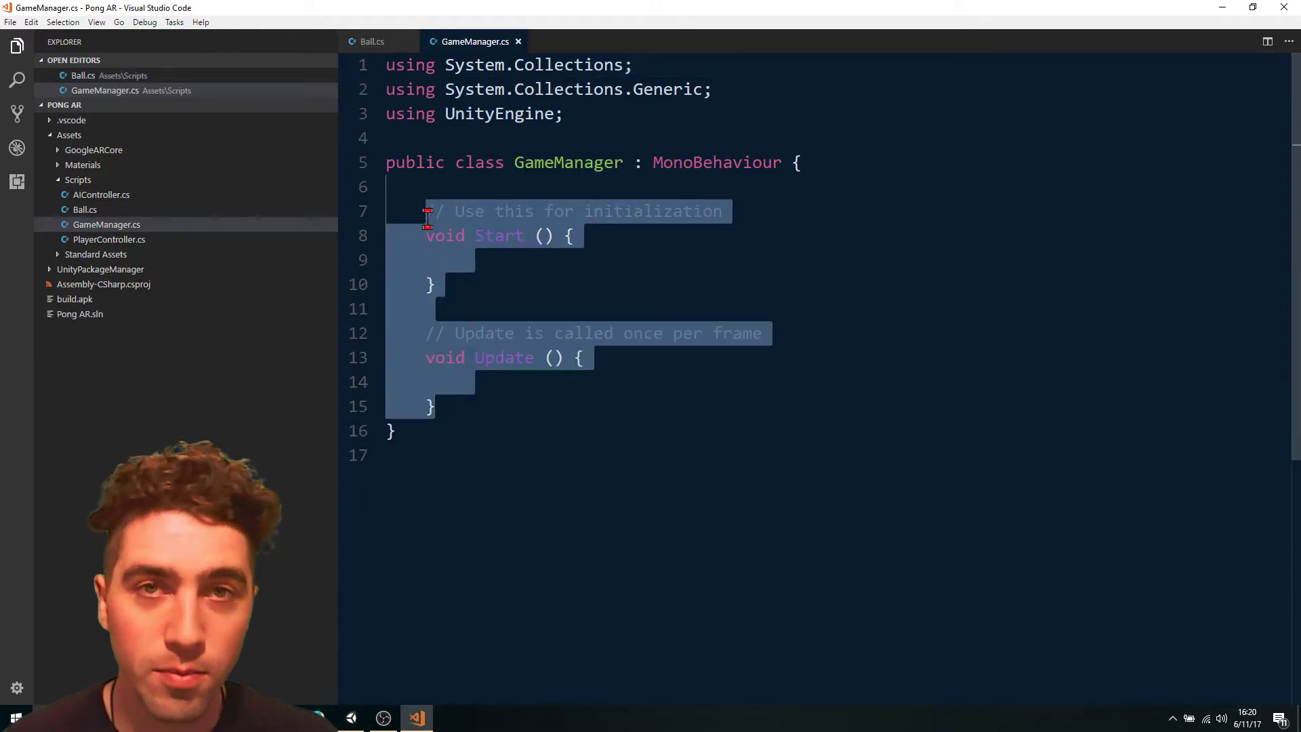
# Remove the template methods and declare public int playerScore and computerScore fields.
pyautogui.press('Delete')
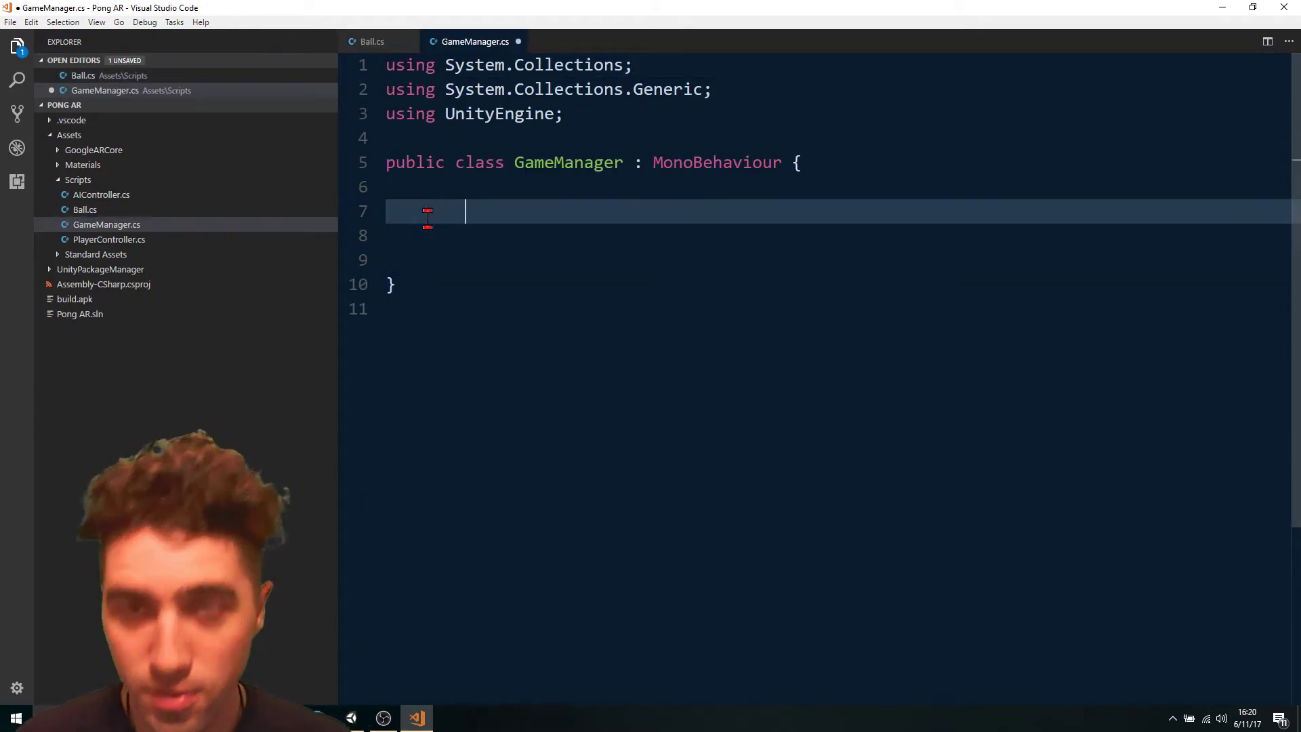
pyautogui.write('public')
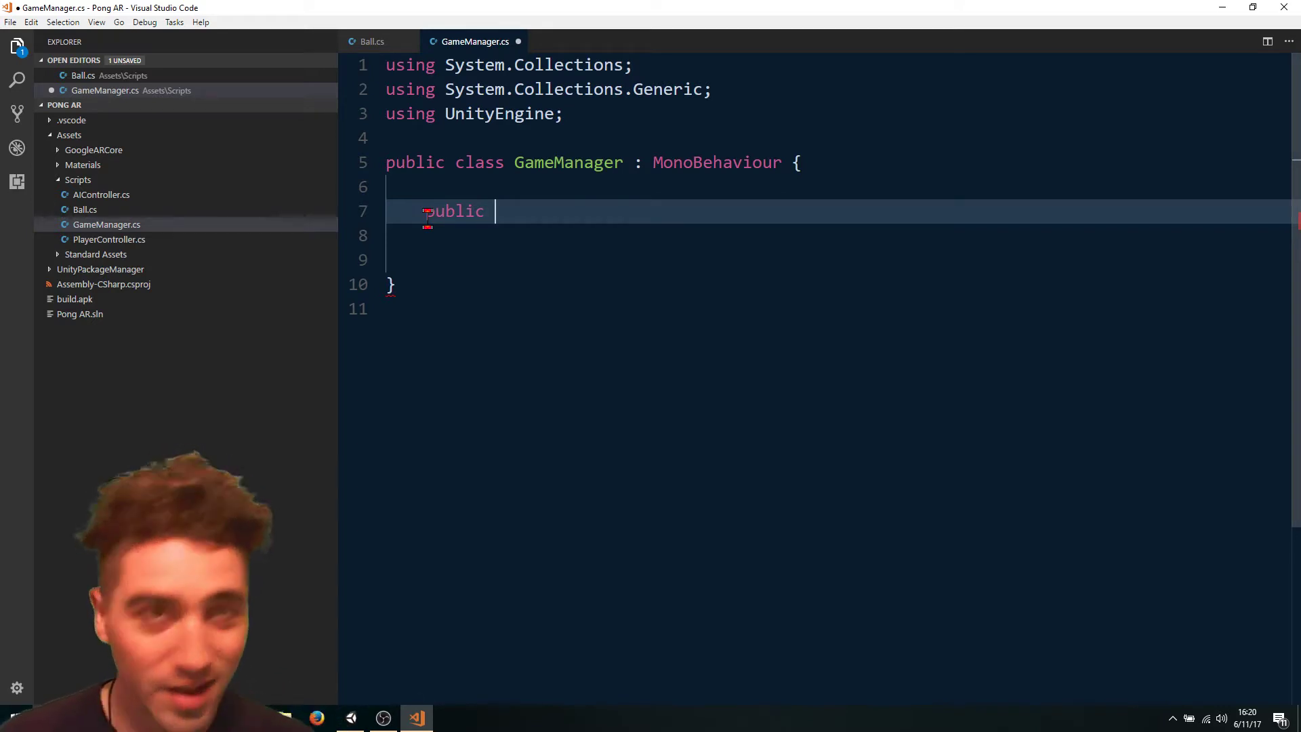
pyautogui.write('int playe')
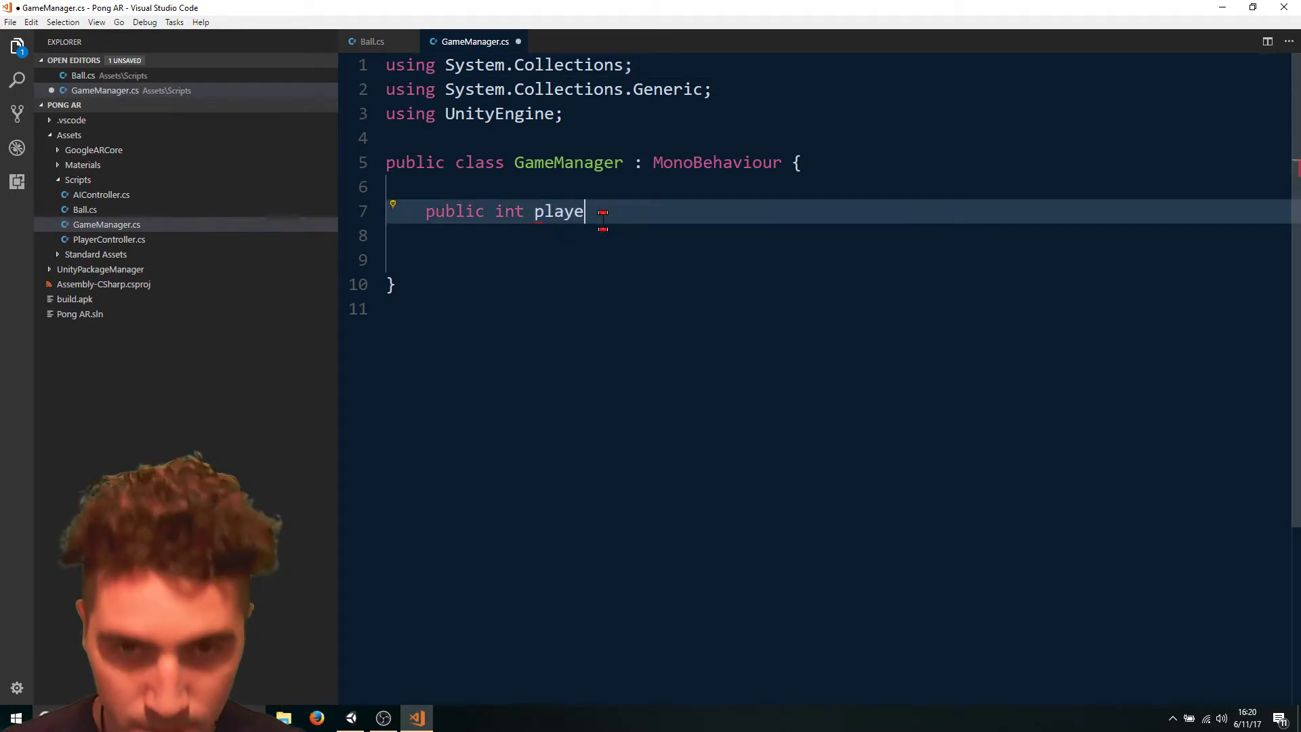
pyautogui.write('rScore;')
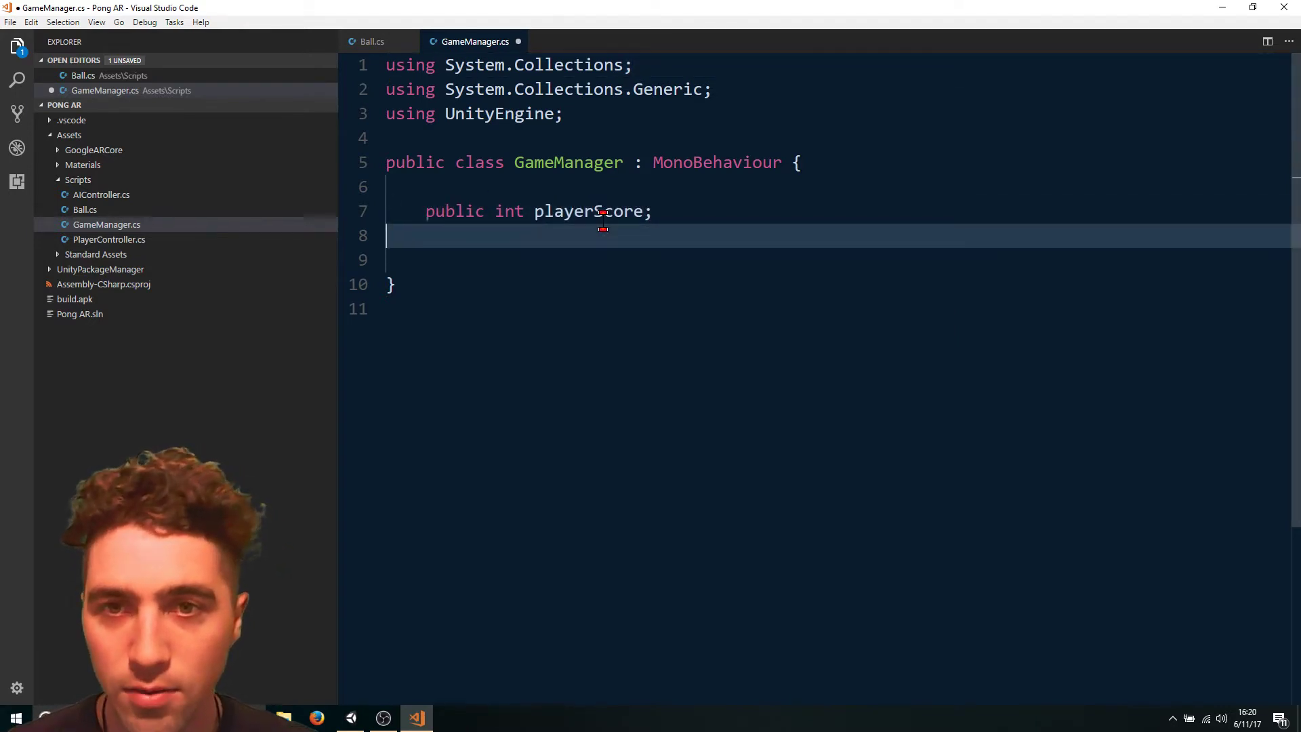
pyautogui.write('public i')
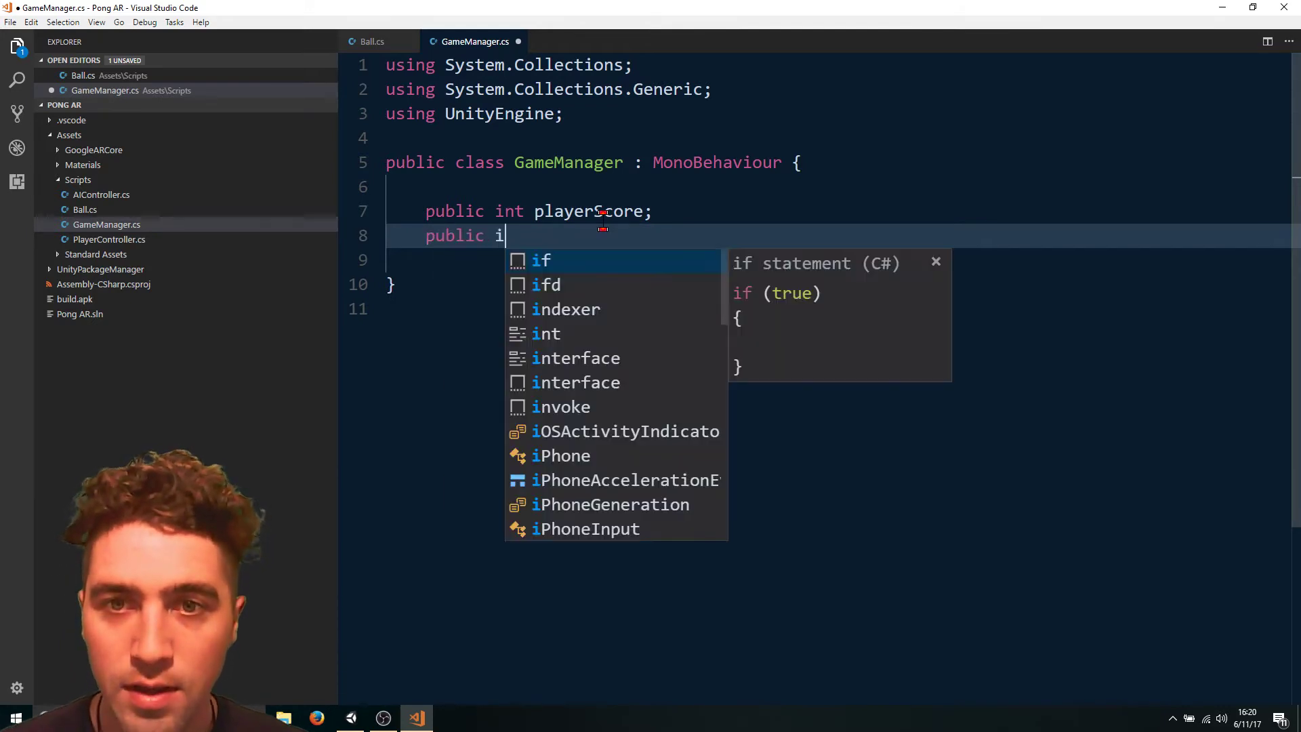
pyautogui.write('nt compu')
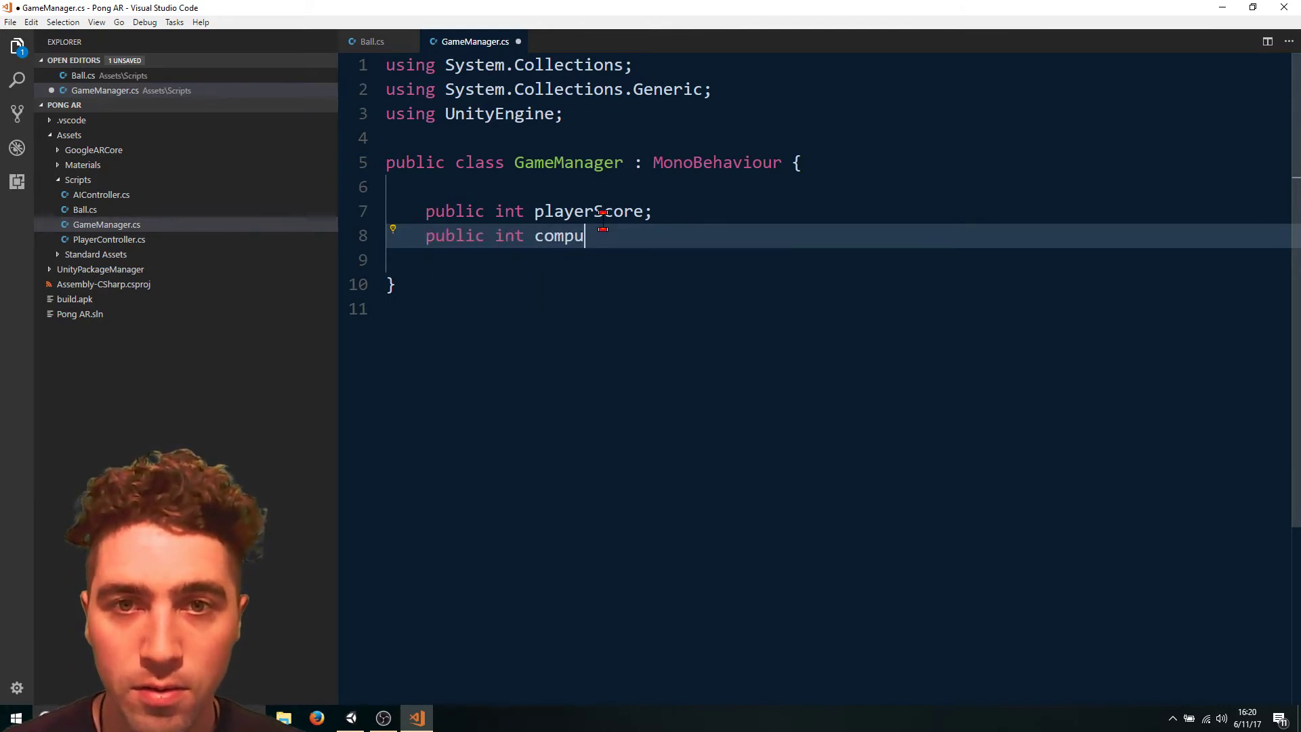
pyautogui.write('terScore;')
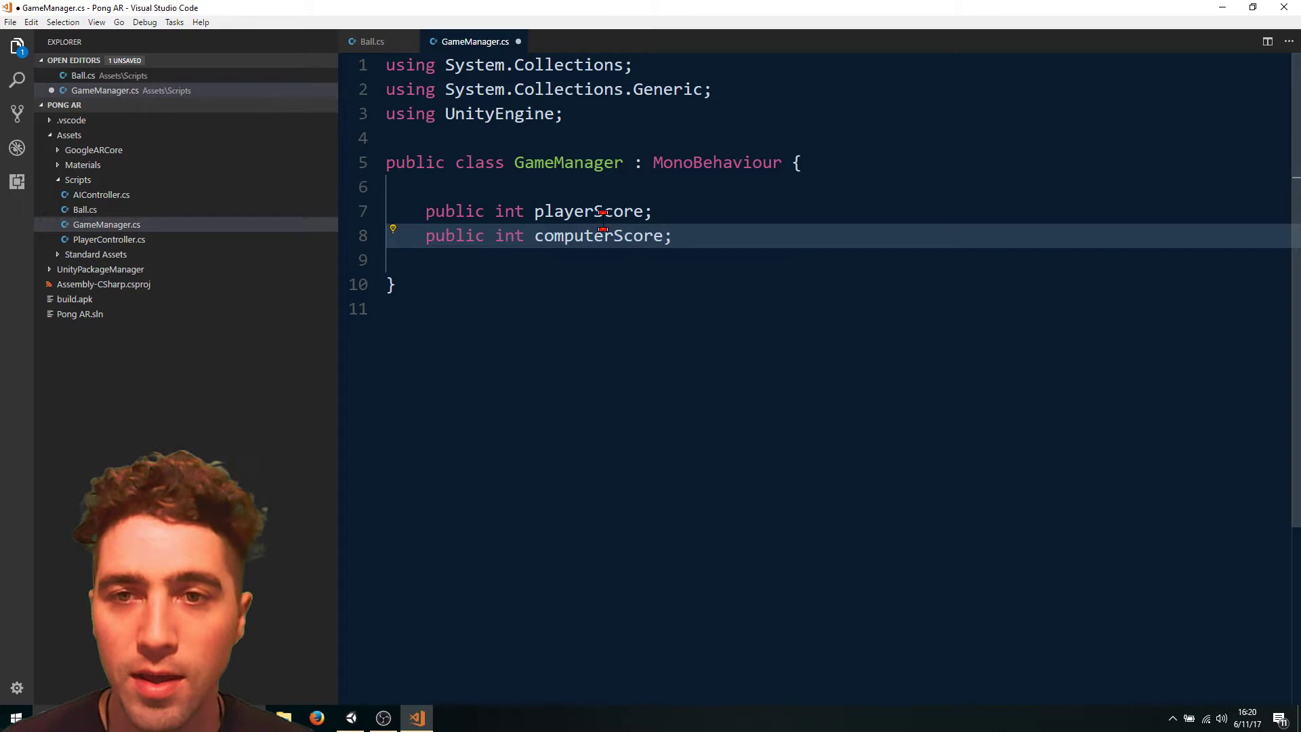
pyautogui.press('enter')
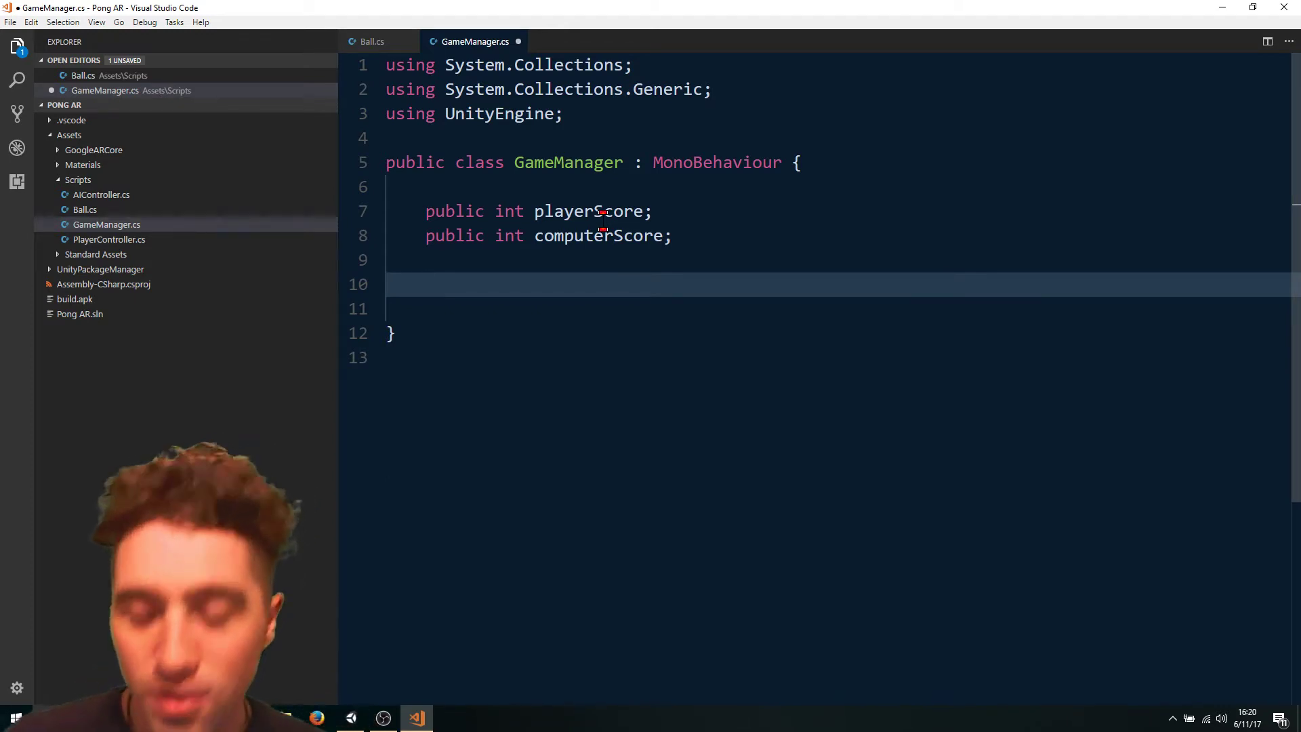
# Write the signature public static void IncrementScore(string colliderName).
pyautogui.write('public')
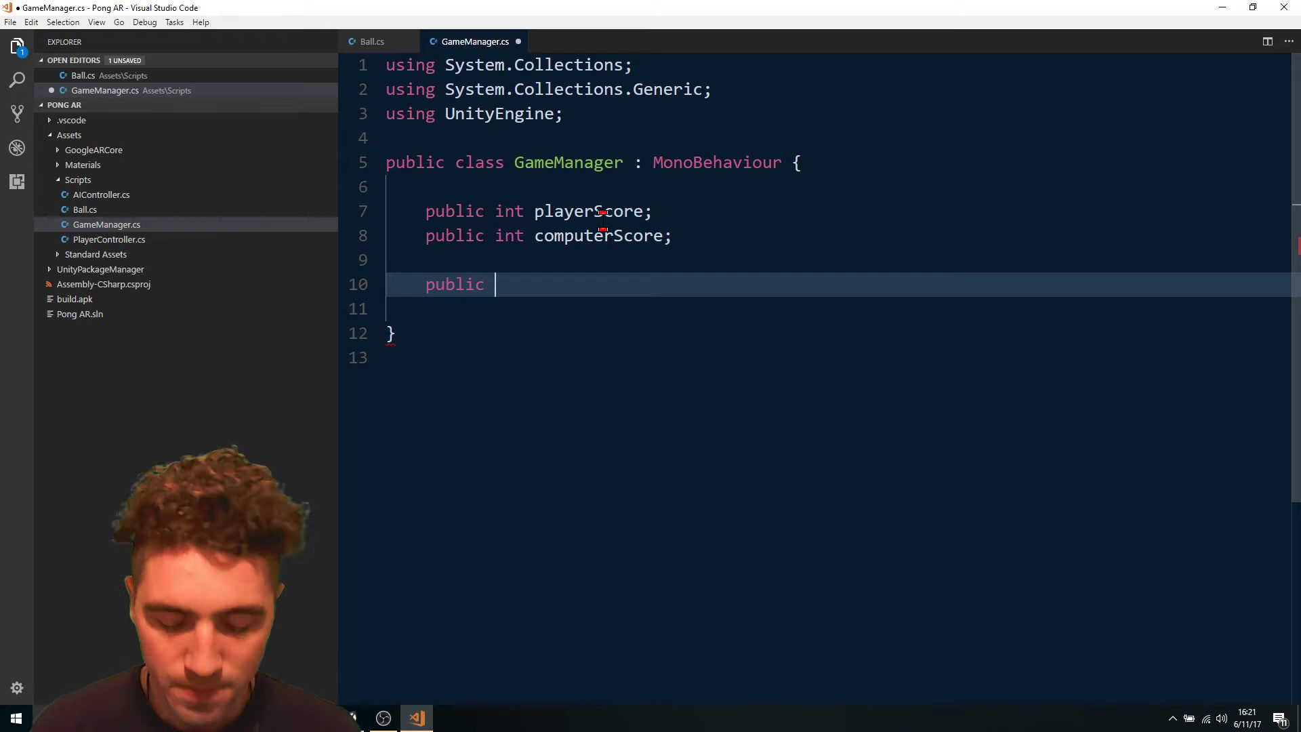
pyautogui.write('static')
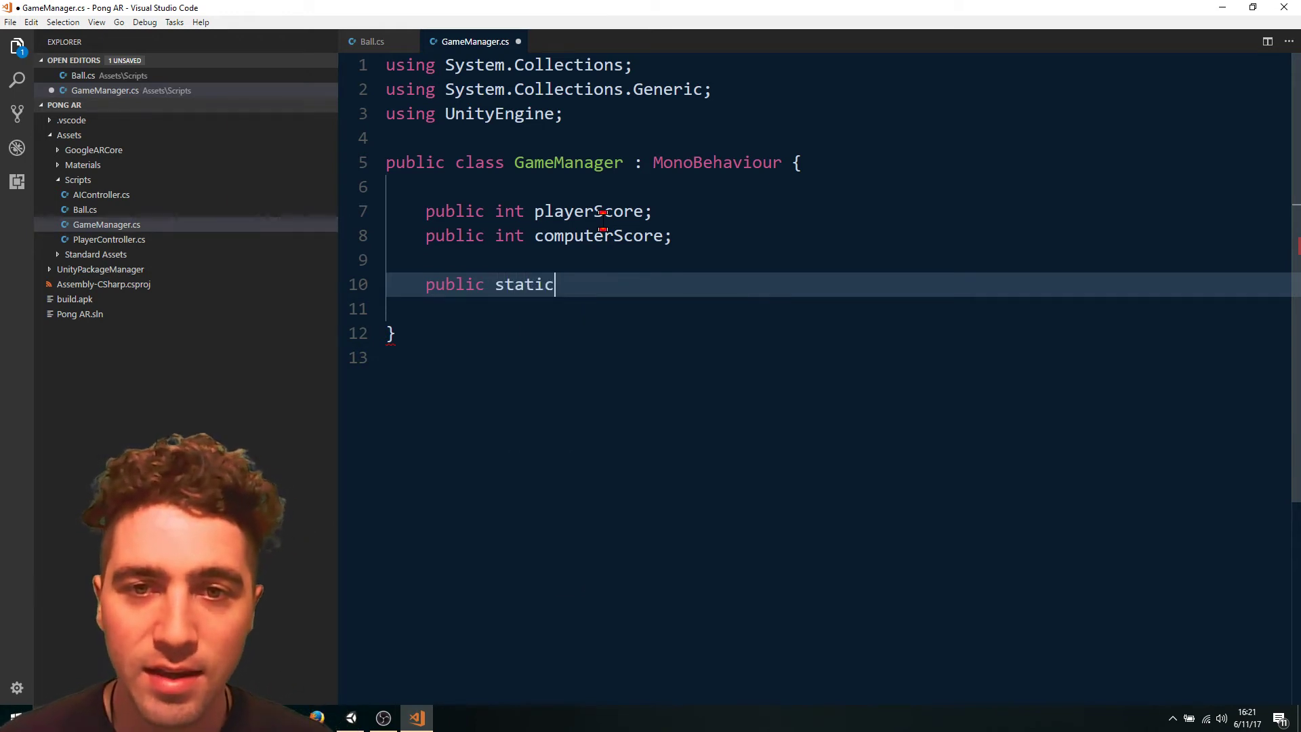
pyautogui.write('void')
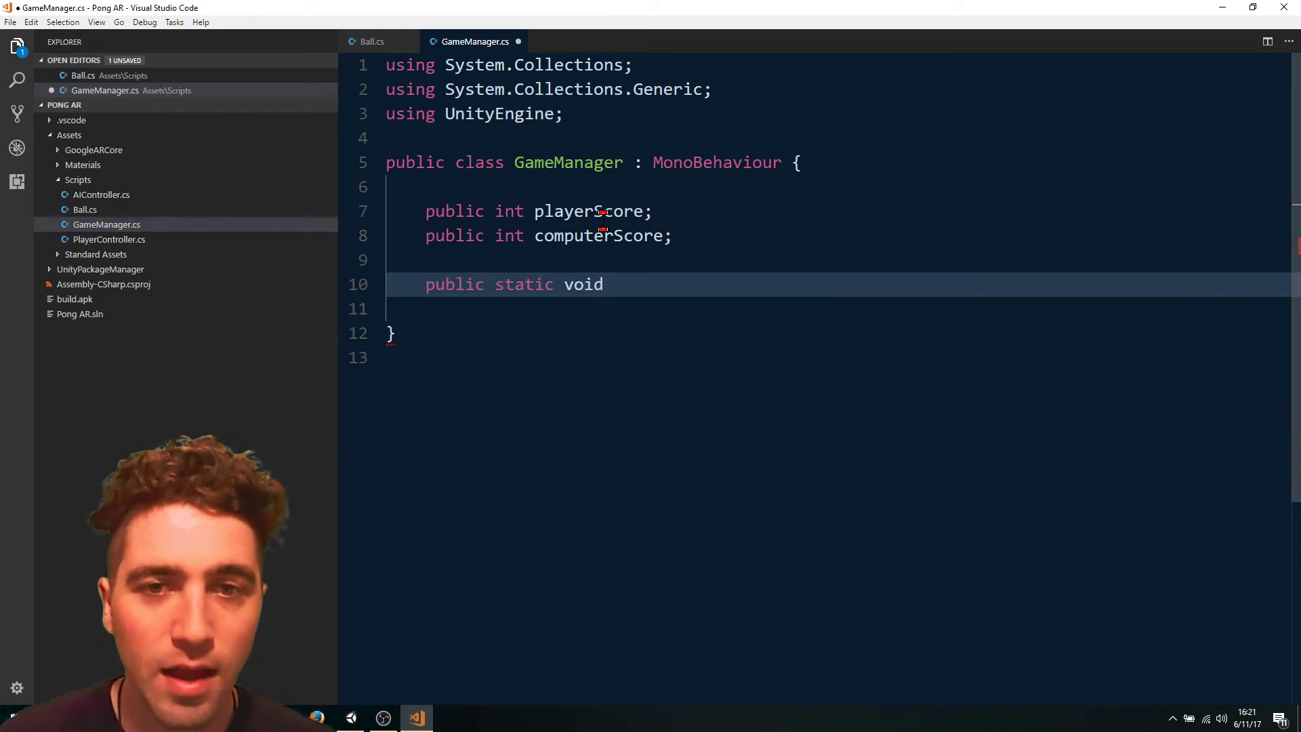
pyautogui.write('Incre')
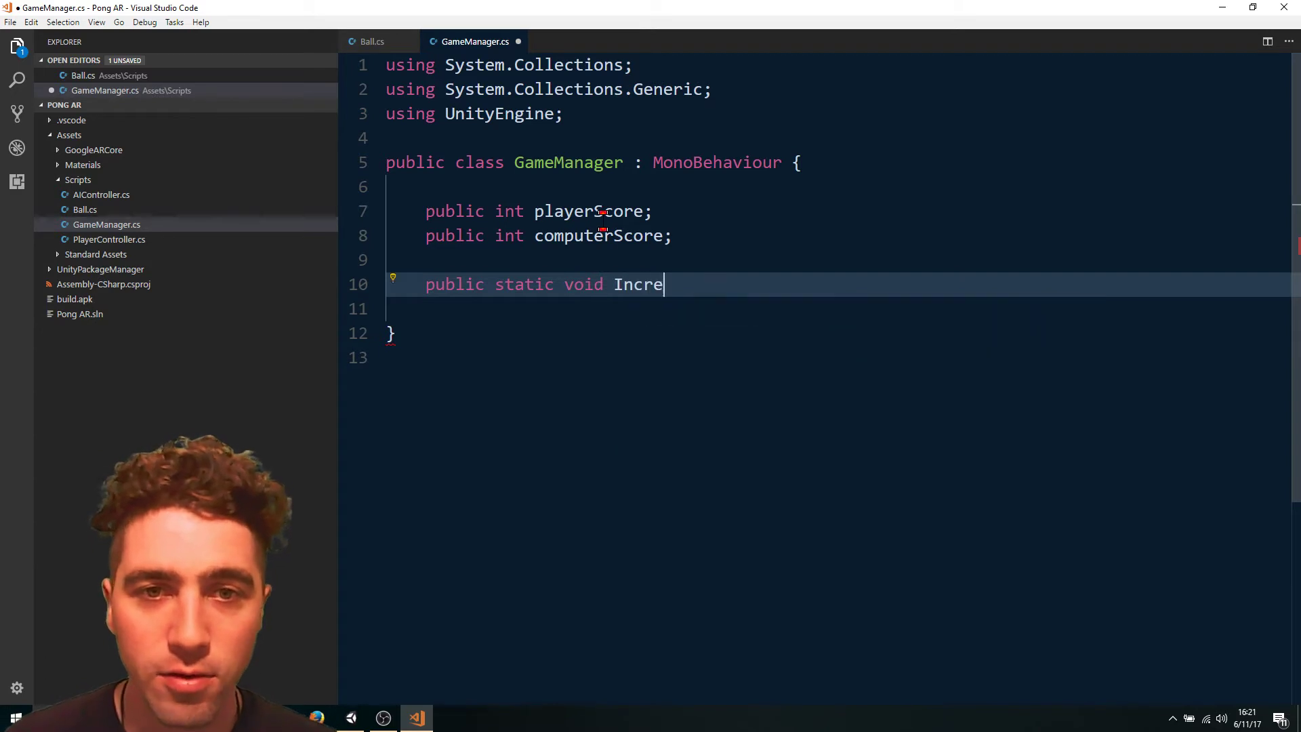
pyautogui.write('mentScore()')
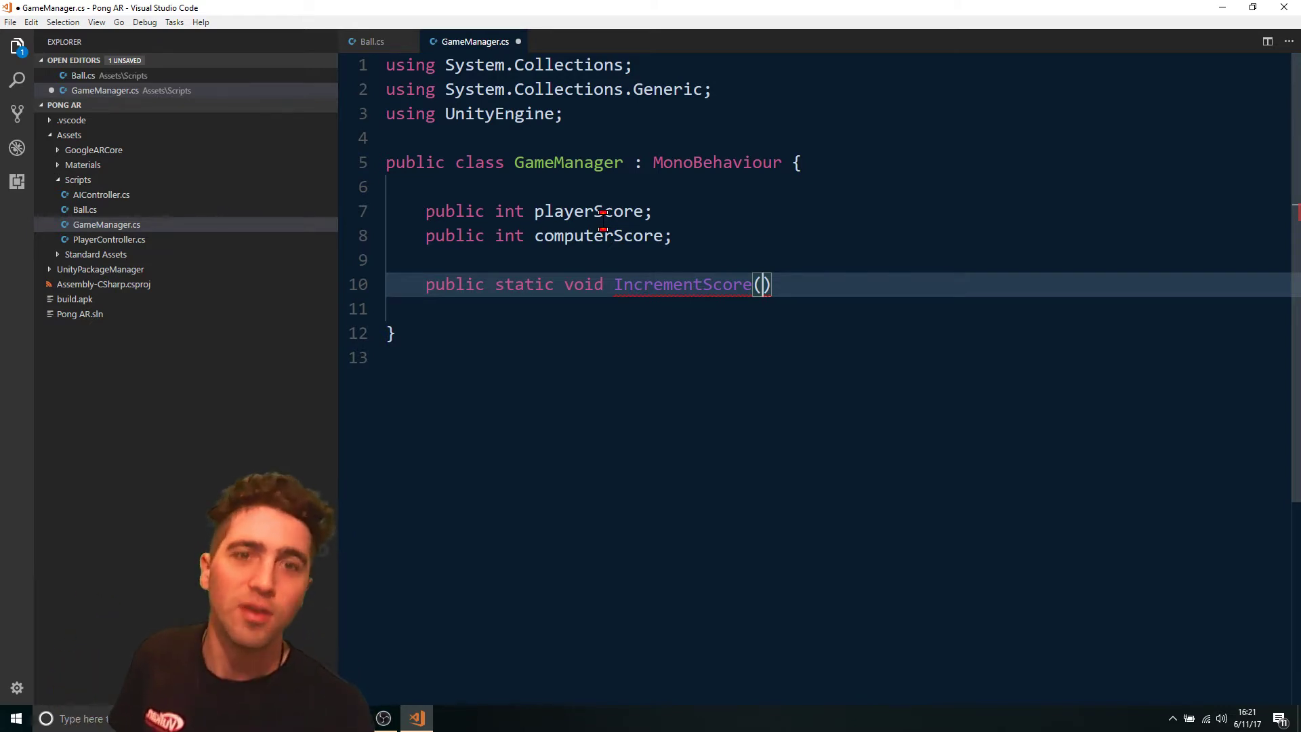
pyautogui.write('string c')
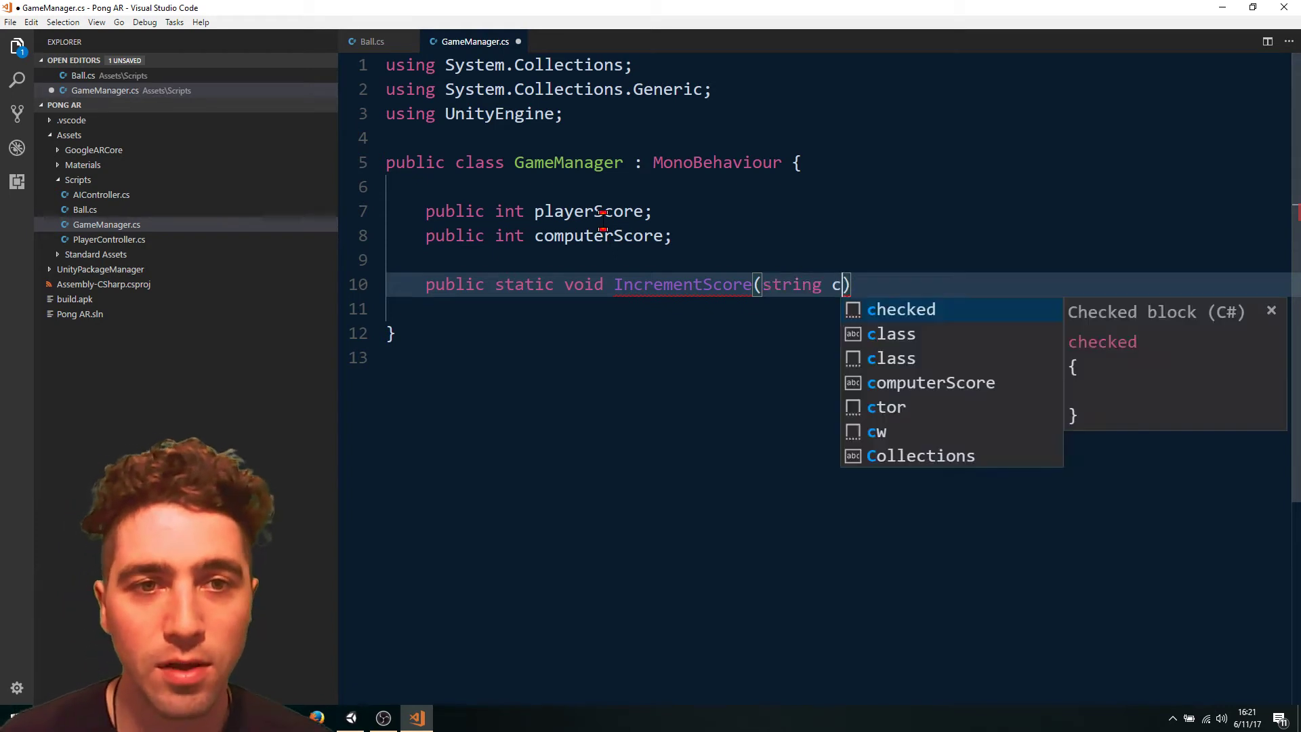
pyautogui.write('ollider')
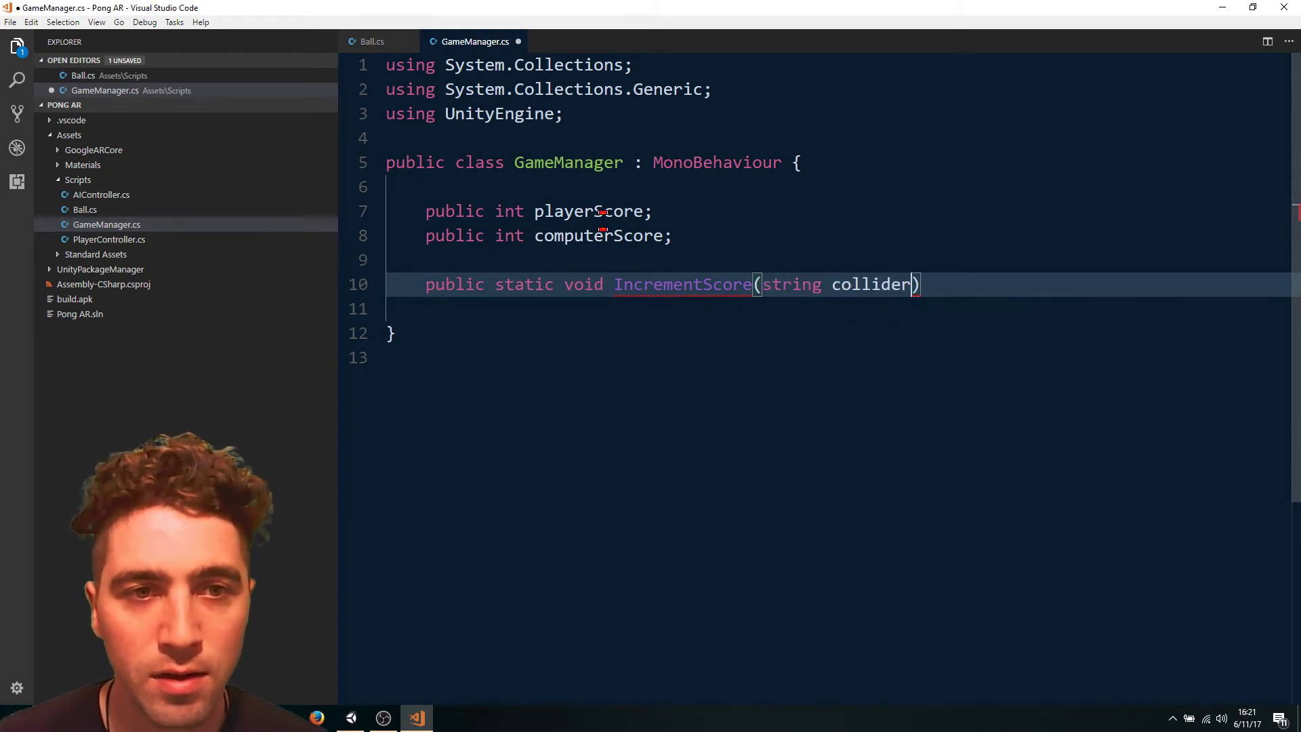
pyautogui.write('Name')
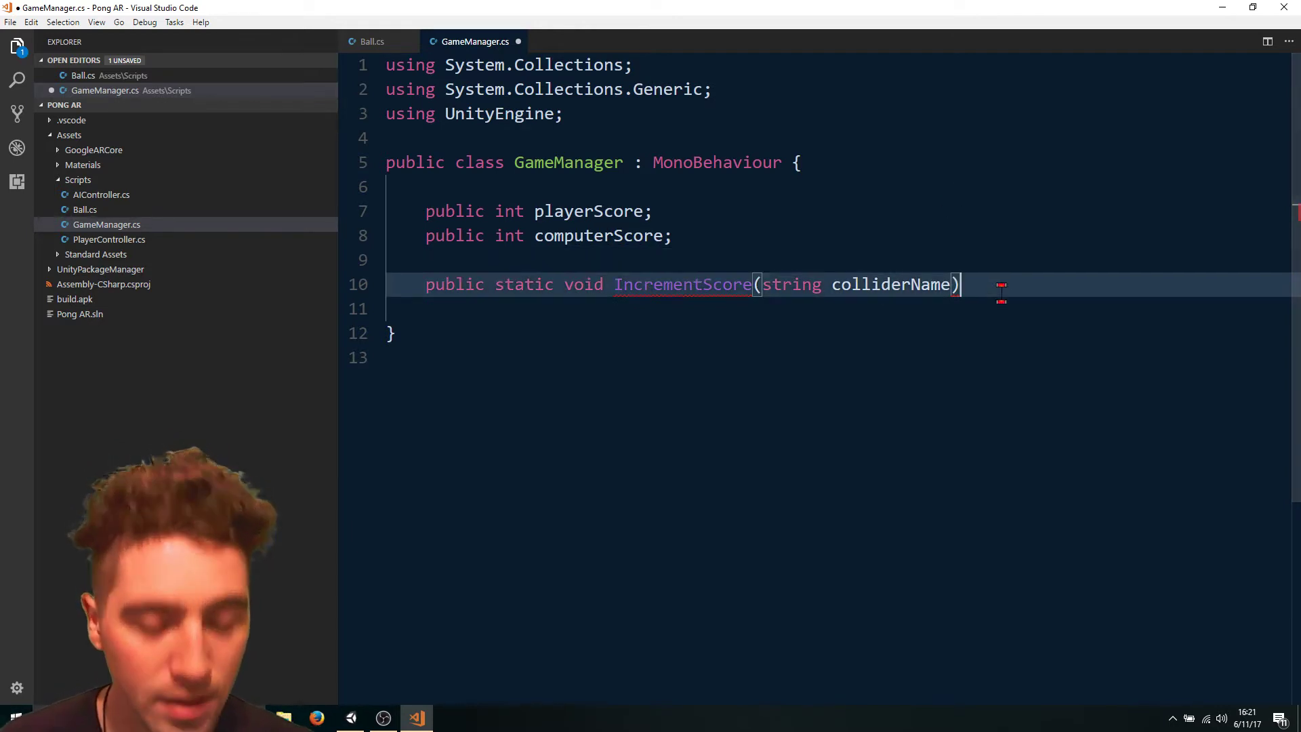
# Switch on colliderName with case "Bounds South" incrementing computerScore and returning.
pyautogui.press('Enter')
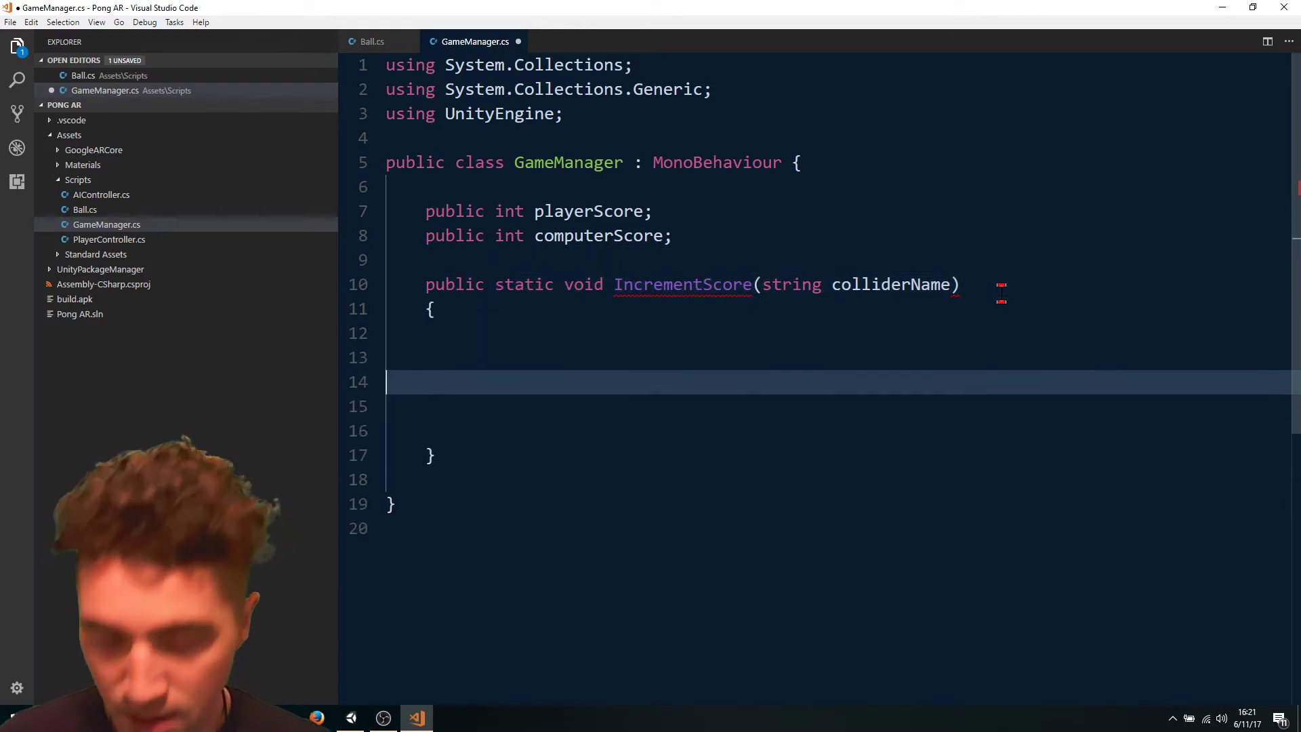
pyautogui.write('s')
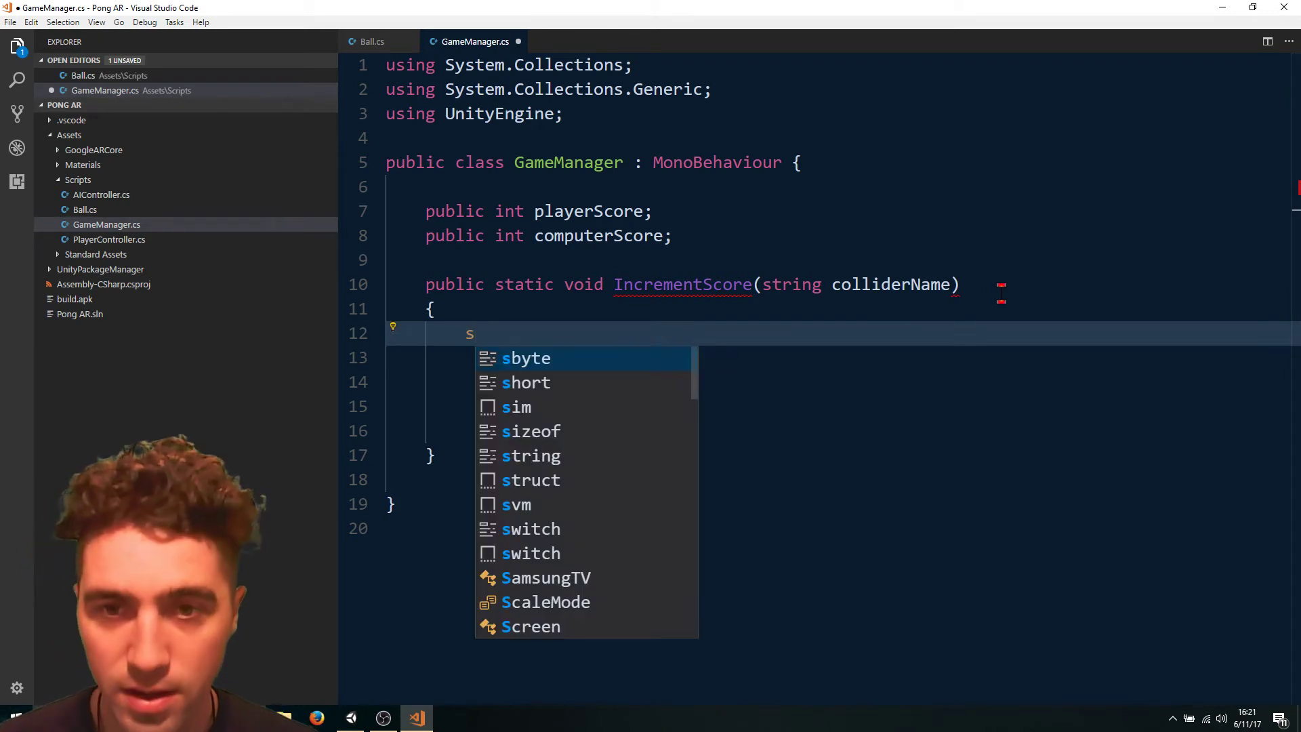
pyautogui.write('witch')
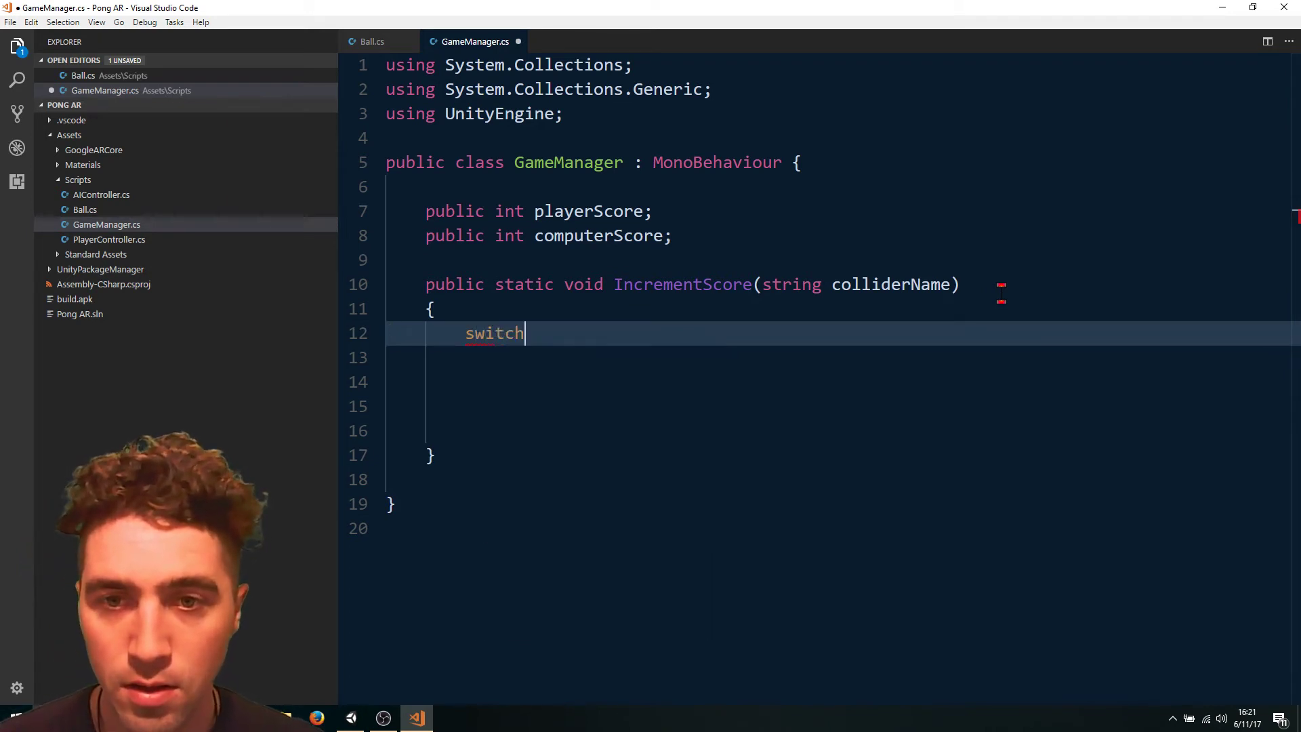
pyautogui.write('(colliderName) {')
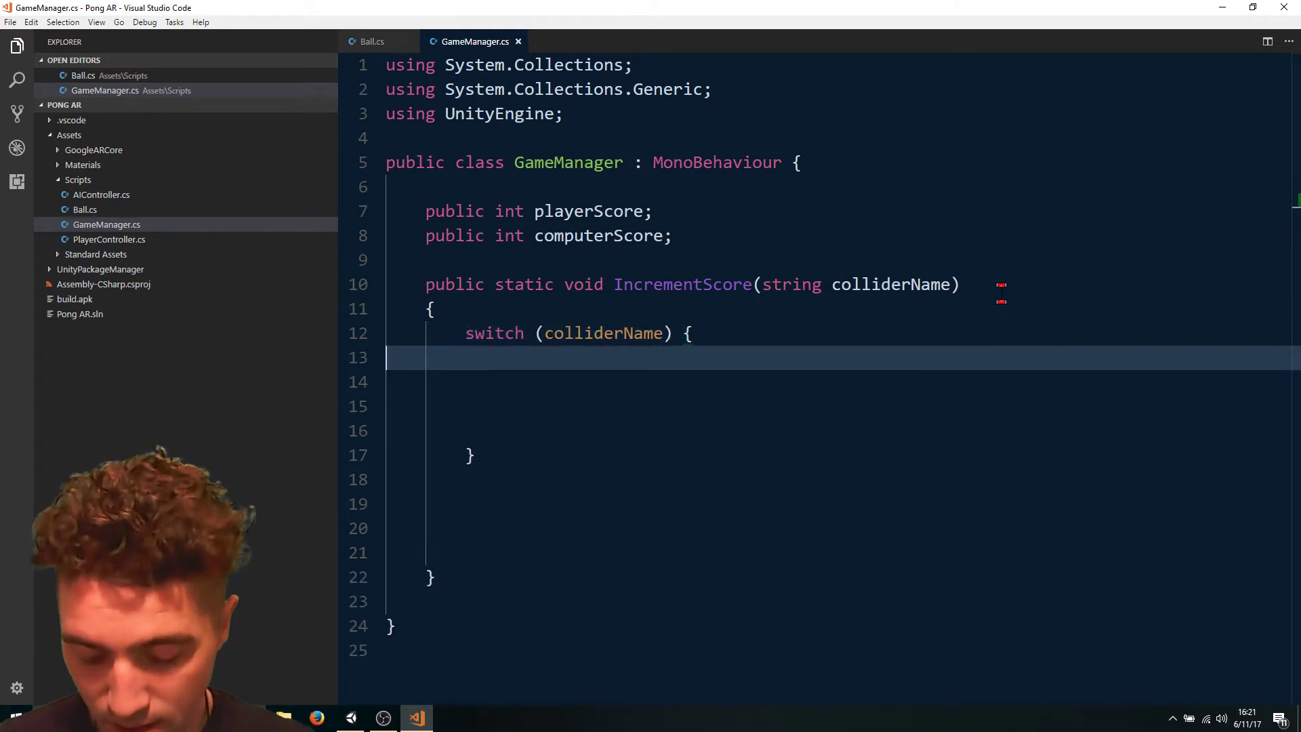
pyautogui.write('case "Boud"')
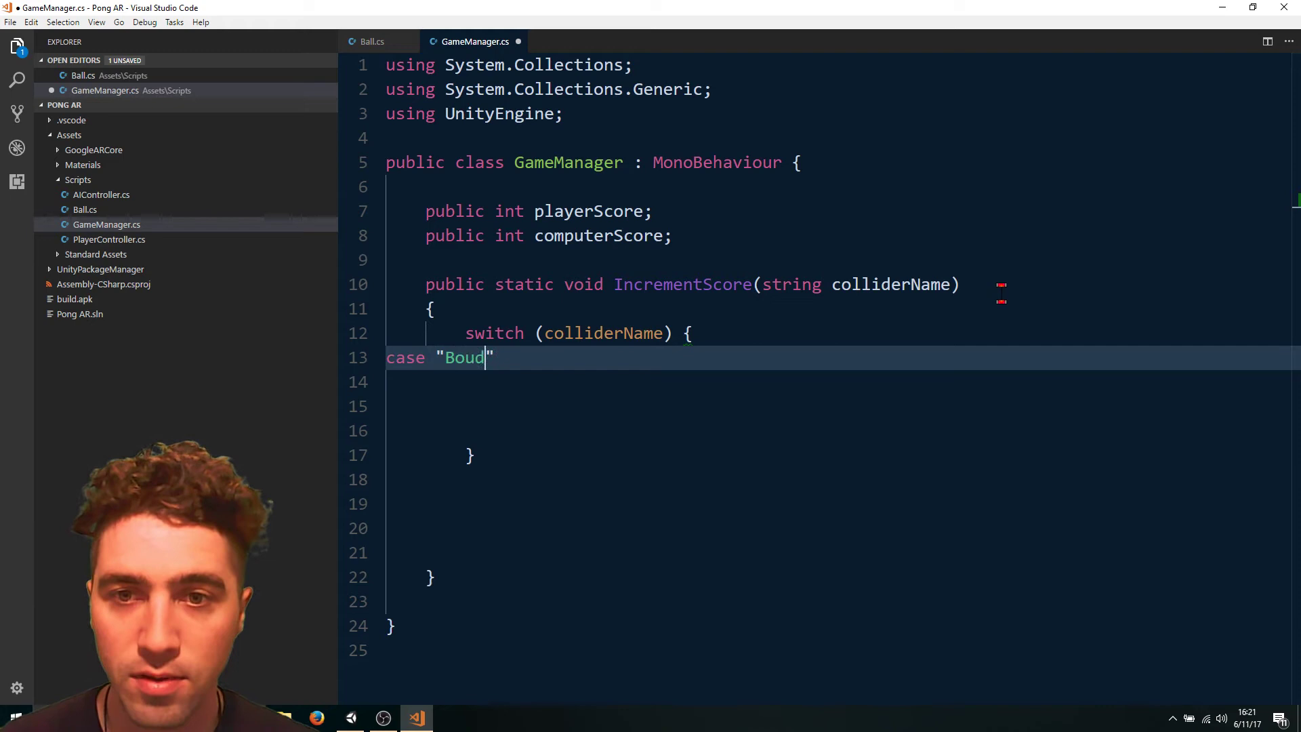
pyautogui.write('nds S')
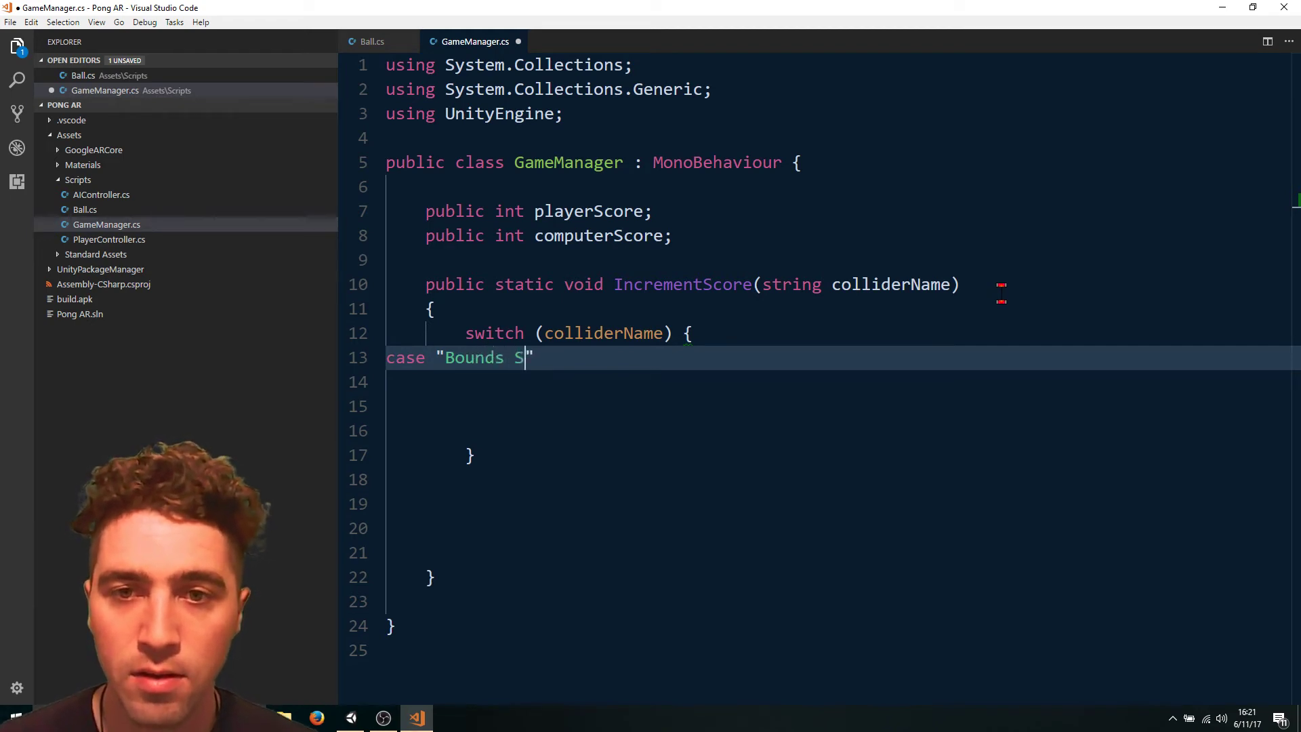
pyautogui.write('outh')
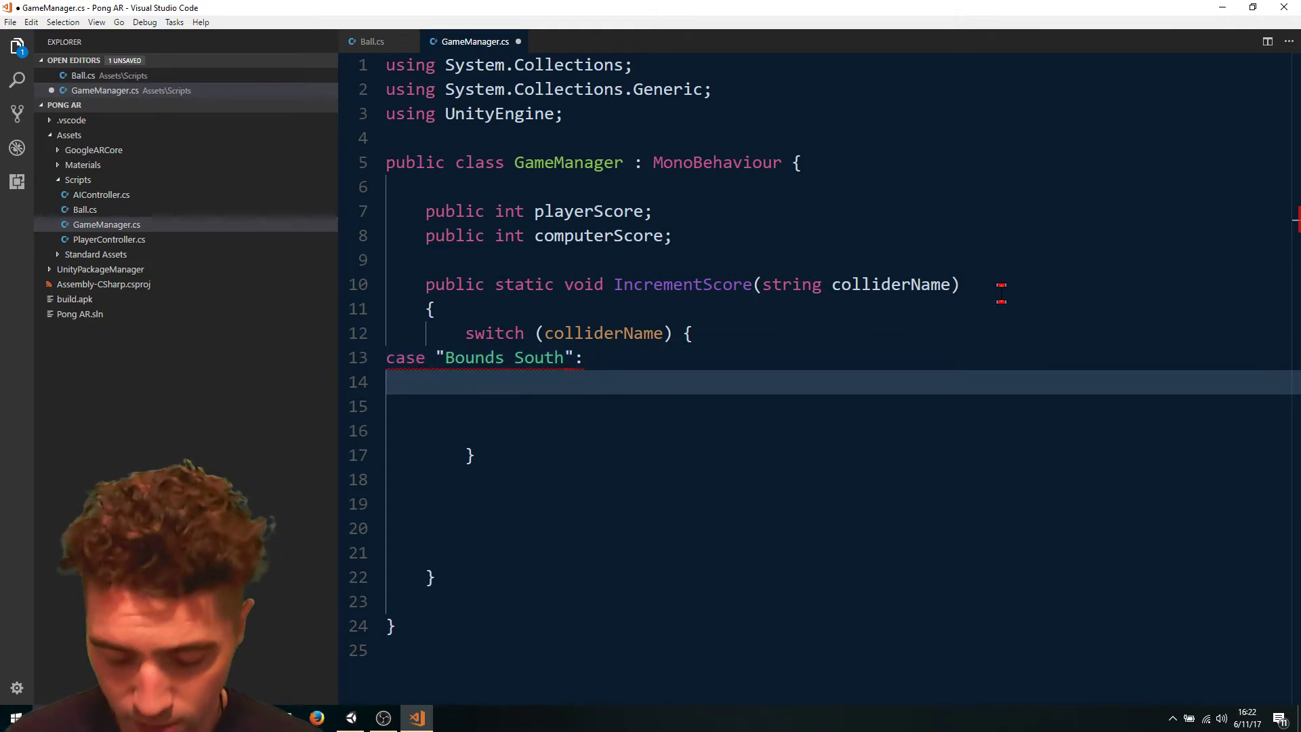
pyautogui.write('comput')
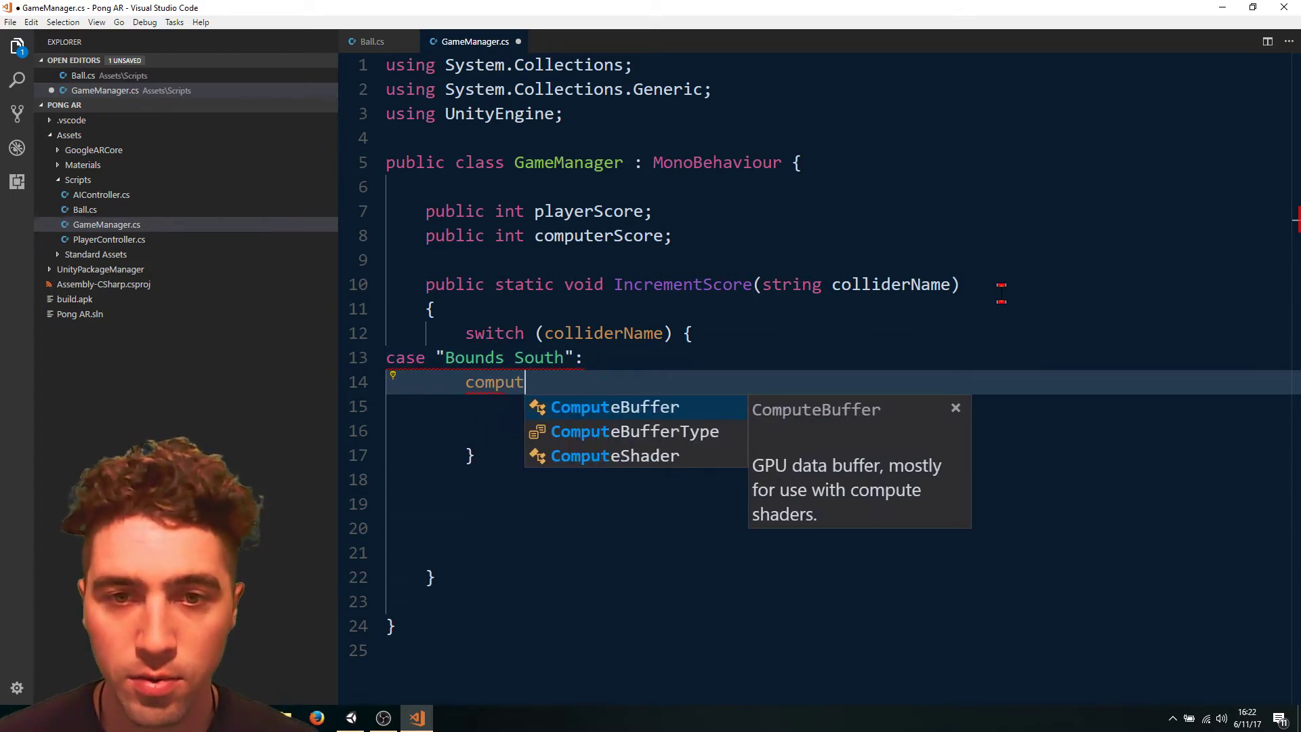
pyautogui.write('ers')
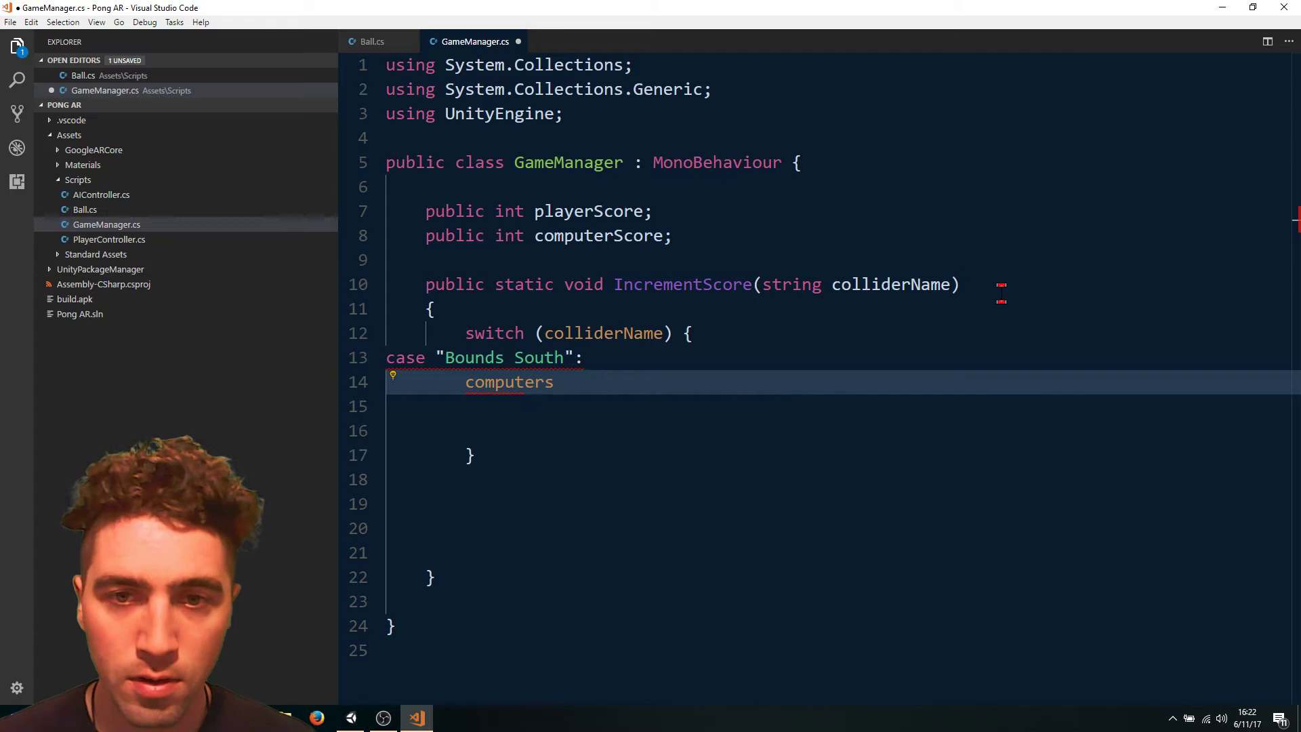
pyautogui.write('Score++;')
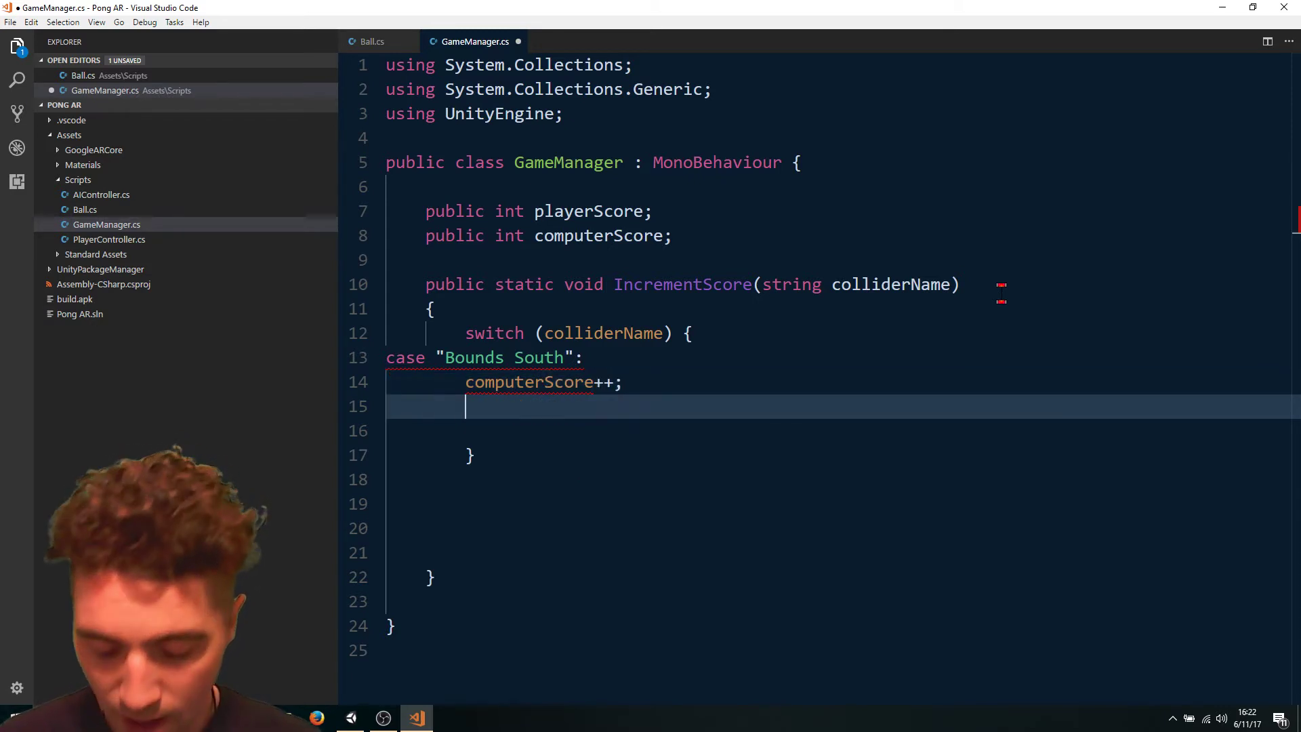
pyautogui.write('return;')
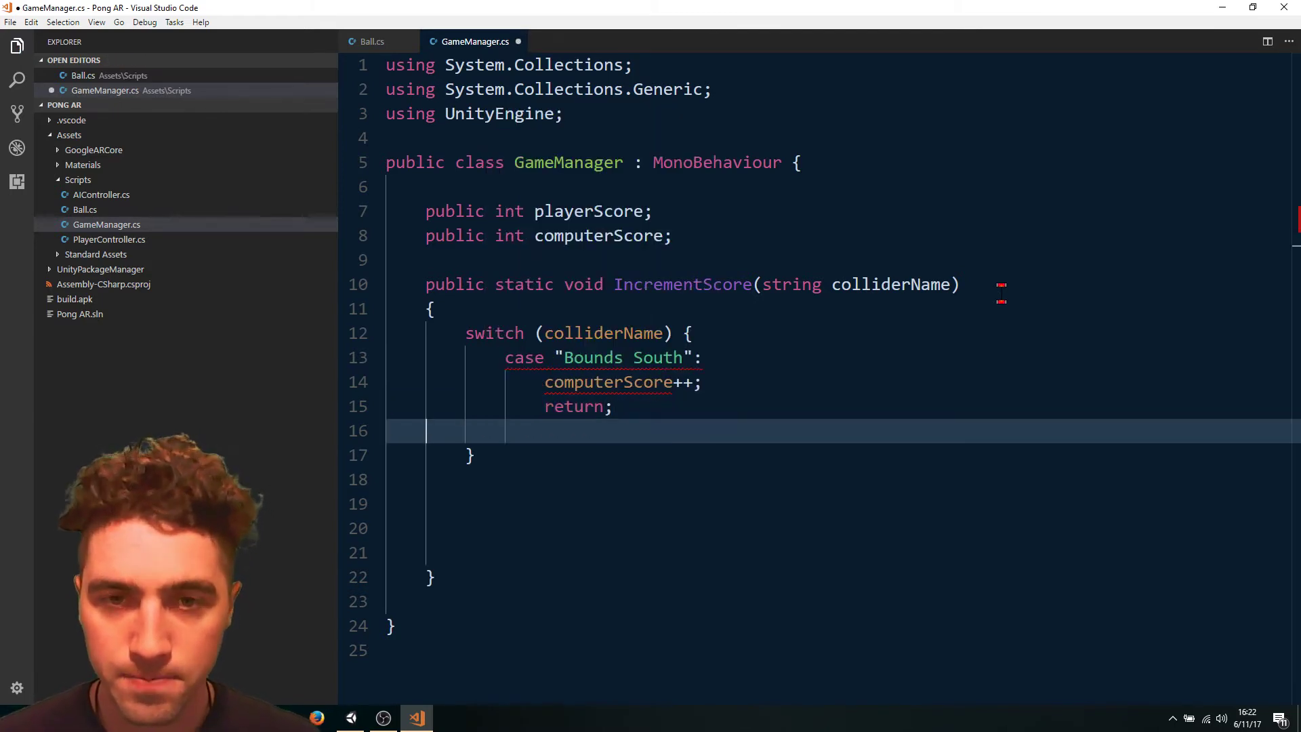
# Add case "Bounds North" incrementing playerScore and returning, then tidy the line spacing.
pyautogui.write('c')
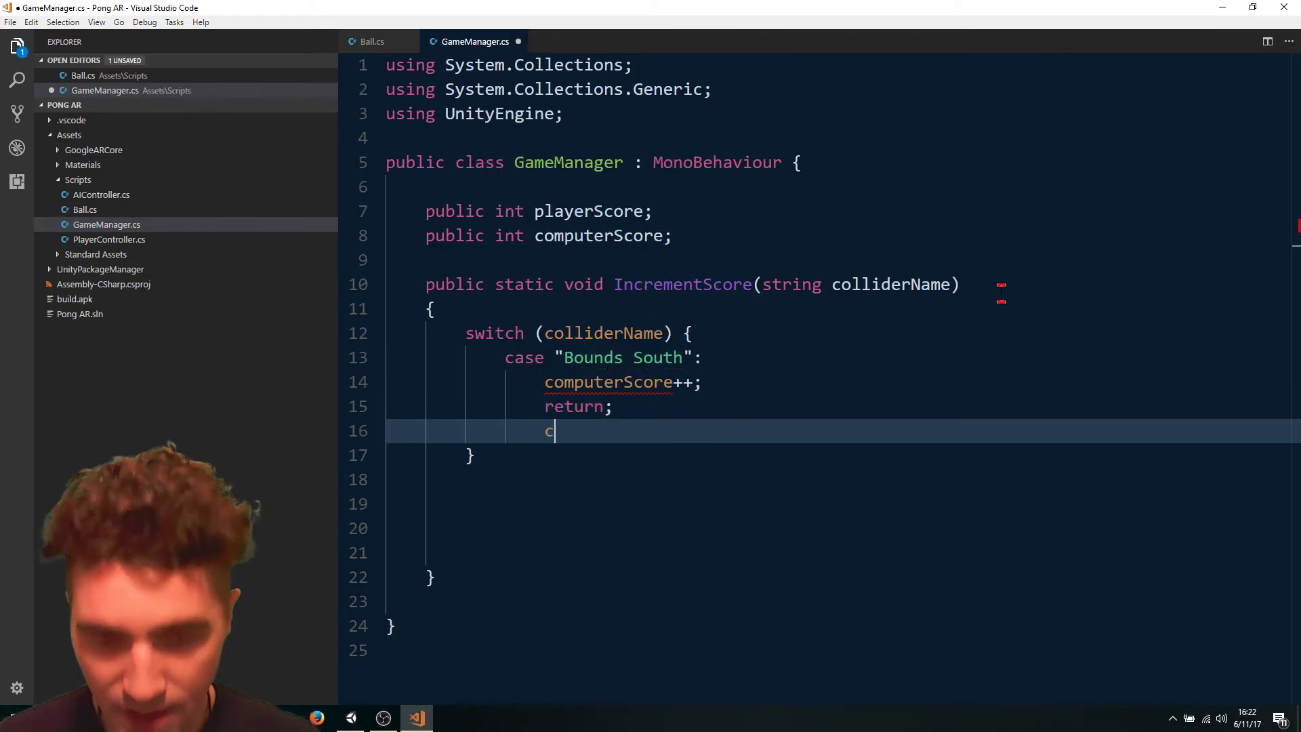
pyautogui.write('ase')
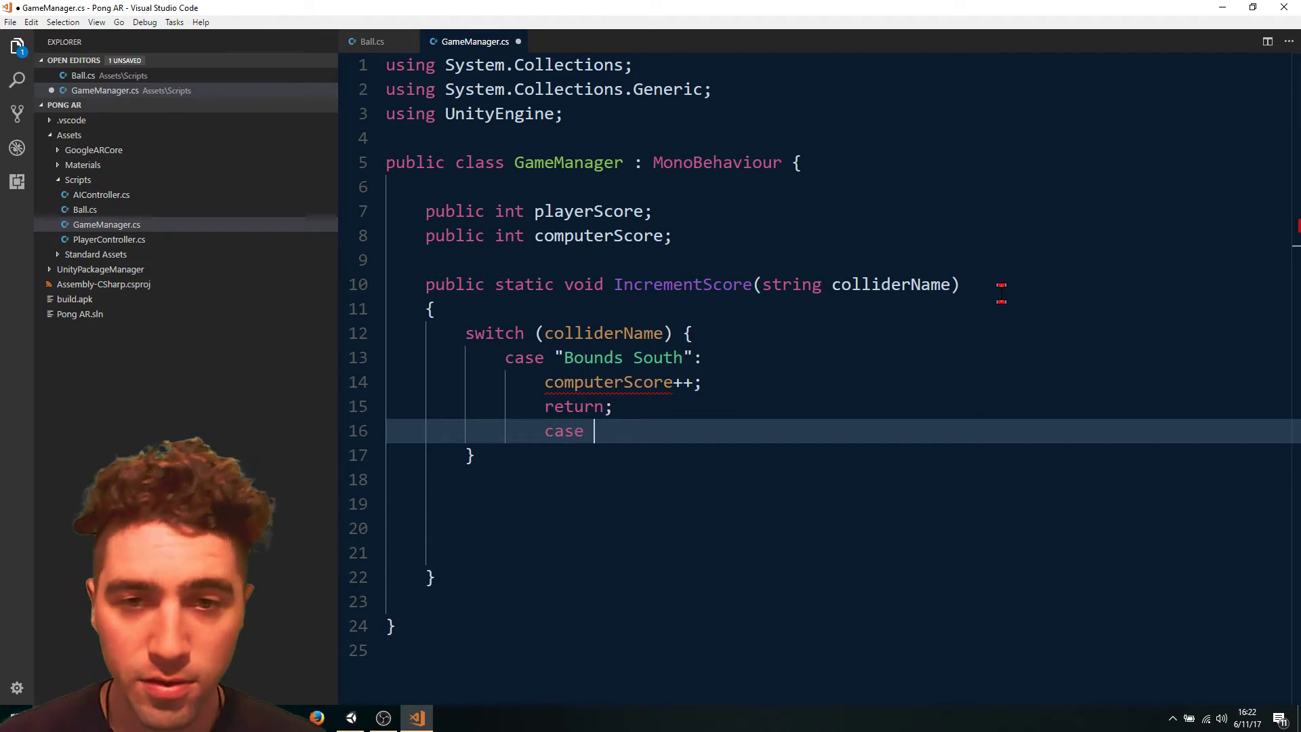
pyautogui.write('"Bounds North":')
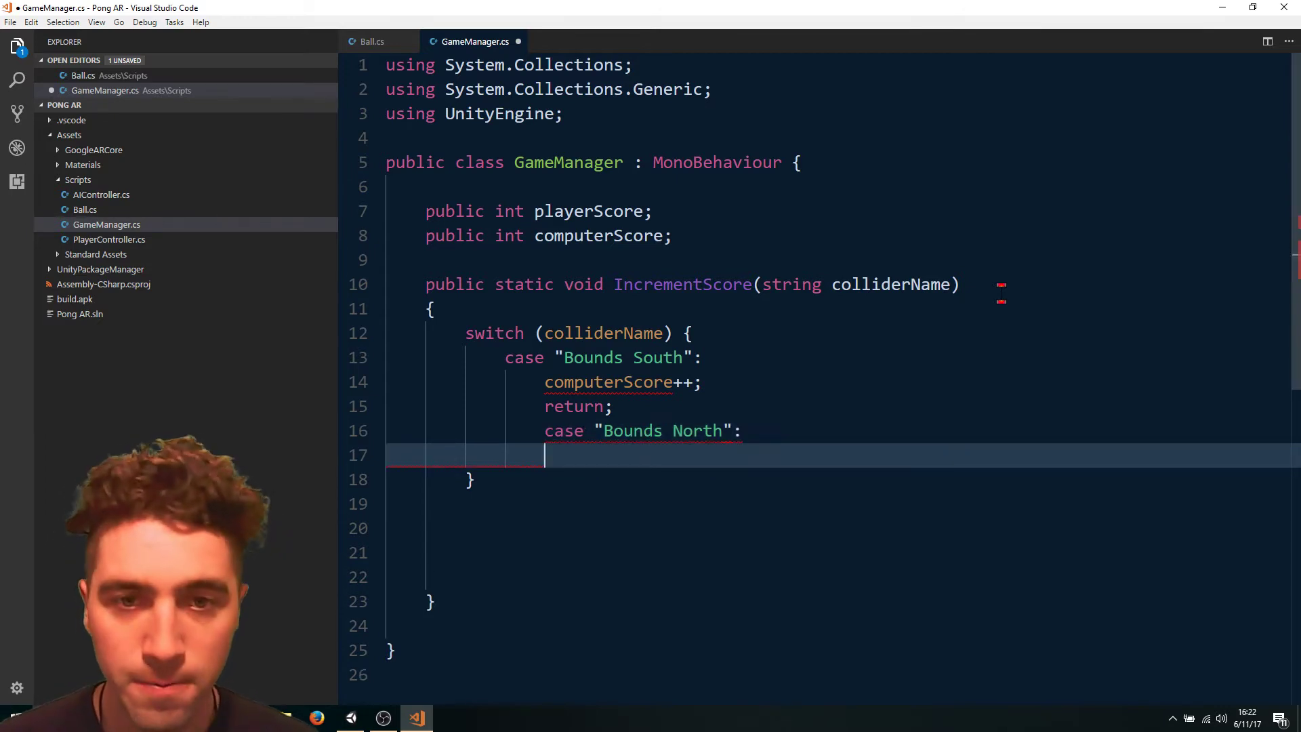
pyautogui.write('players')
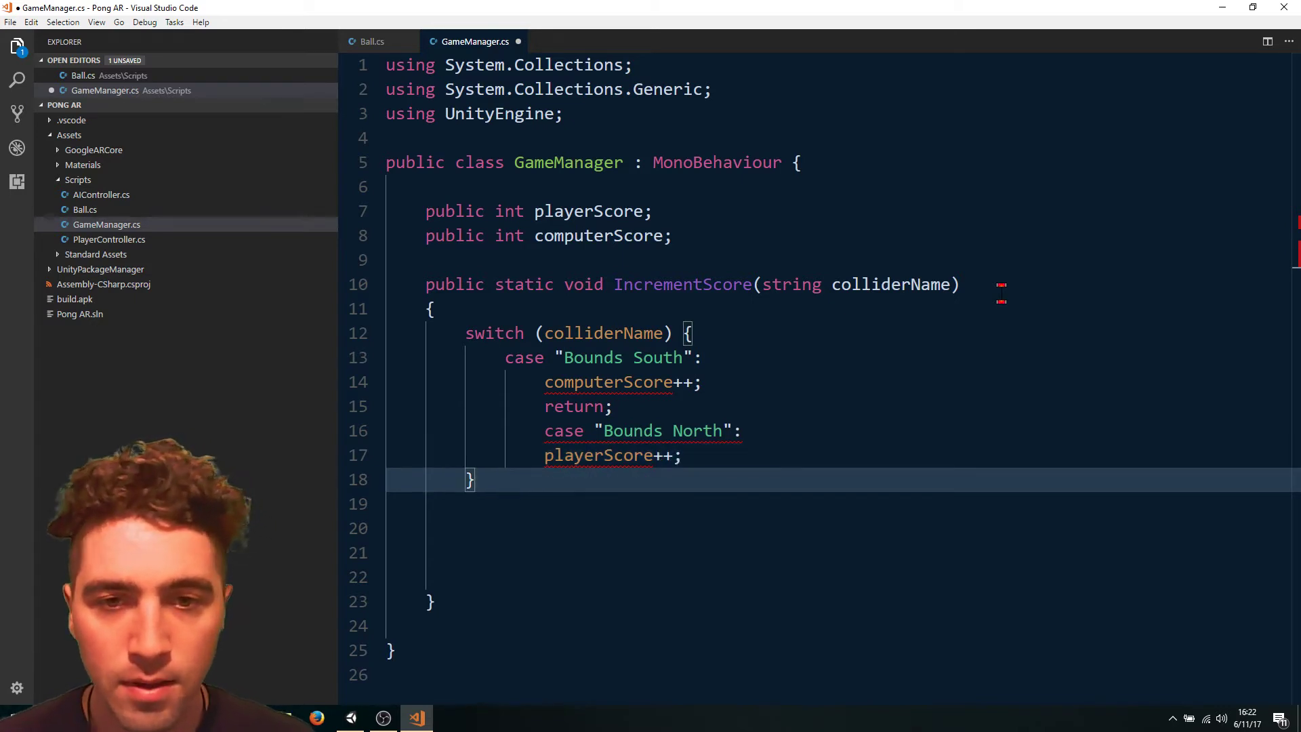
pyautogui.write('return;')
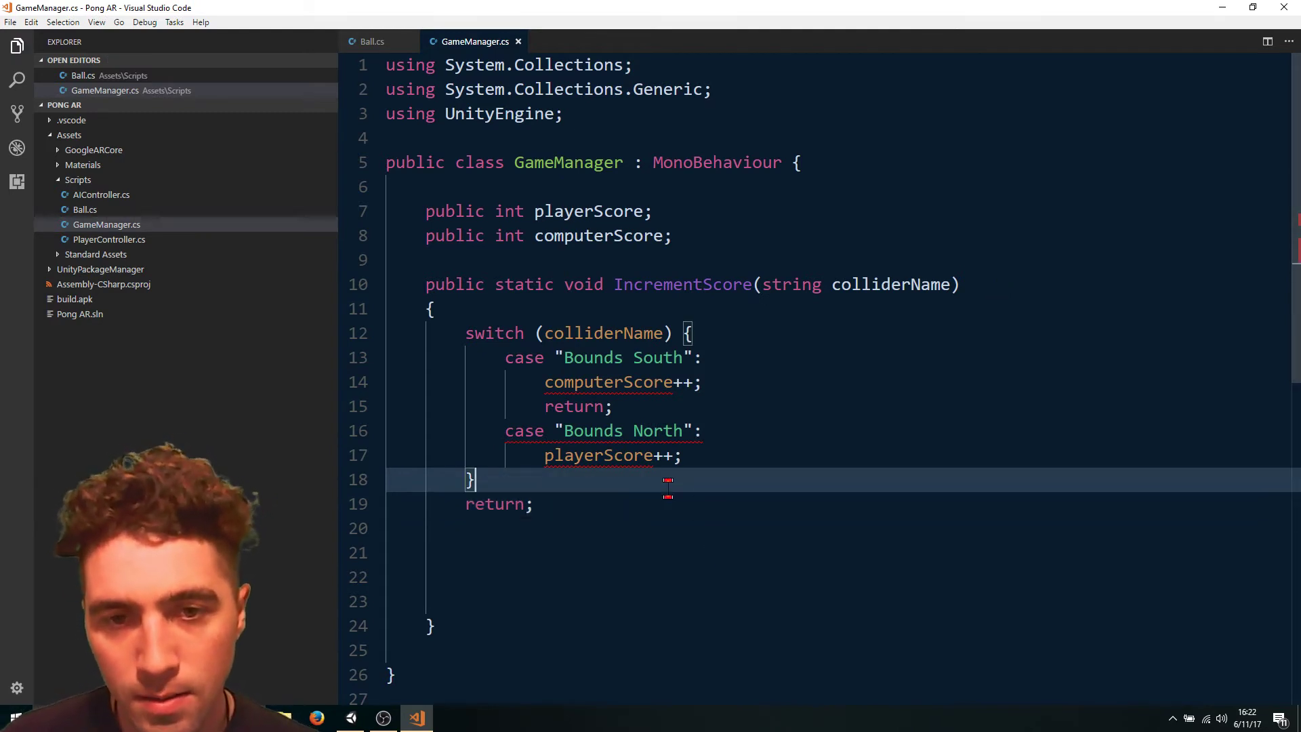
pyautogui.press('Enter')
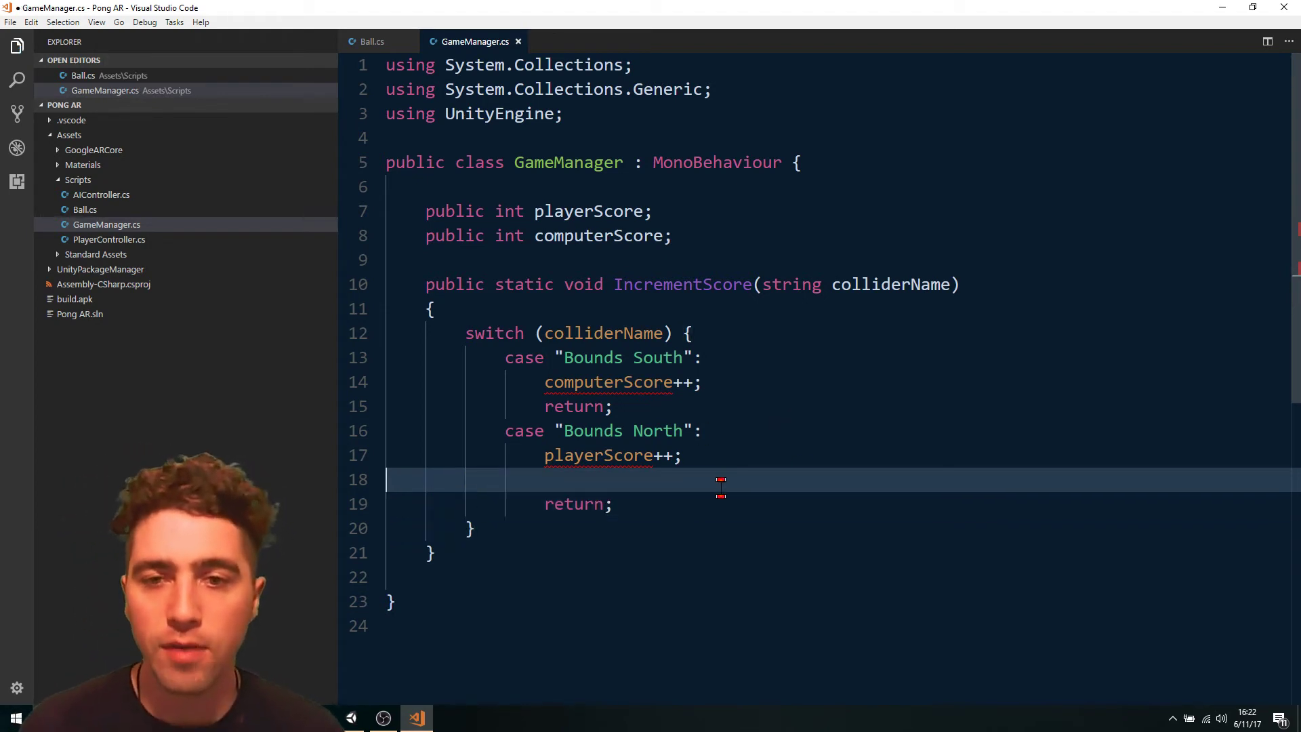
pyautogui.press('Backspace')
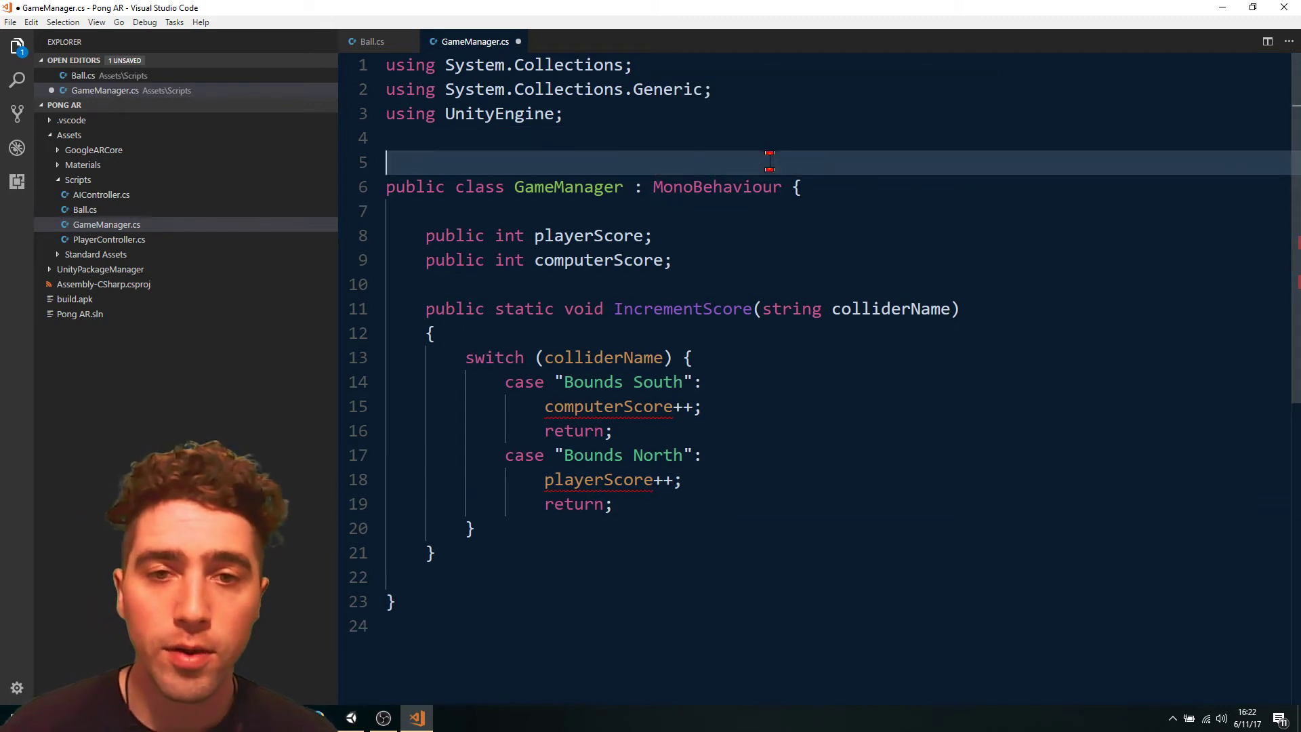
pyautogui.press('Enter')
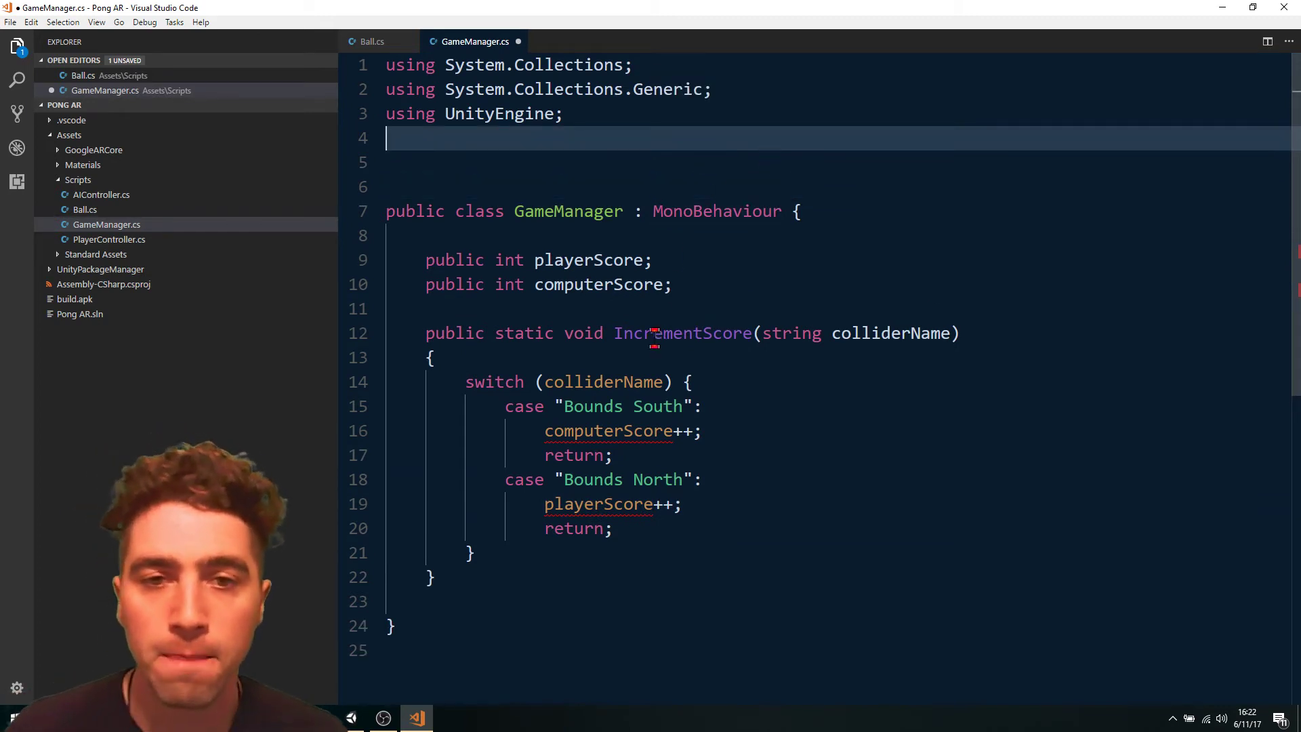
pyautogui.moveTo(607, 431)
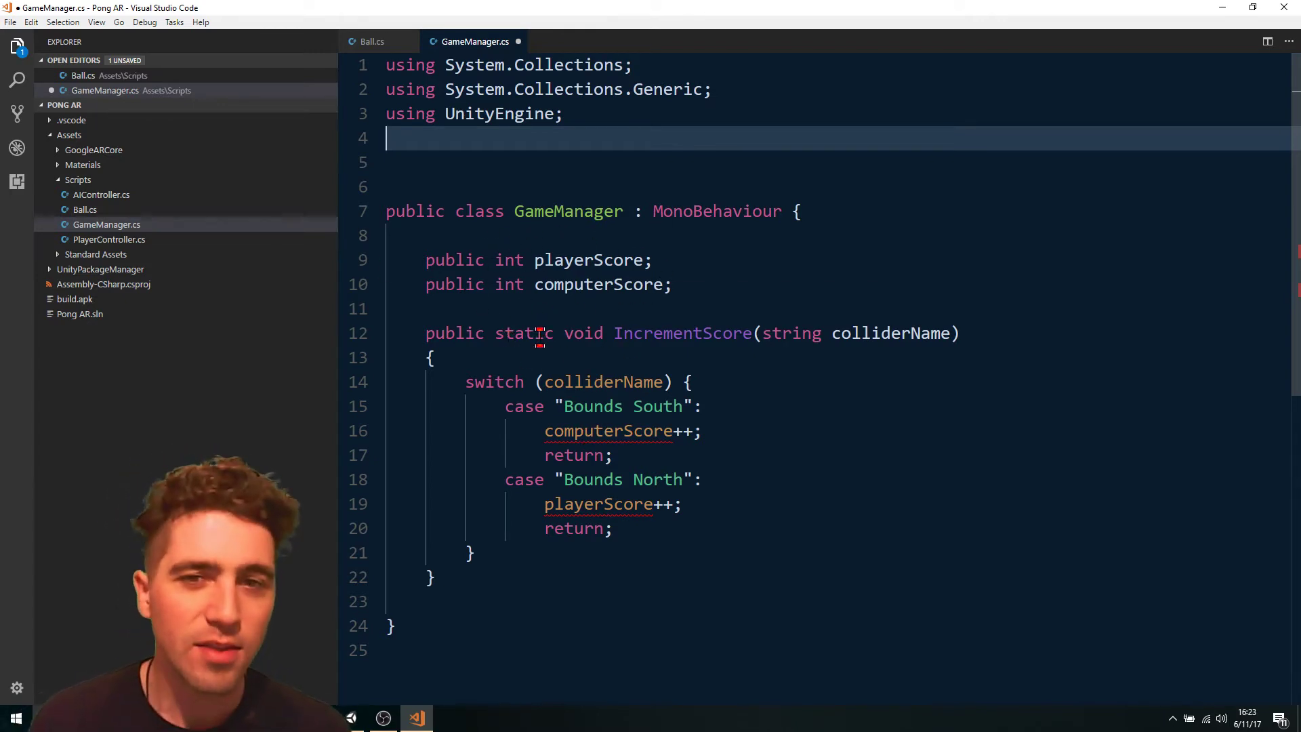
# Remove static from IncrementScore and begin a new public declaration atop the class.
pyautogui.doubleClick(523, 333)
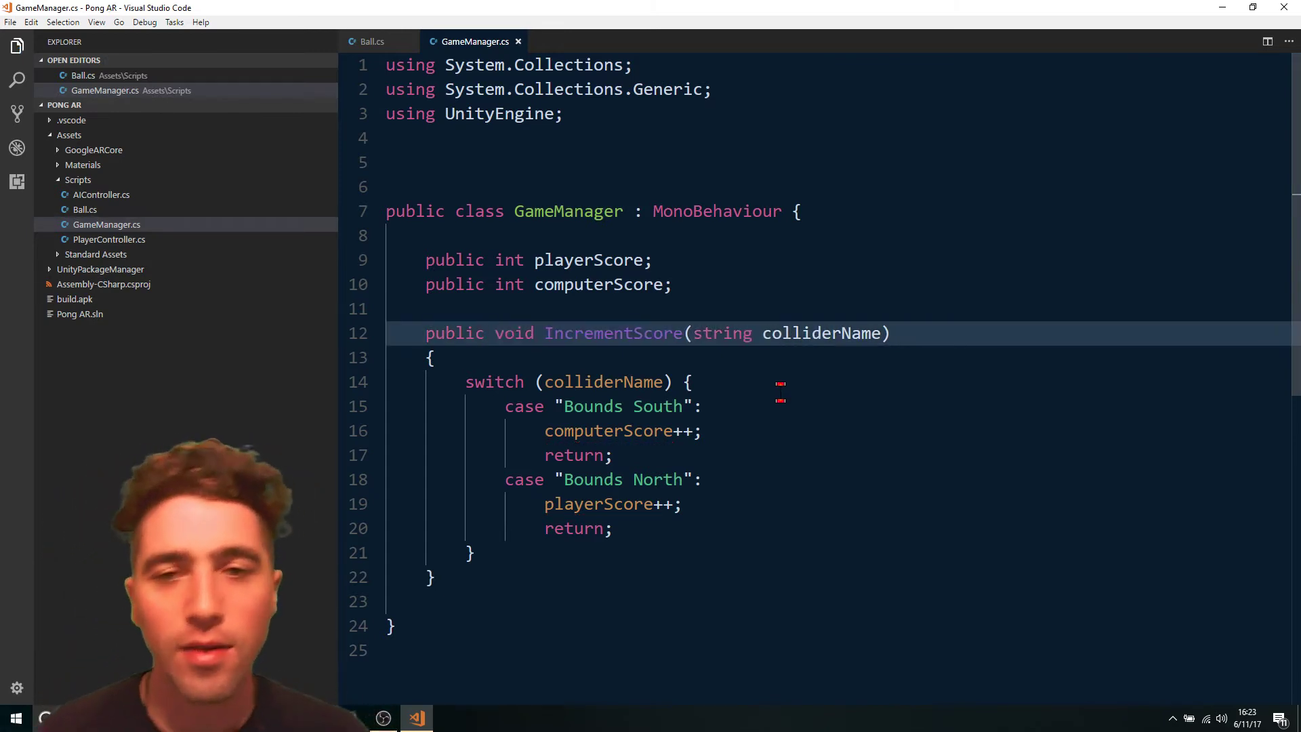
pyautogui.click(483, 260)
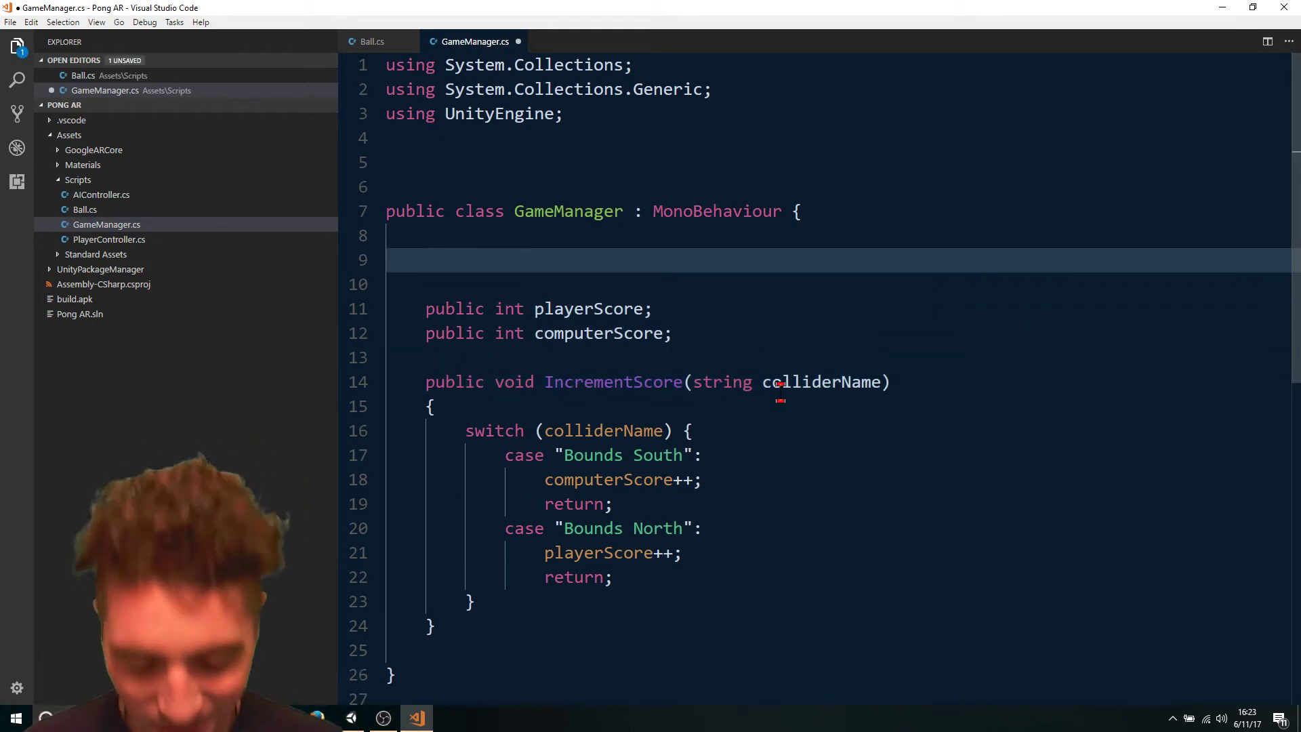
pyautogui.write('public')
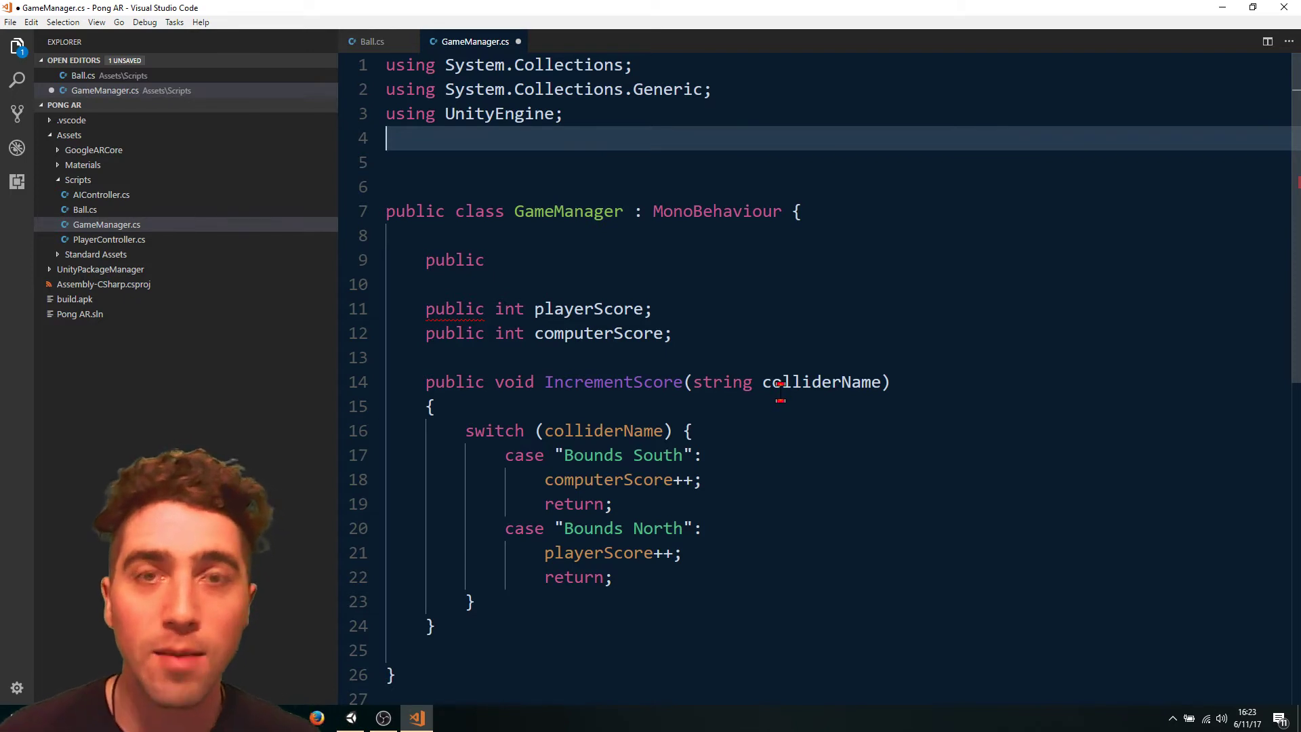
# Import UnityEngine.UI and declare public Text txtPlayerScore.
pyautogui.write('using Un')
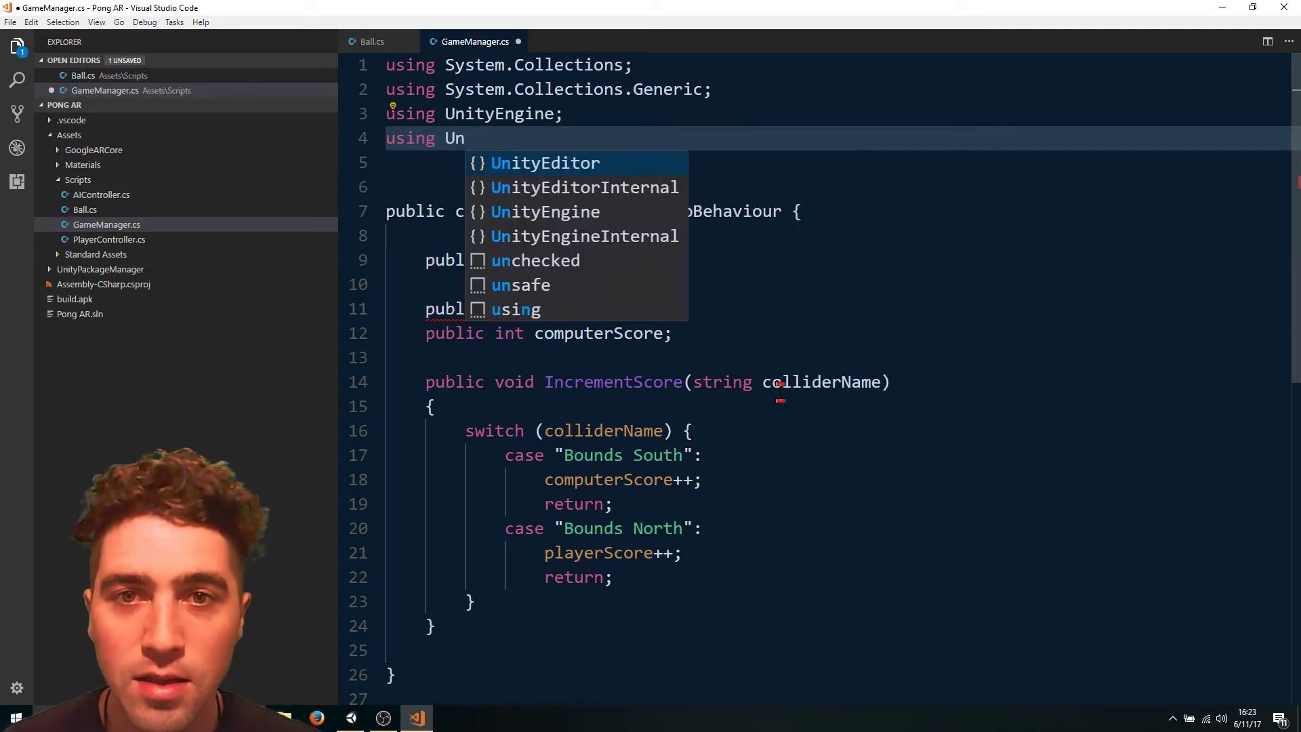
pyautogui.write('ityEngine.u')
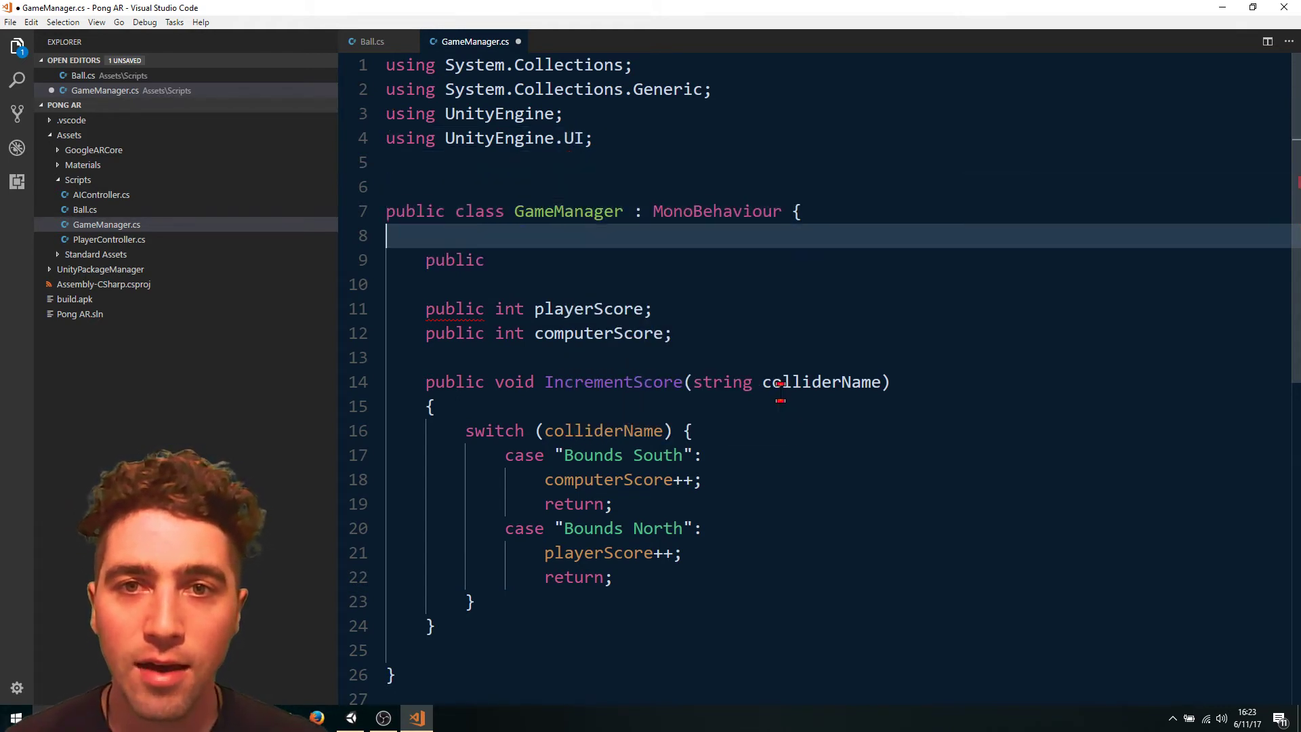
pyautogui.write('Text')
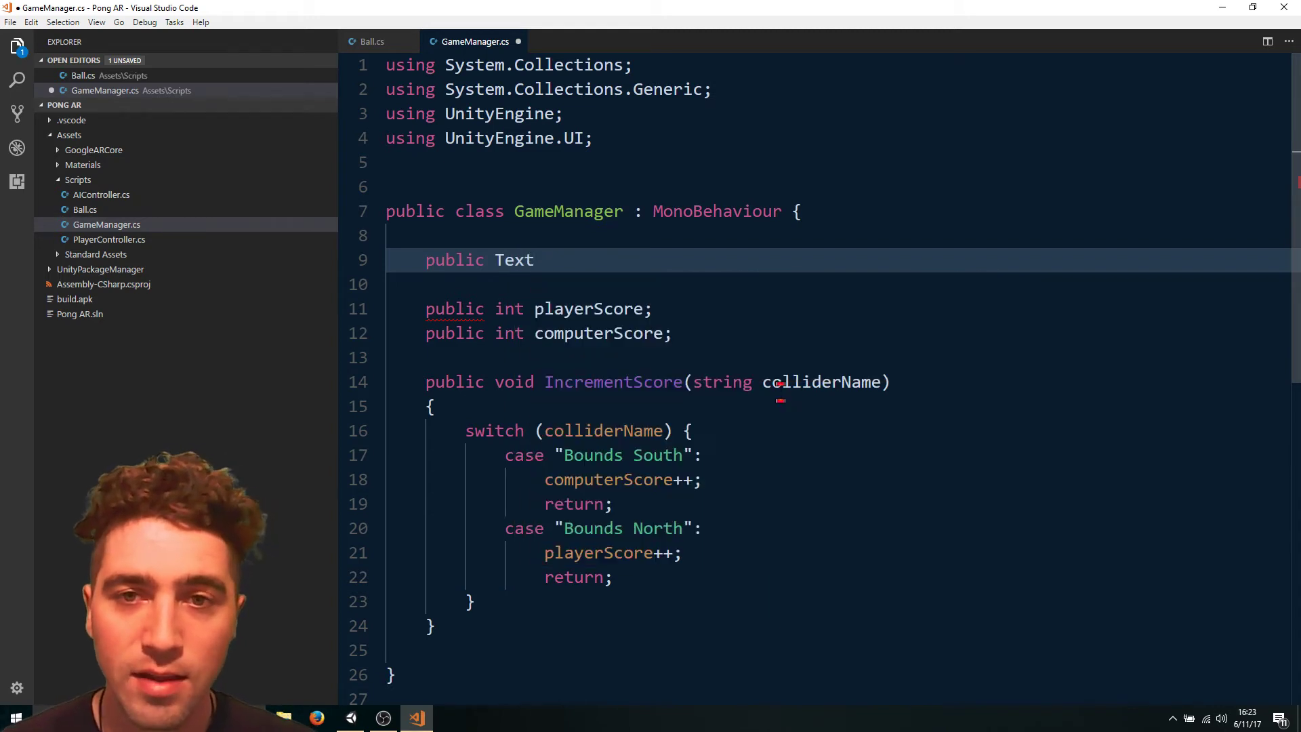
pyautogui.click(543, 259)
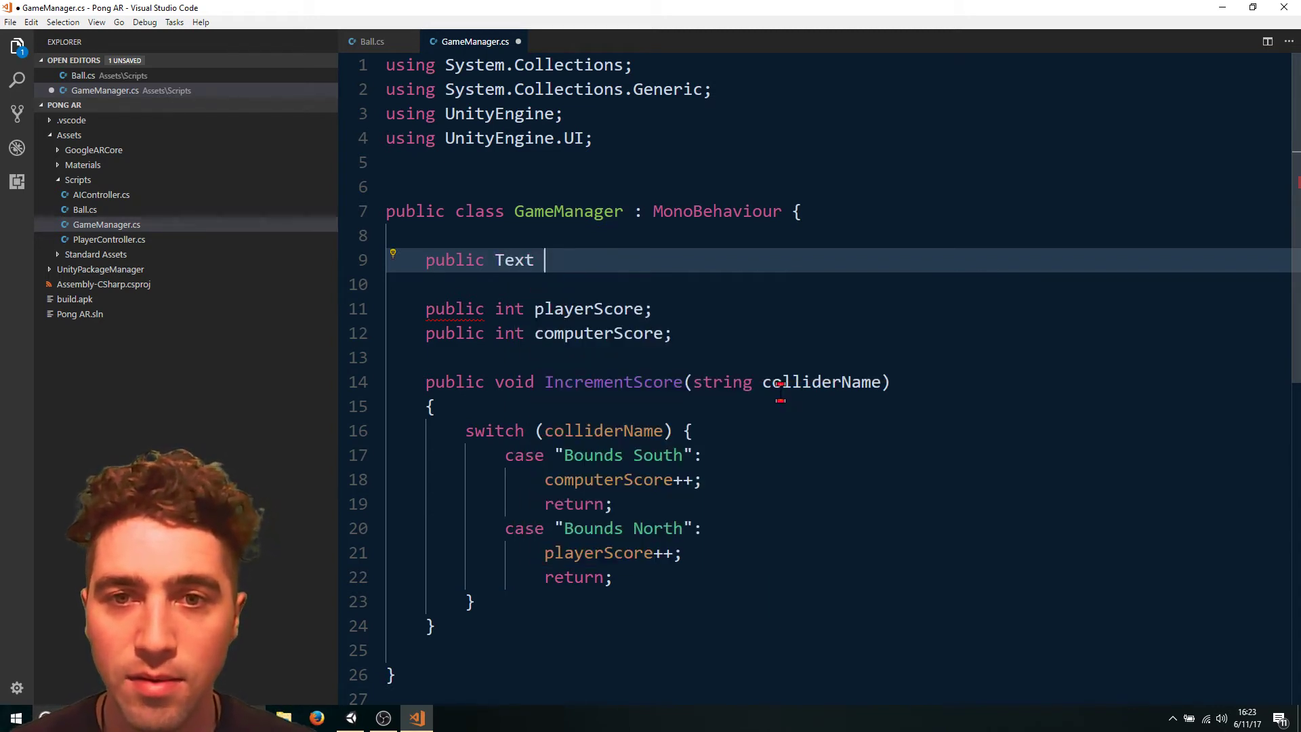
pyautogui.write('t')
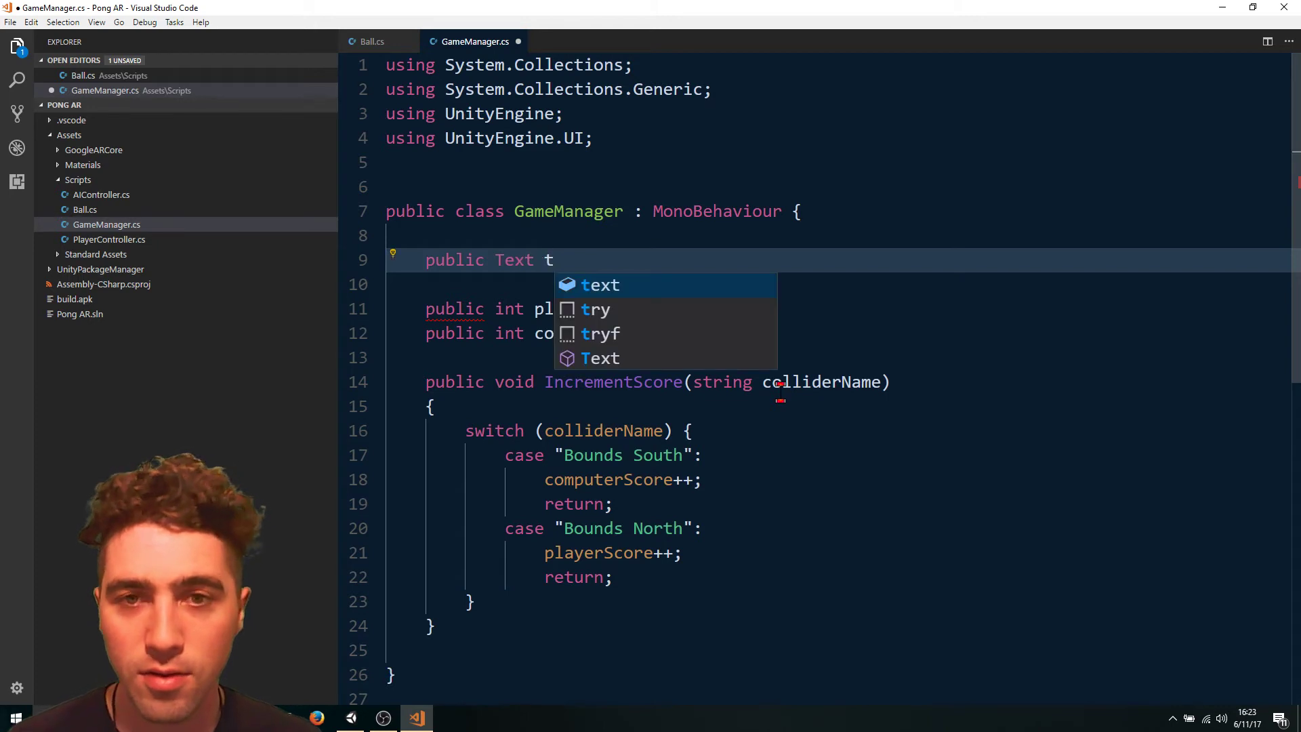
pyautogui.write('xtPlayer')
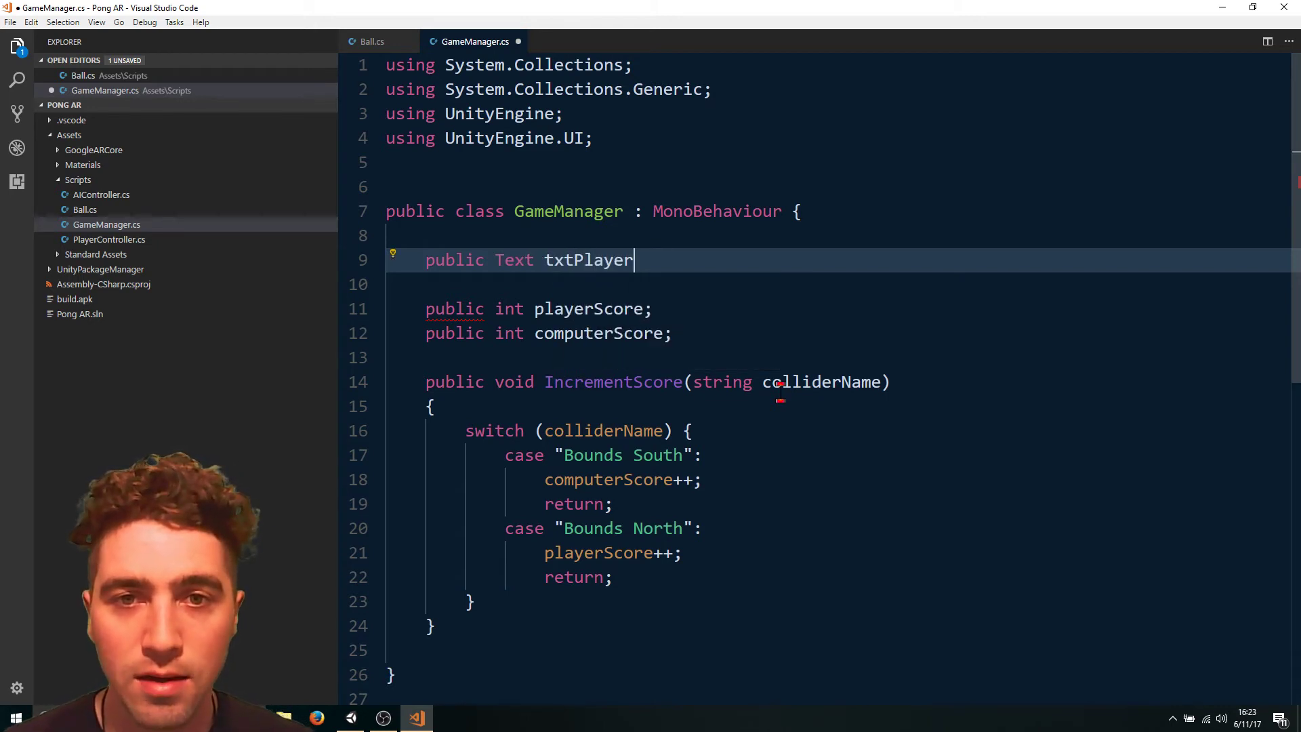
pyautogui.write('Score;')
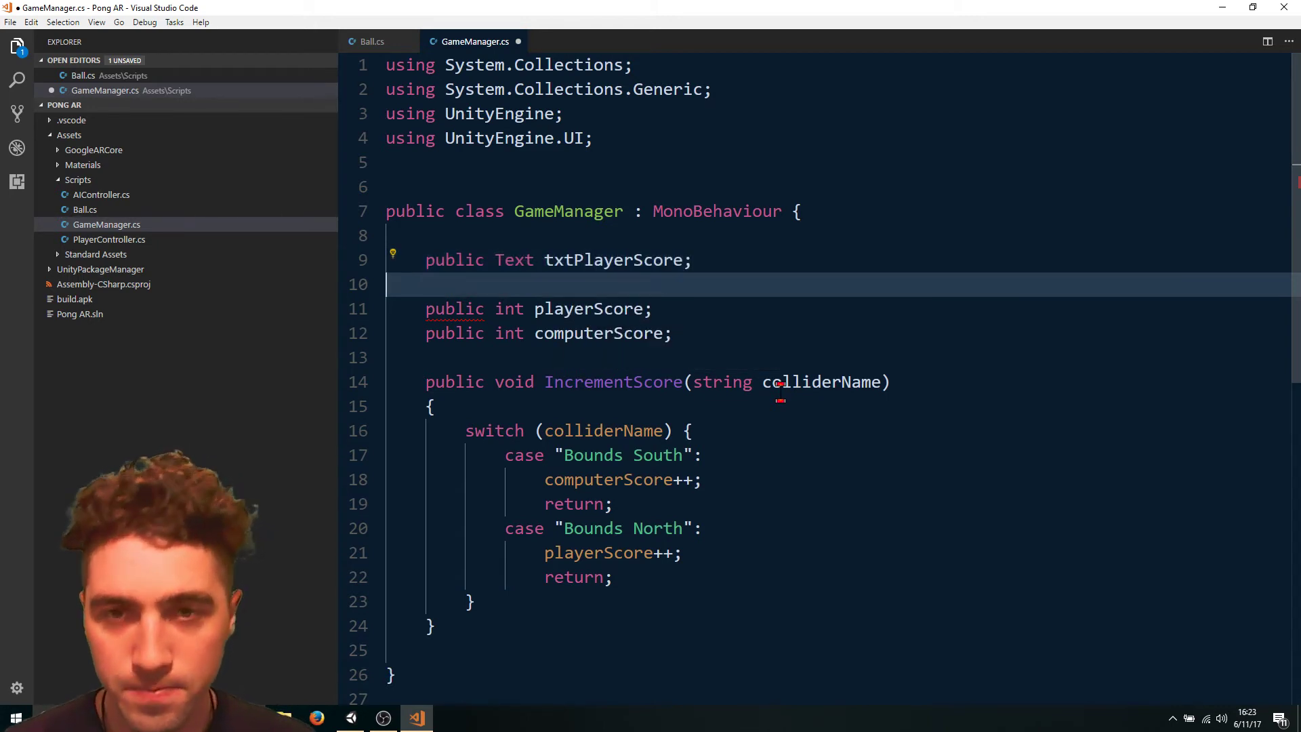
# Declare public Text txtComputerScore on the line below.
pyautogui.press('Enter')
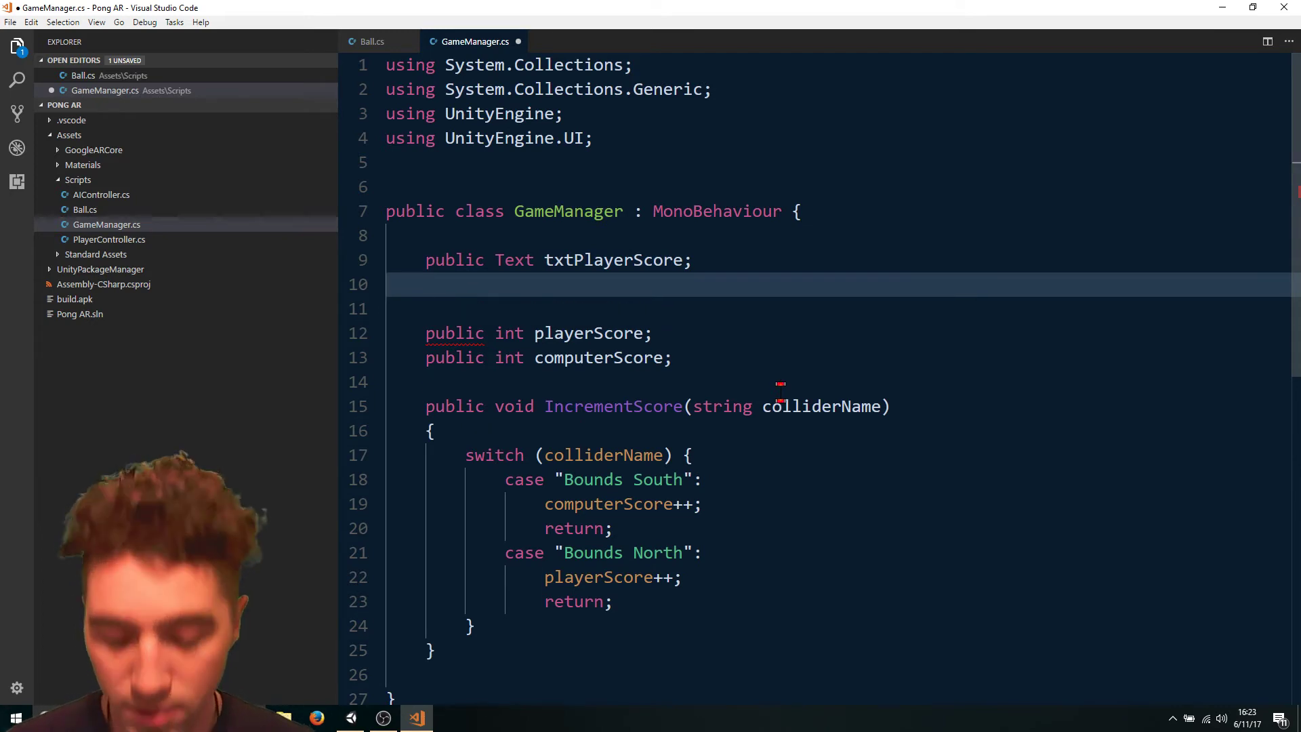
pyautogui.write('public Text')
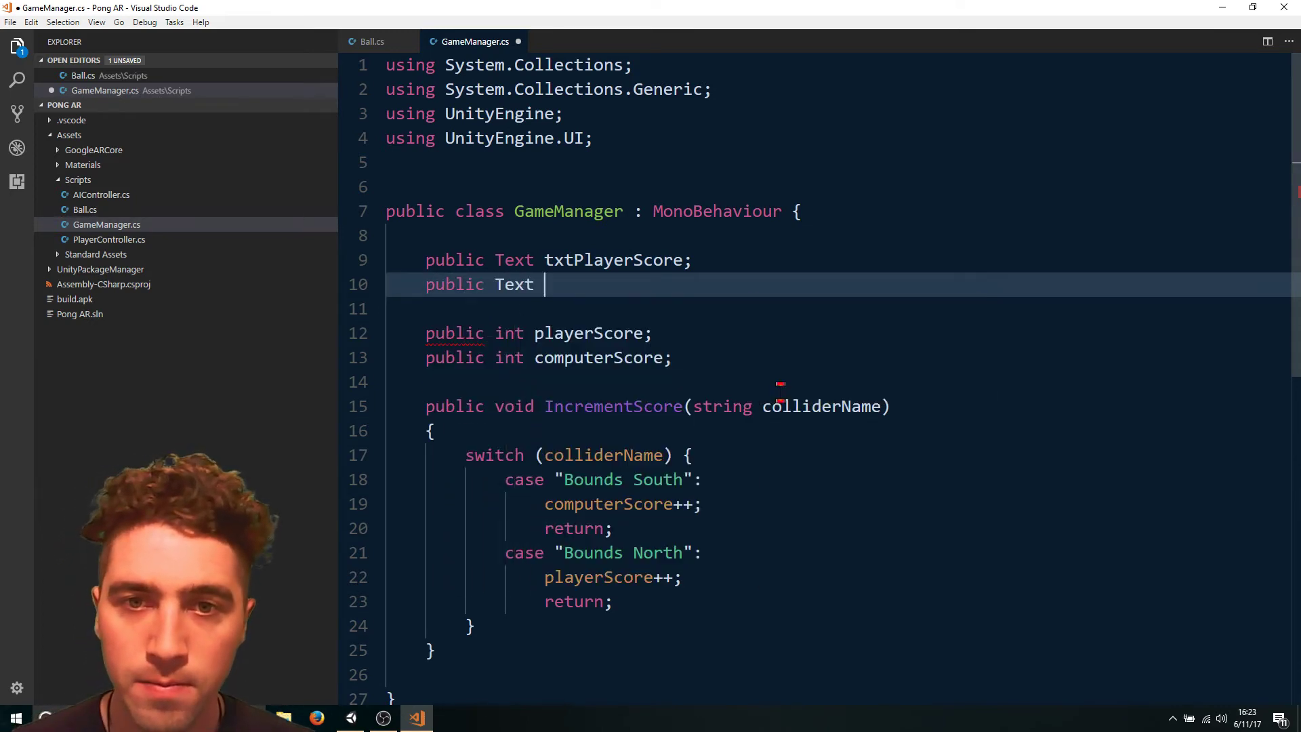
pyautogui.write('txtCp')
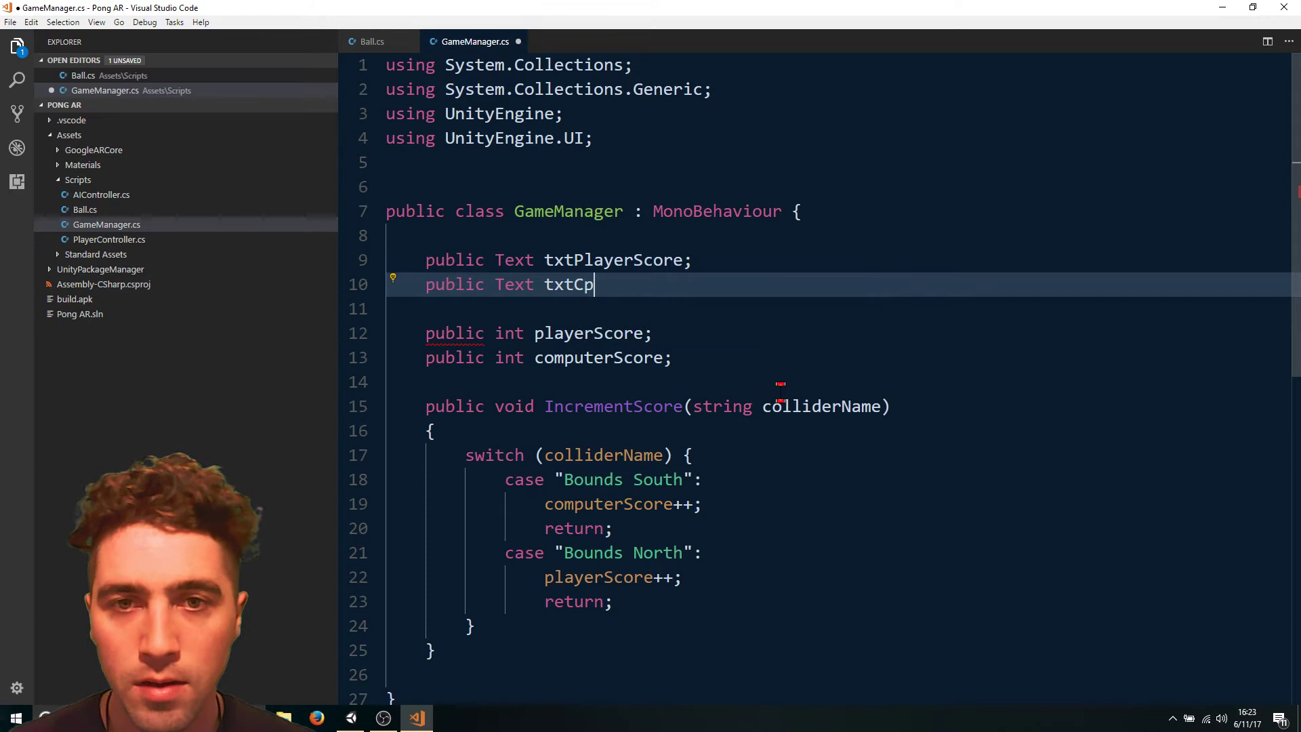
pyautogui.write('omputerScore;')
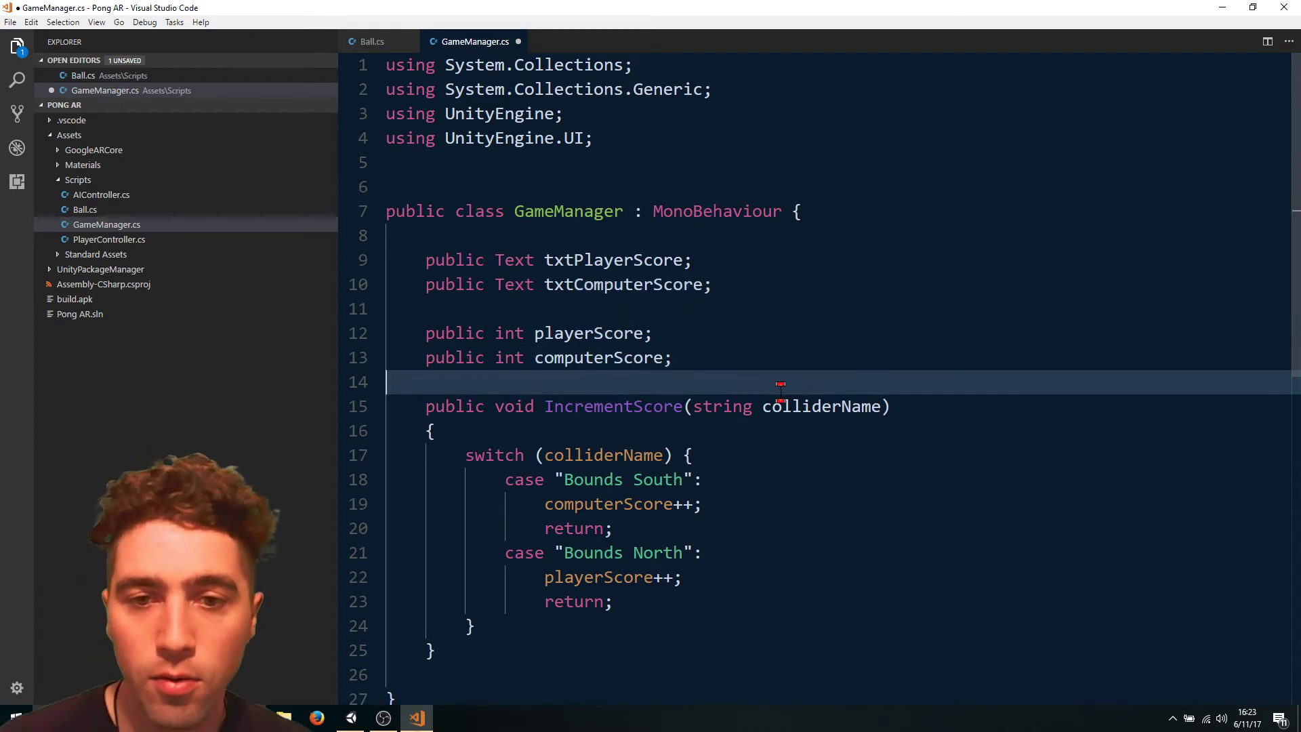
pyautogui.scroll(-3)
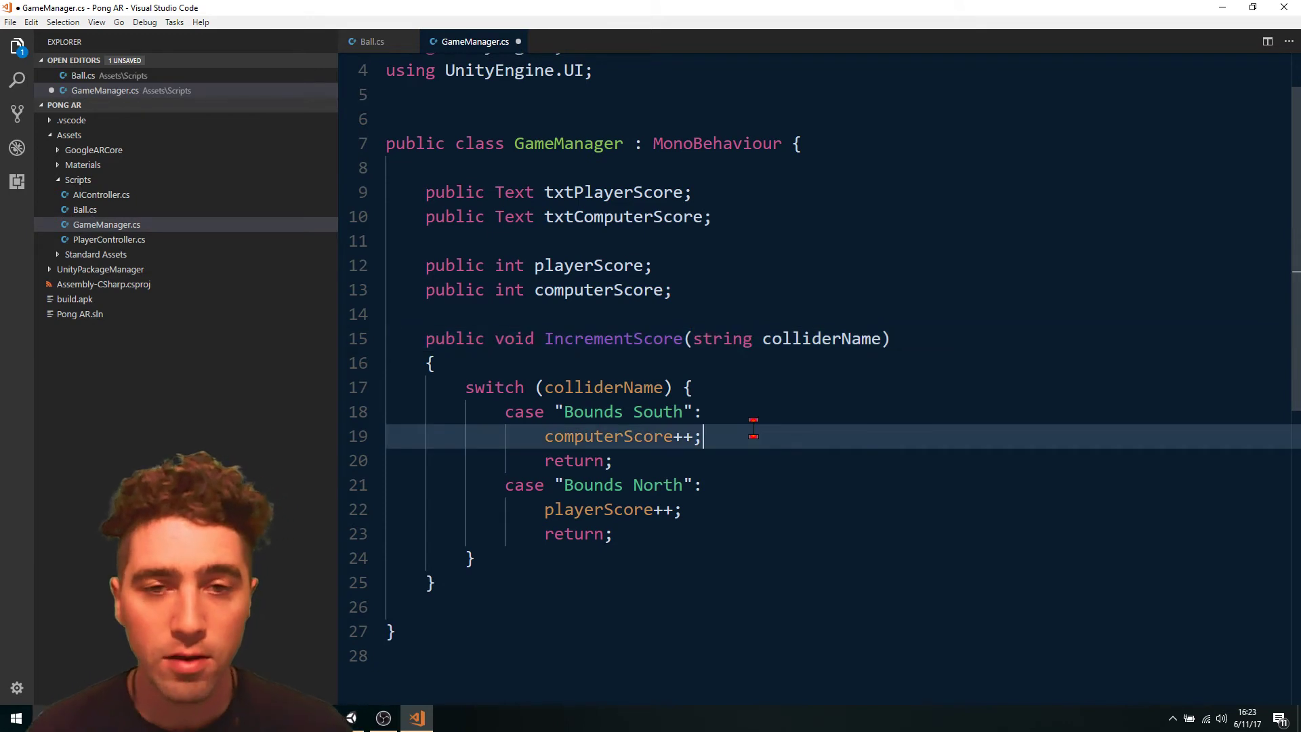
# Set txtComputerScore.text to "Computer: " + computerScore in the Bounds South case.
pyautogui.press('Enter')
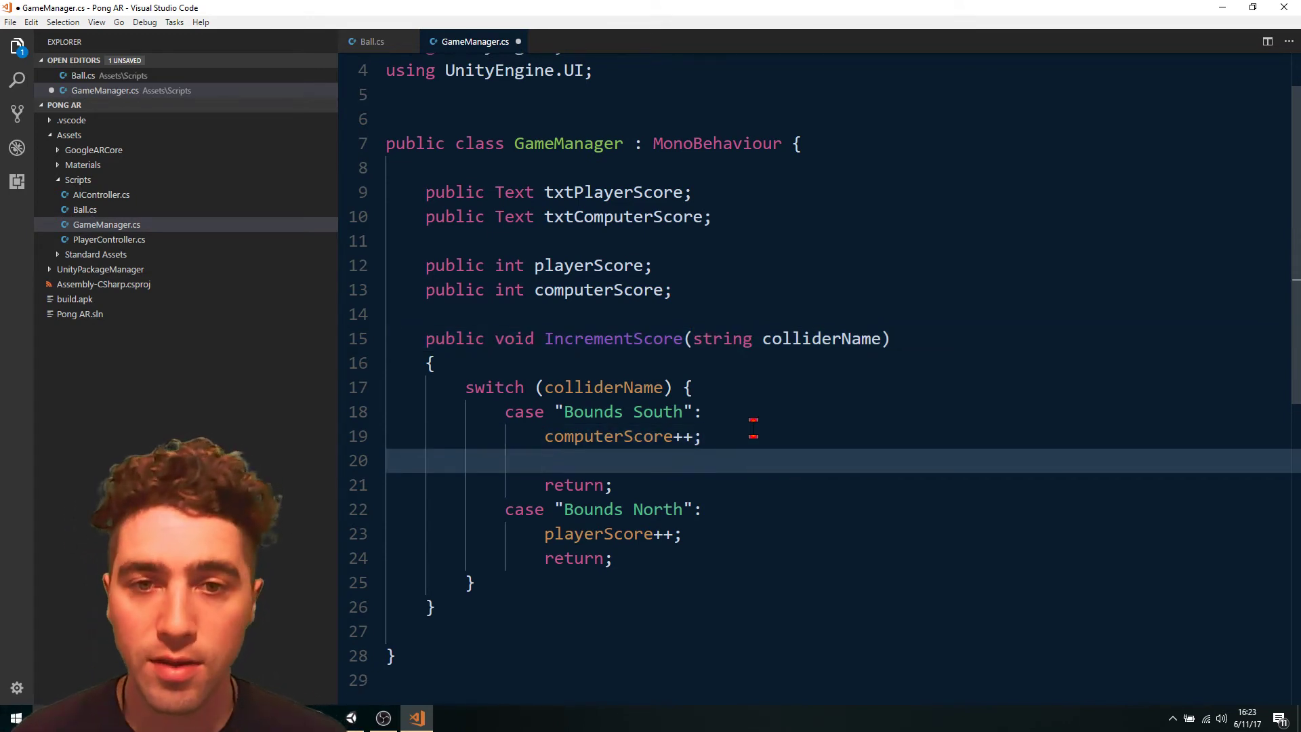
pyautogui.write('txt5')
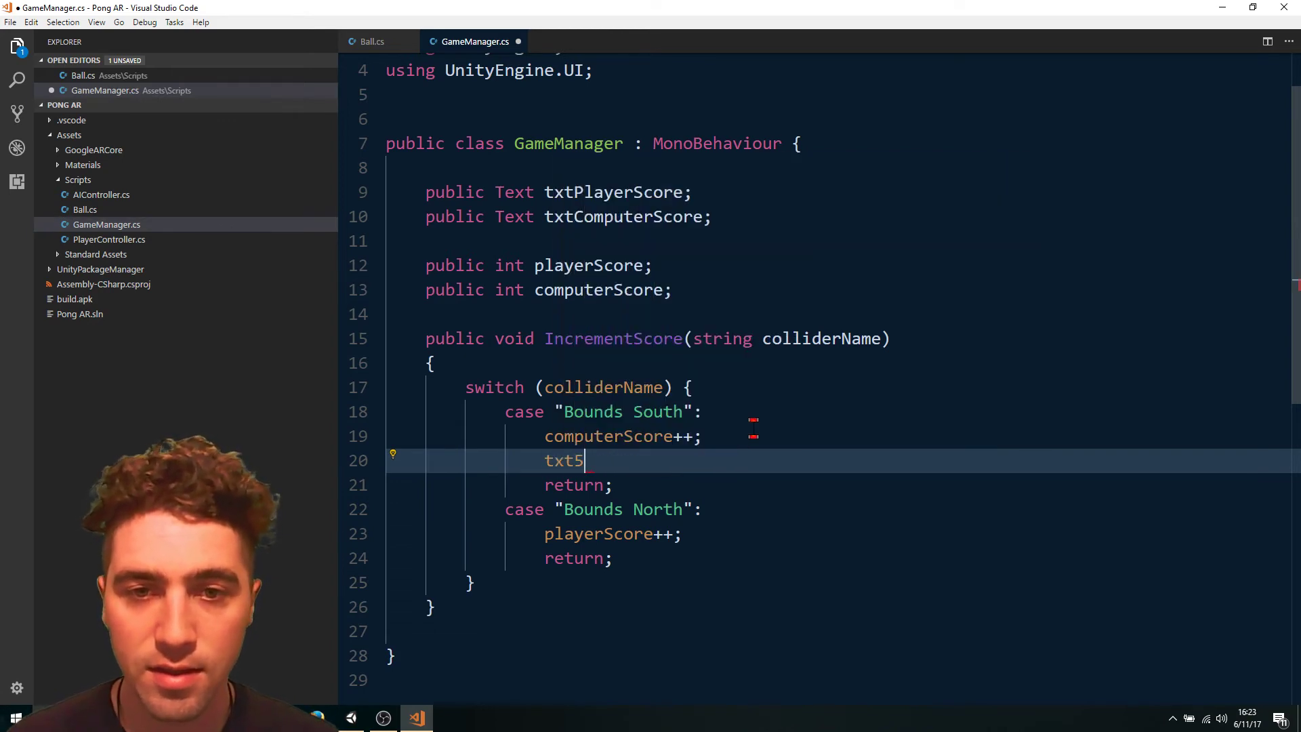
pyautogui.write('ComputerScore')
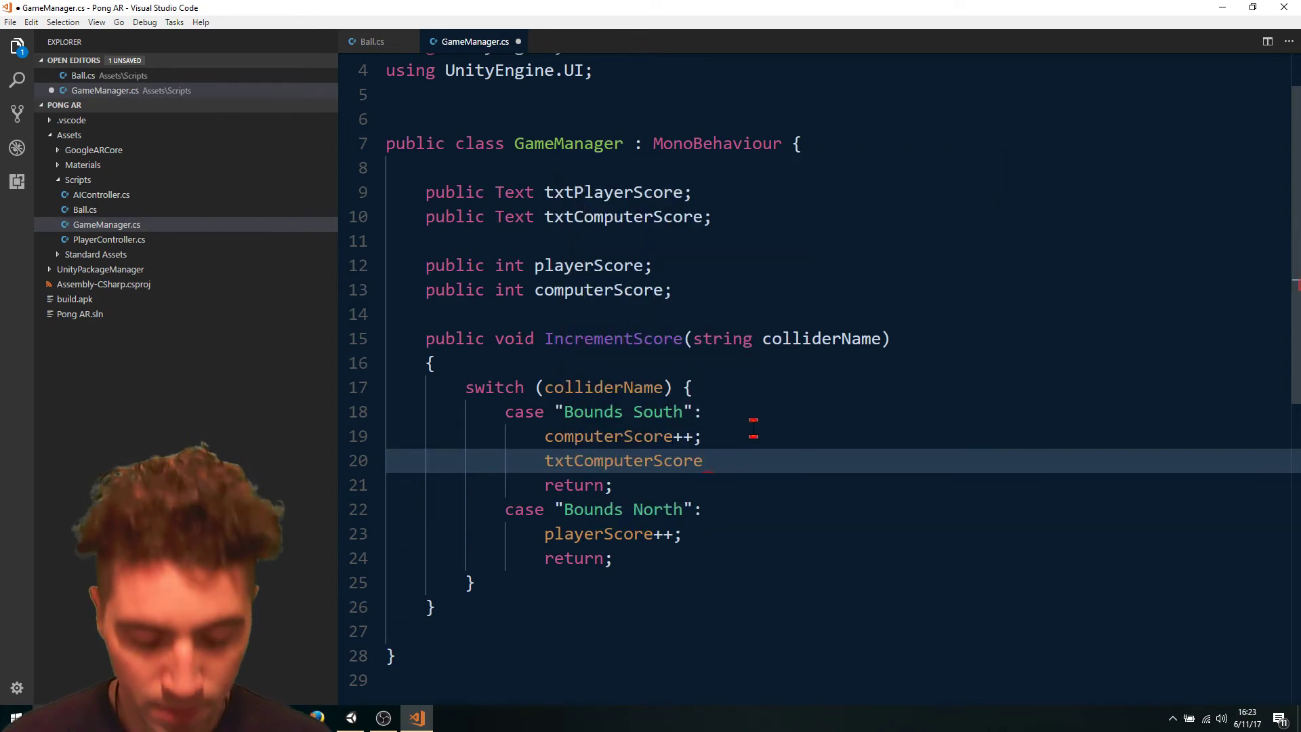
pyautogui.write('.text = "')
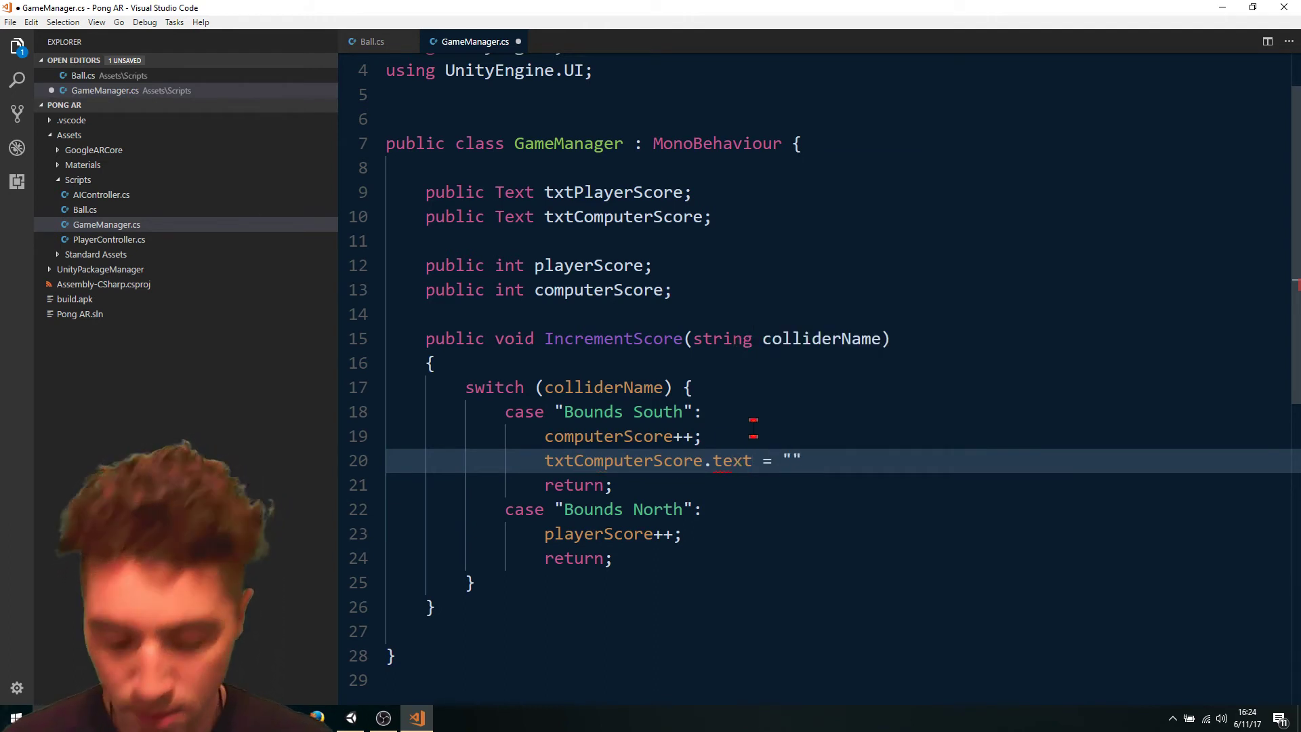
pyautogui.write('Computer')
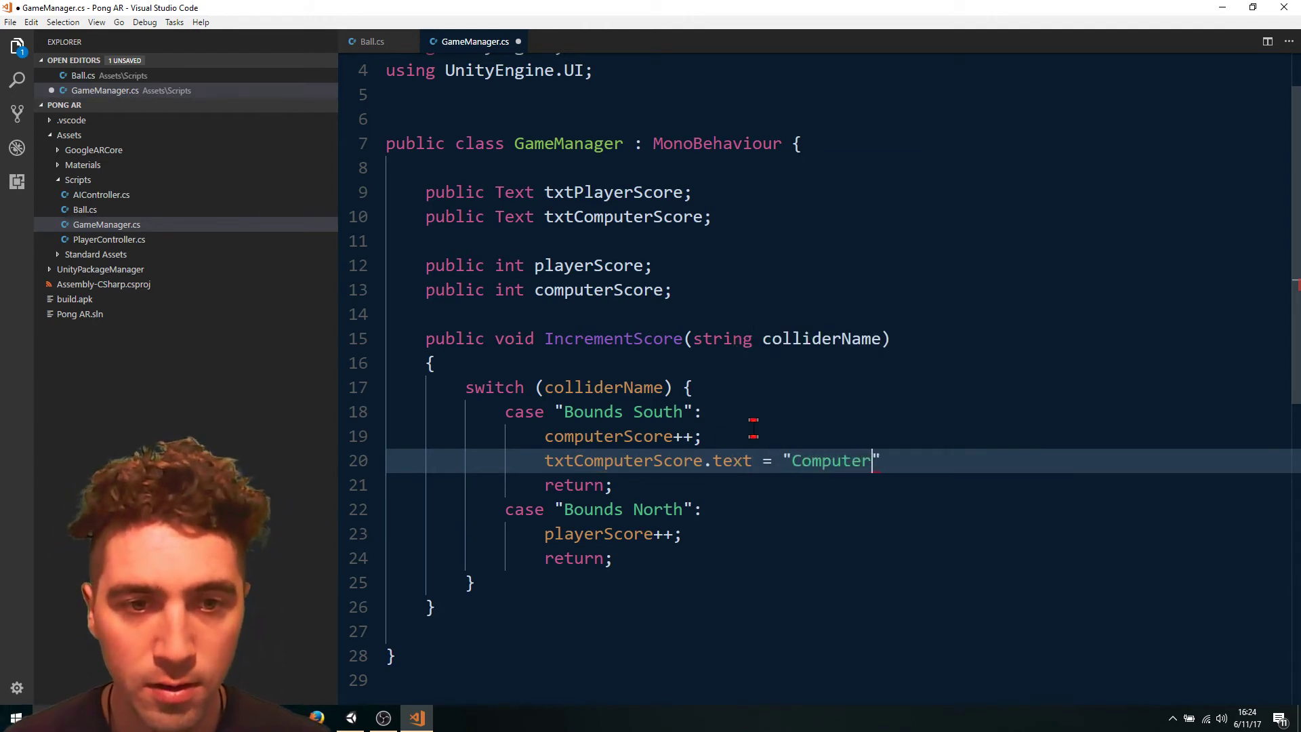
pyautogui.write(':')
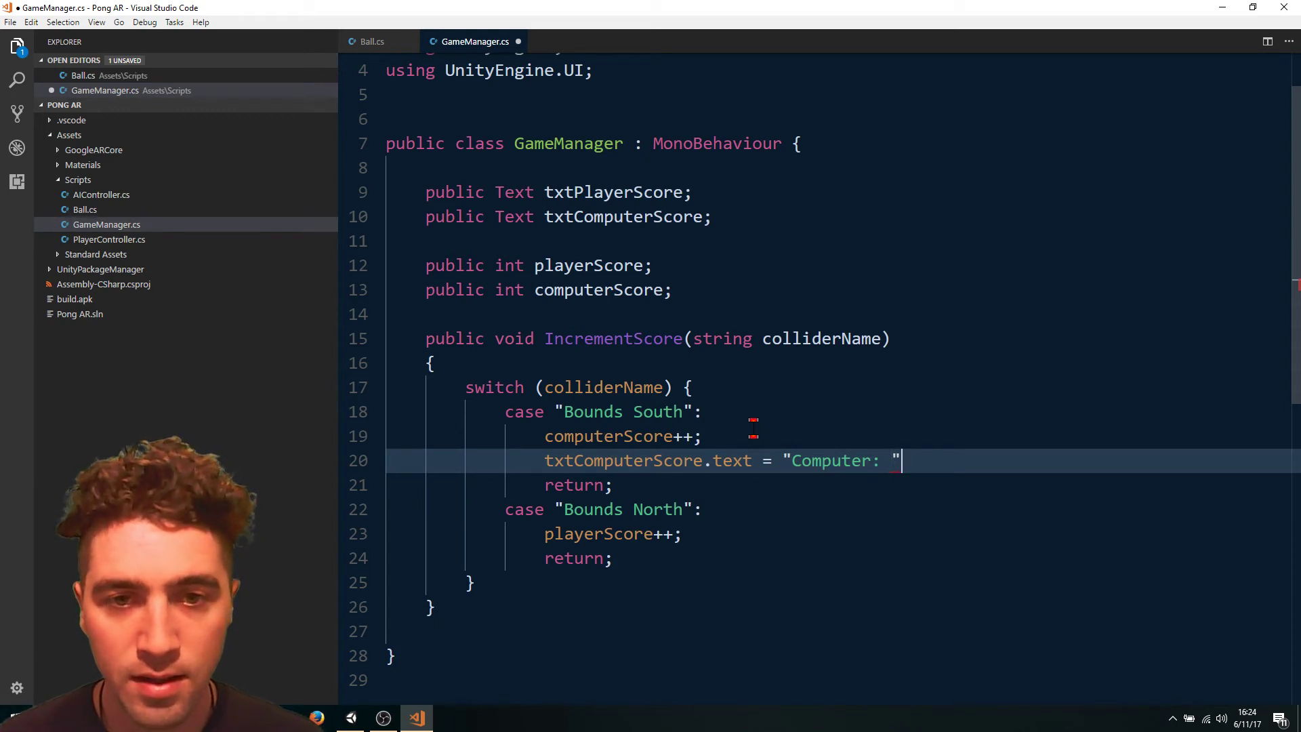
pyautogui.write('+')
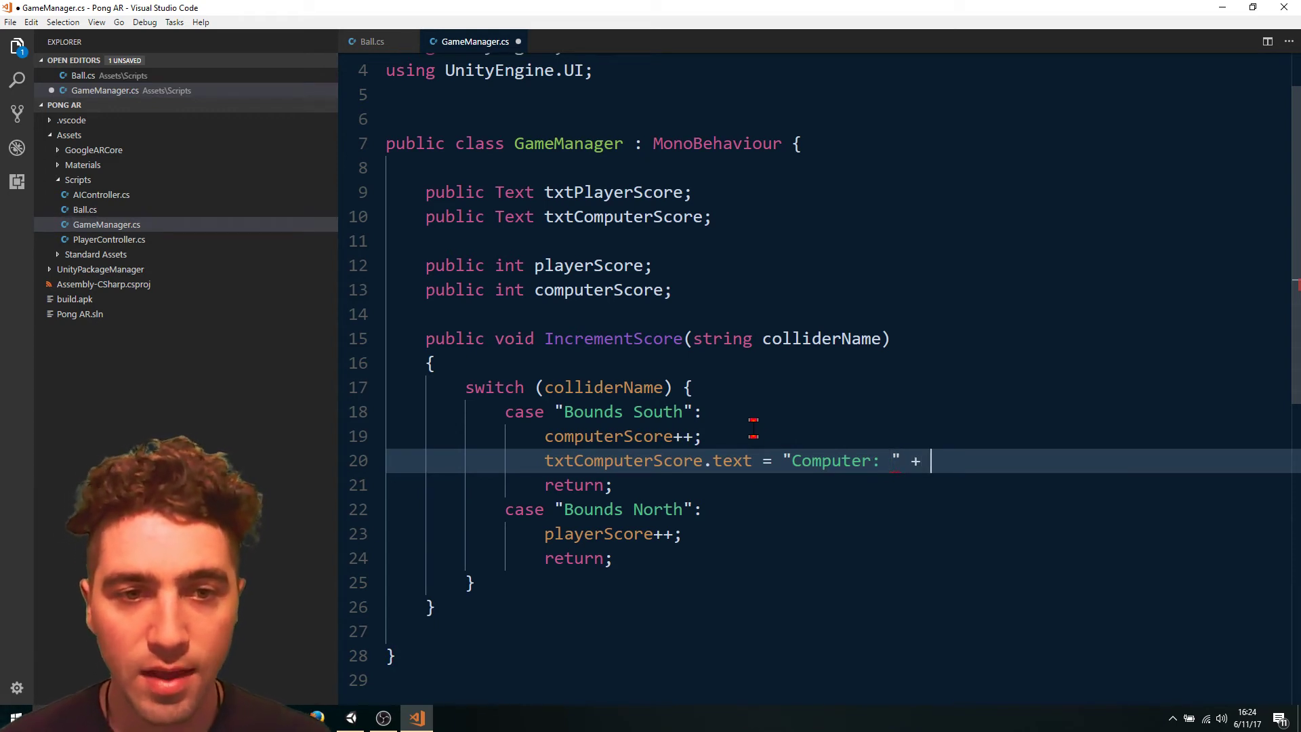
pyautogui.write("computerScore'")
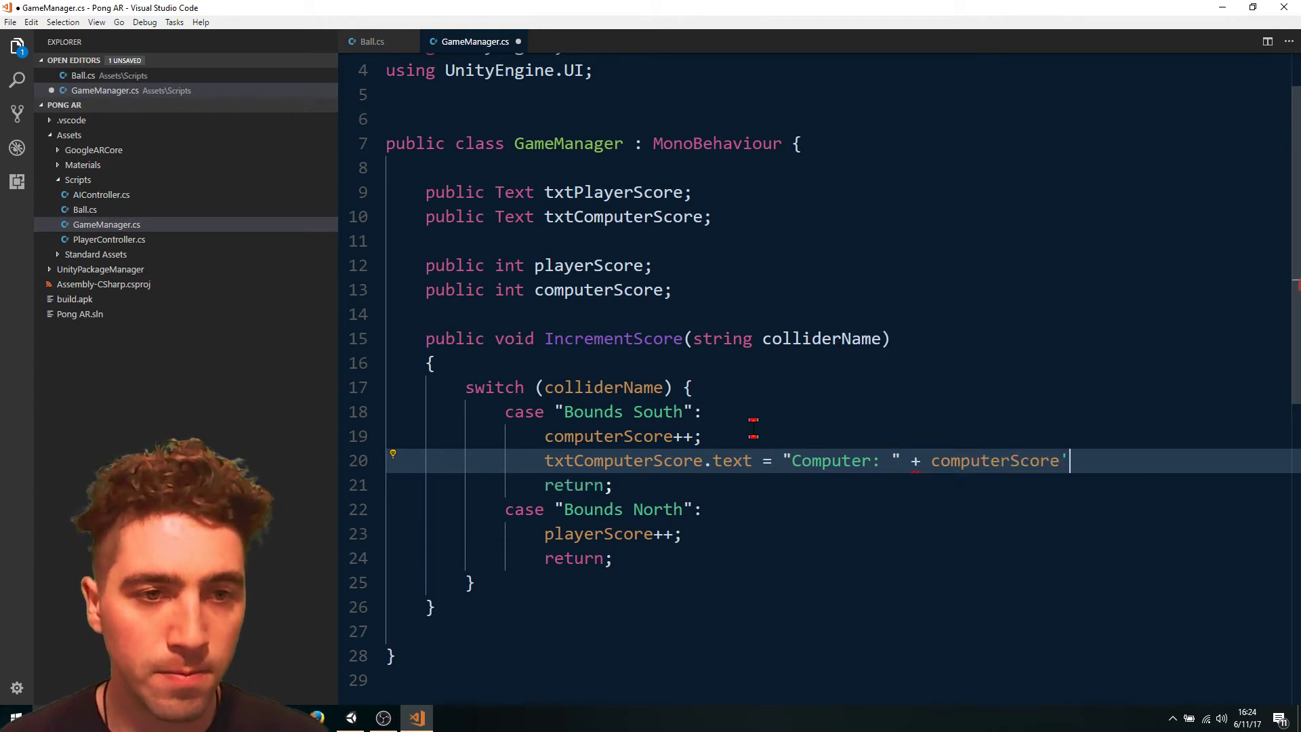
pyautogui.write(';')
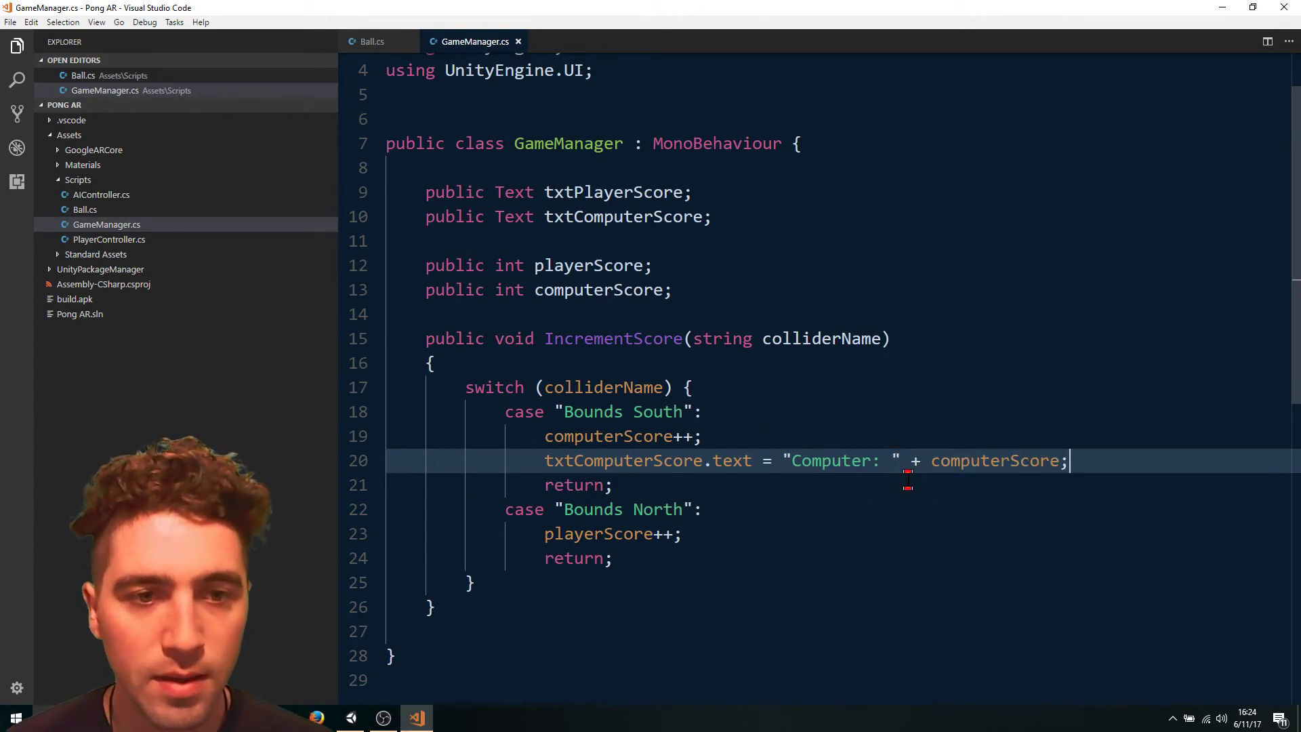
# Set txtPlayerScore.text to "Player: " + playerScore in the Bounds North case and save.
pyautogui.press('enter')
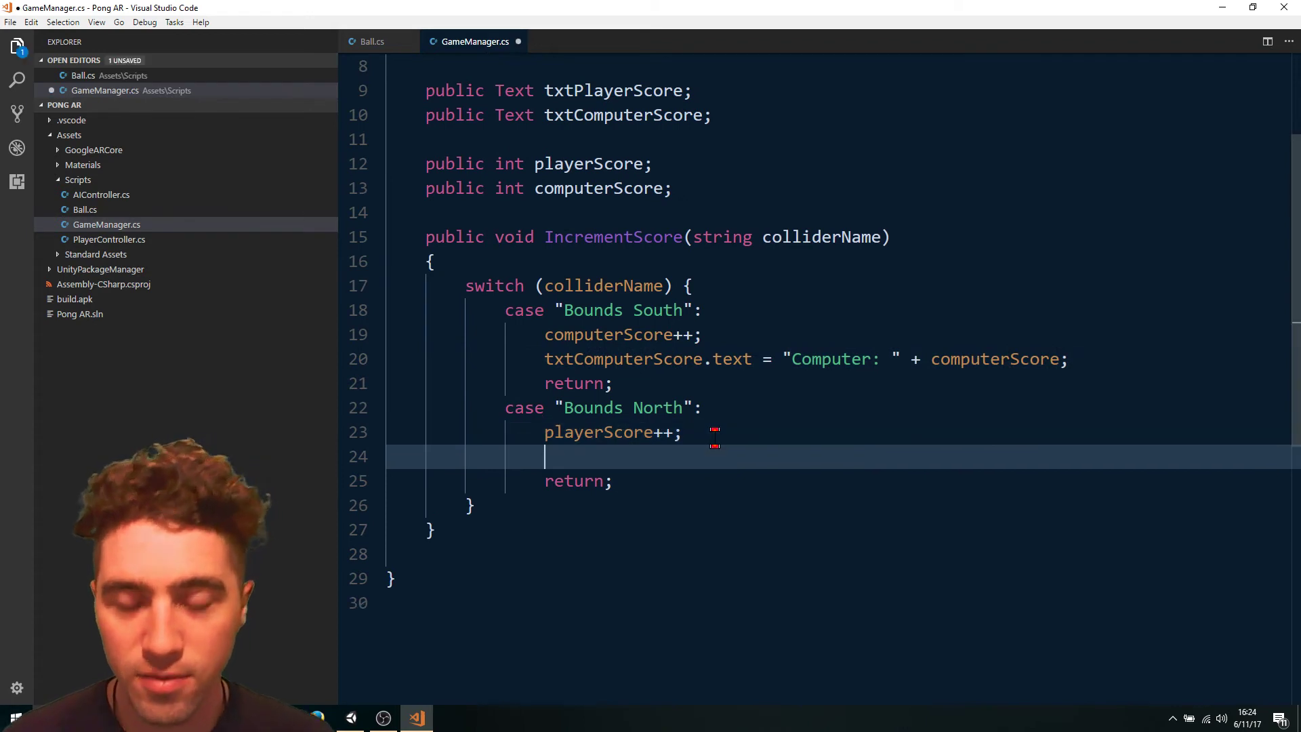
pyautogui.write('txt')
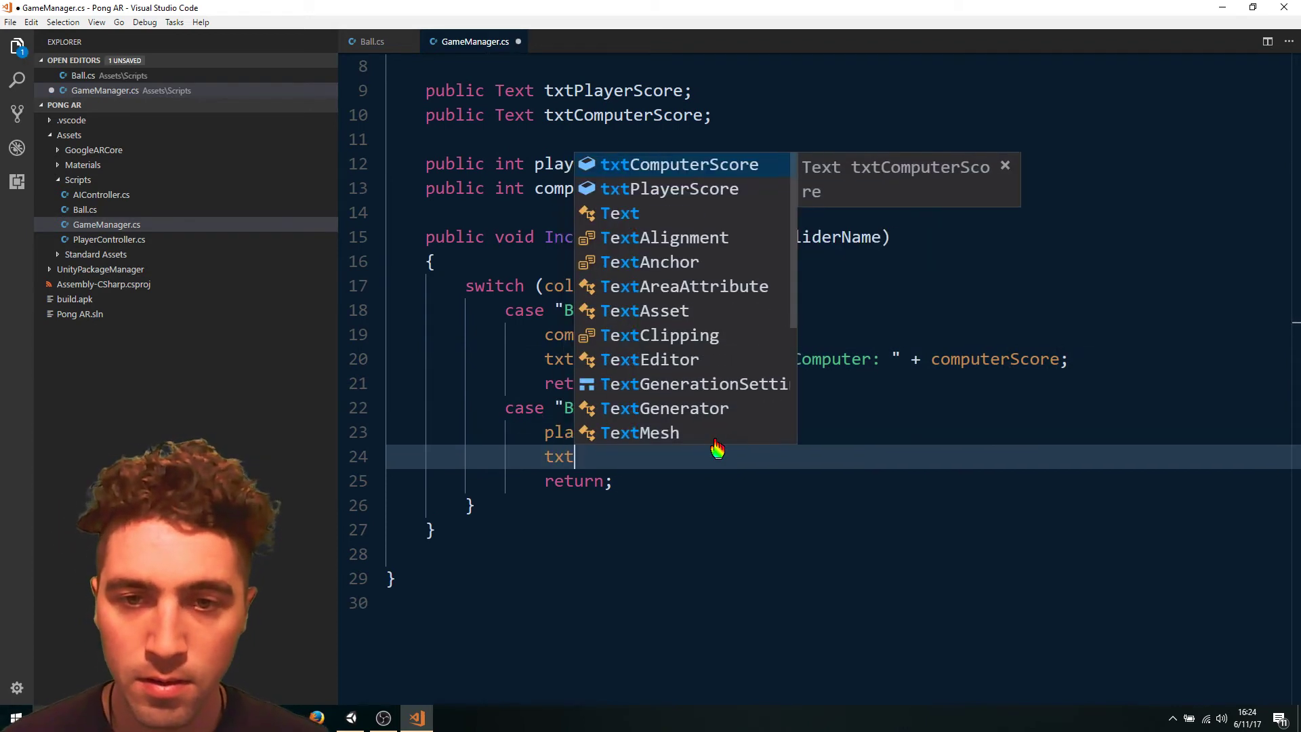
pyautogui.press('Escape')
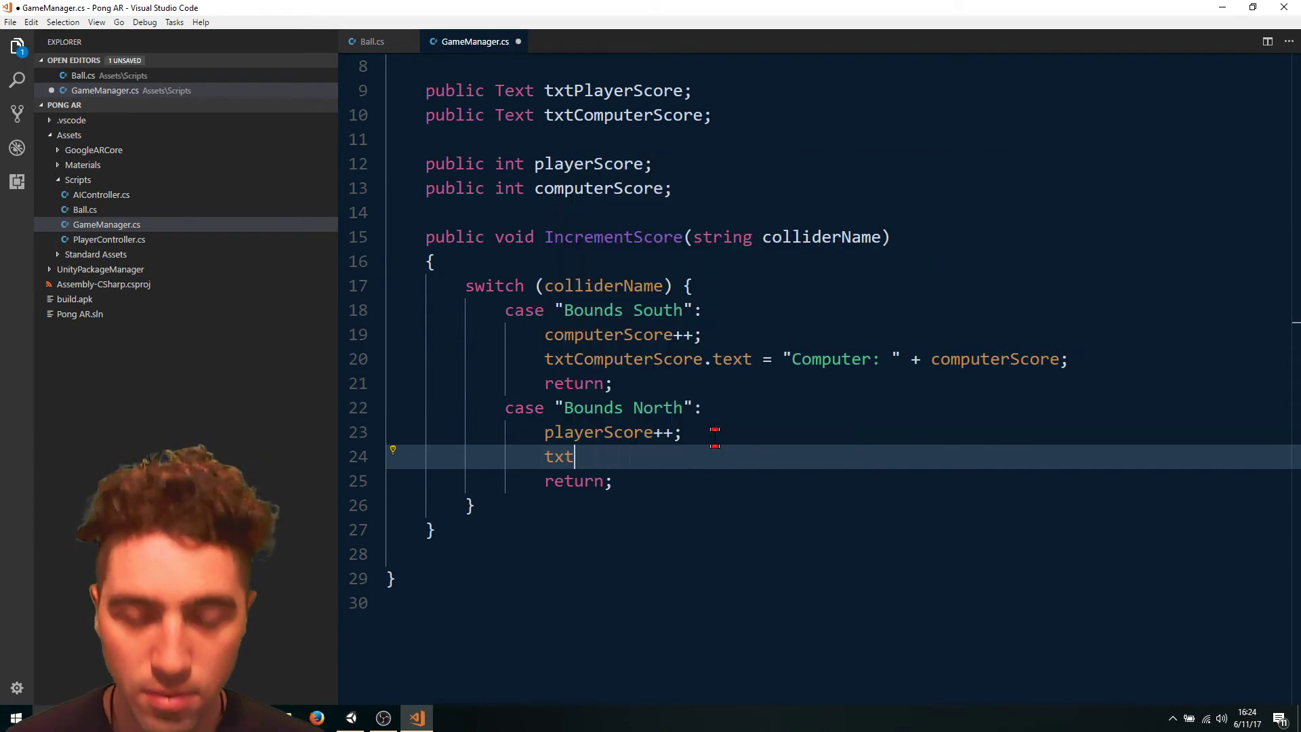
pyautogui.write('PlayerScore.text = "')
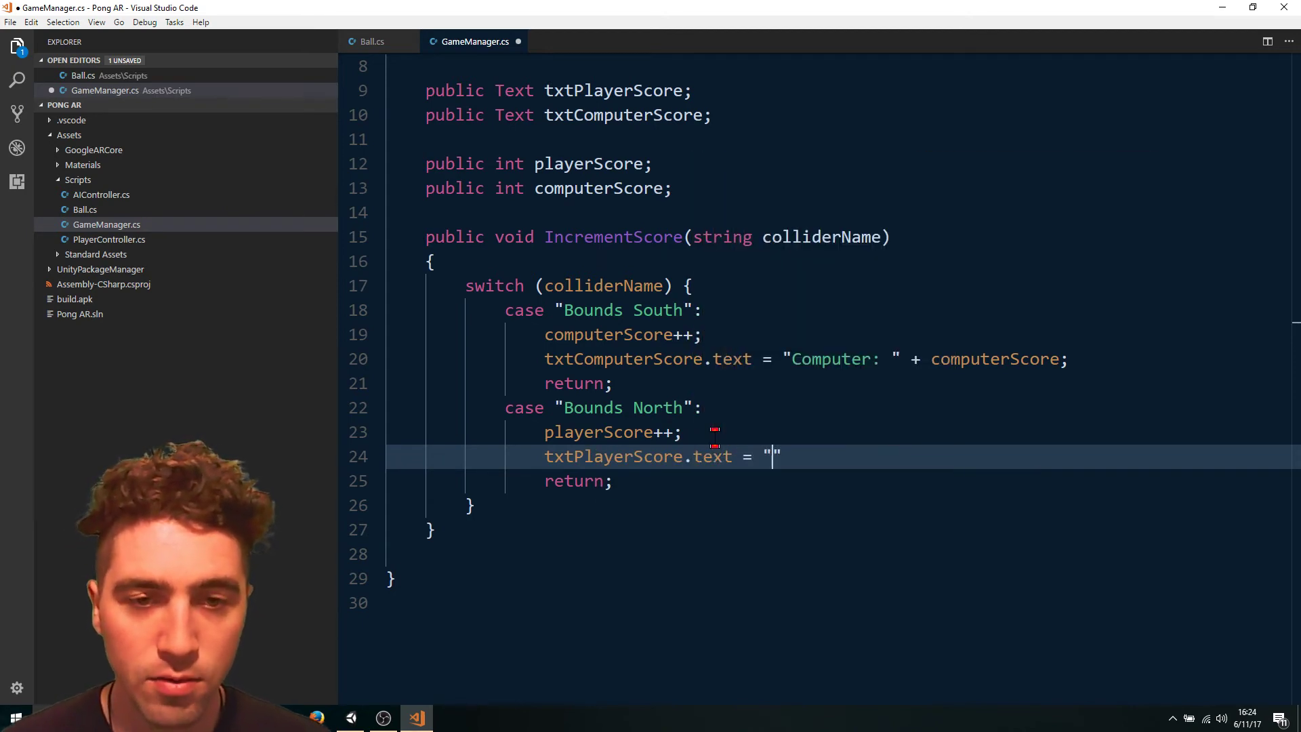
pyautogui.write('Play')
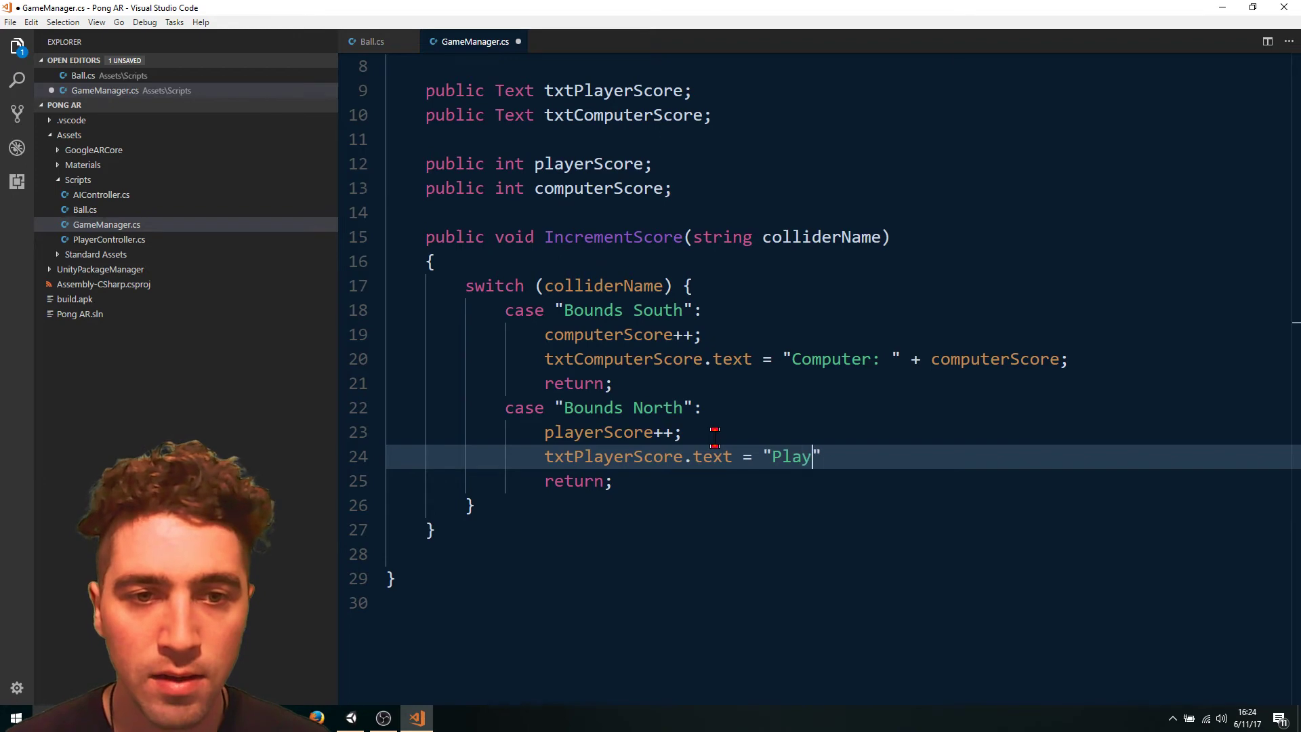
pyautogui.write('er: " +')
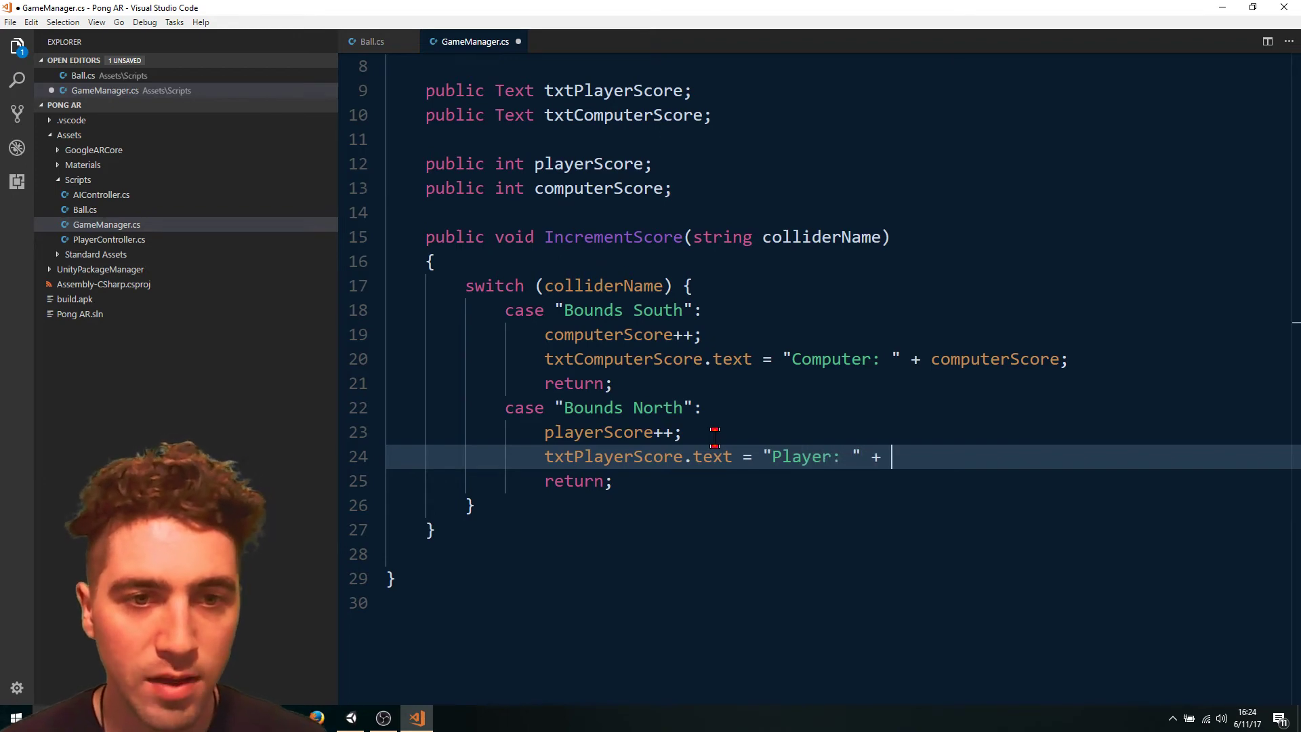
pyautogui.write('playerScore;')
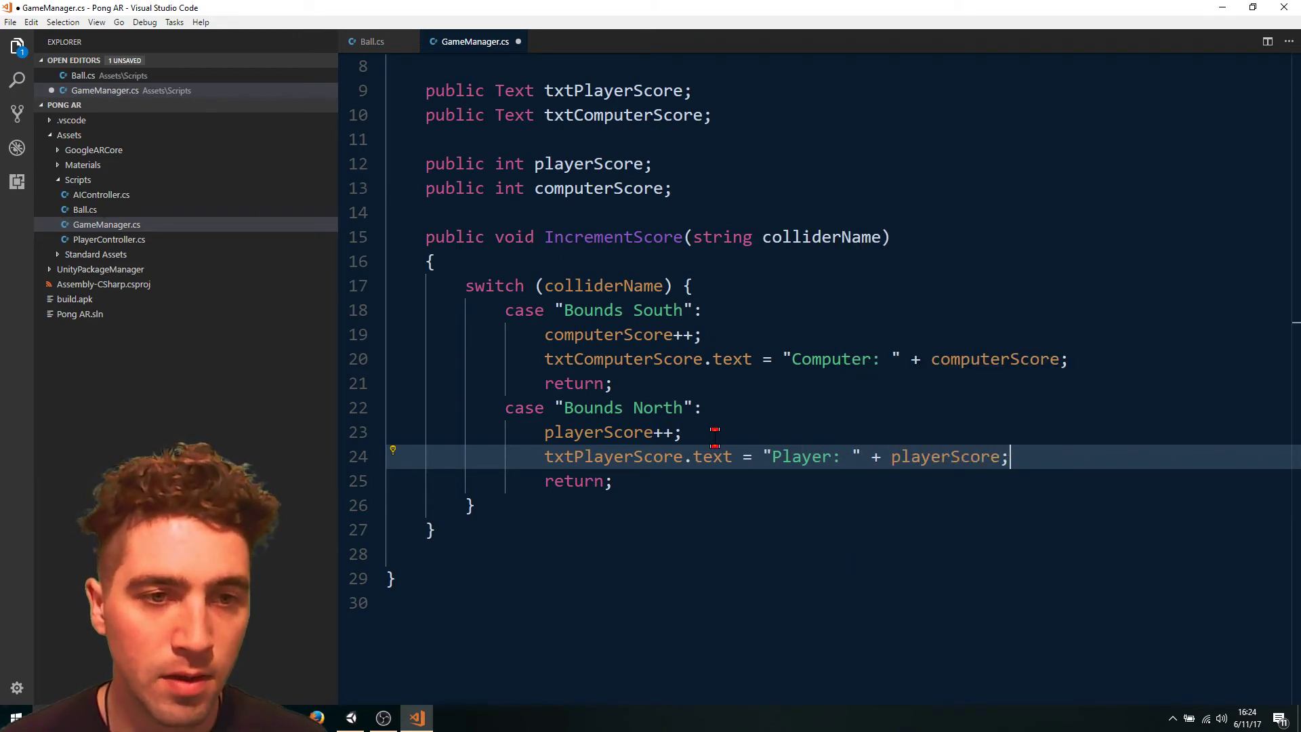
pyautogui.press('ctrl+s')
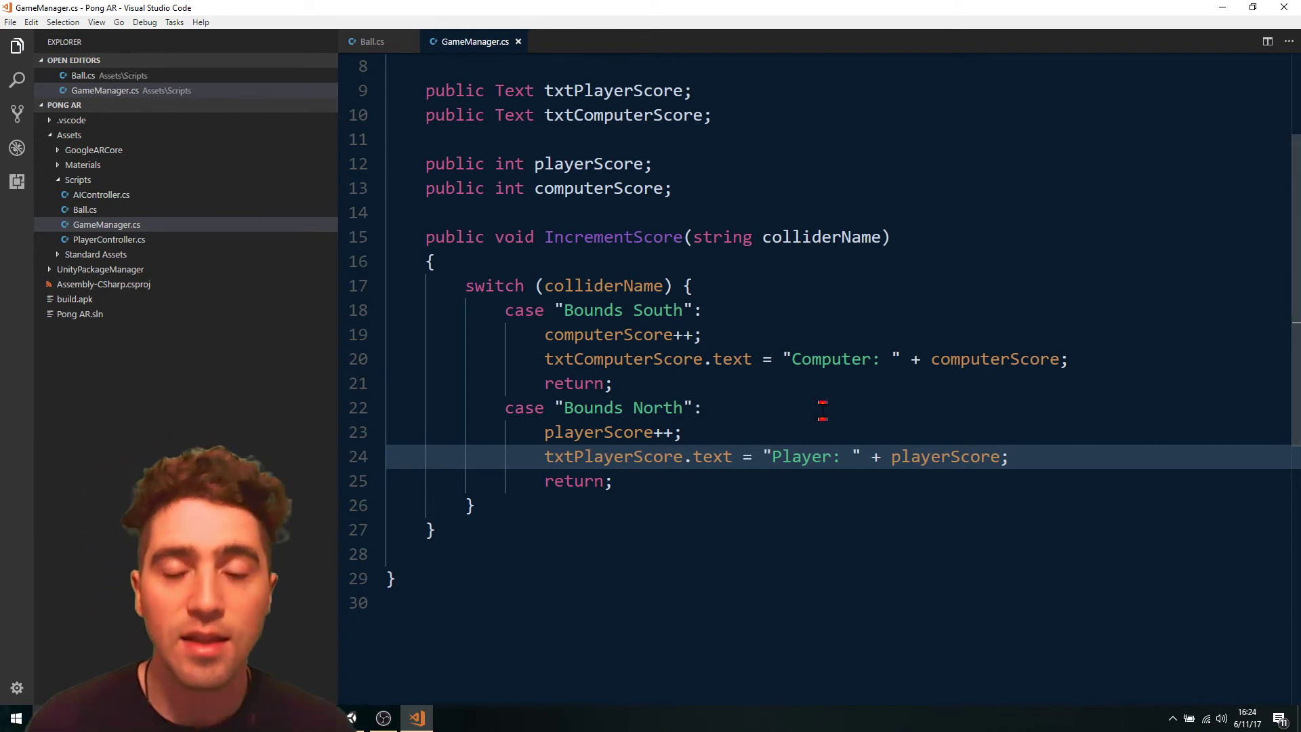
pyautogui.click(618, 408)
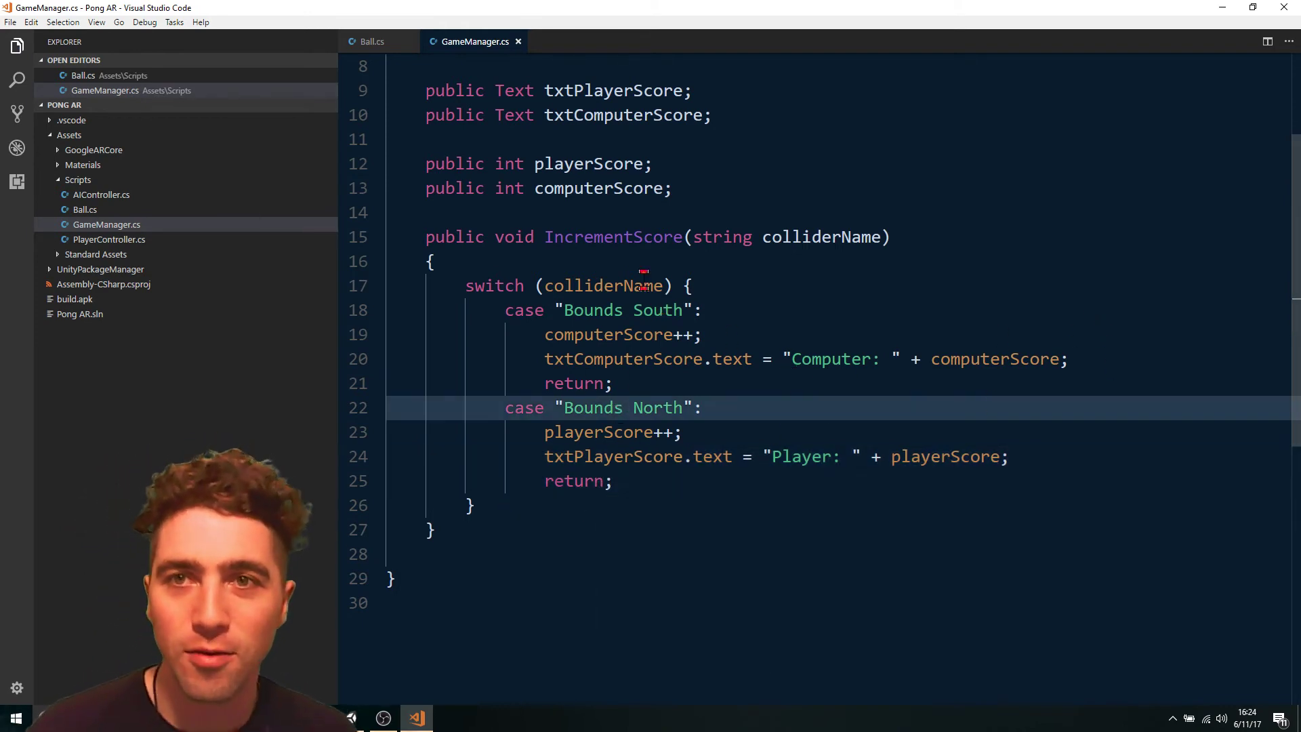
# In Ball.cs, declare a public GameManager field named gameManager.
pyautogui.click(372, 42)
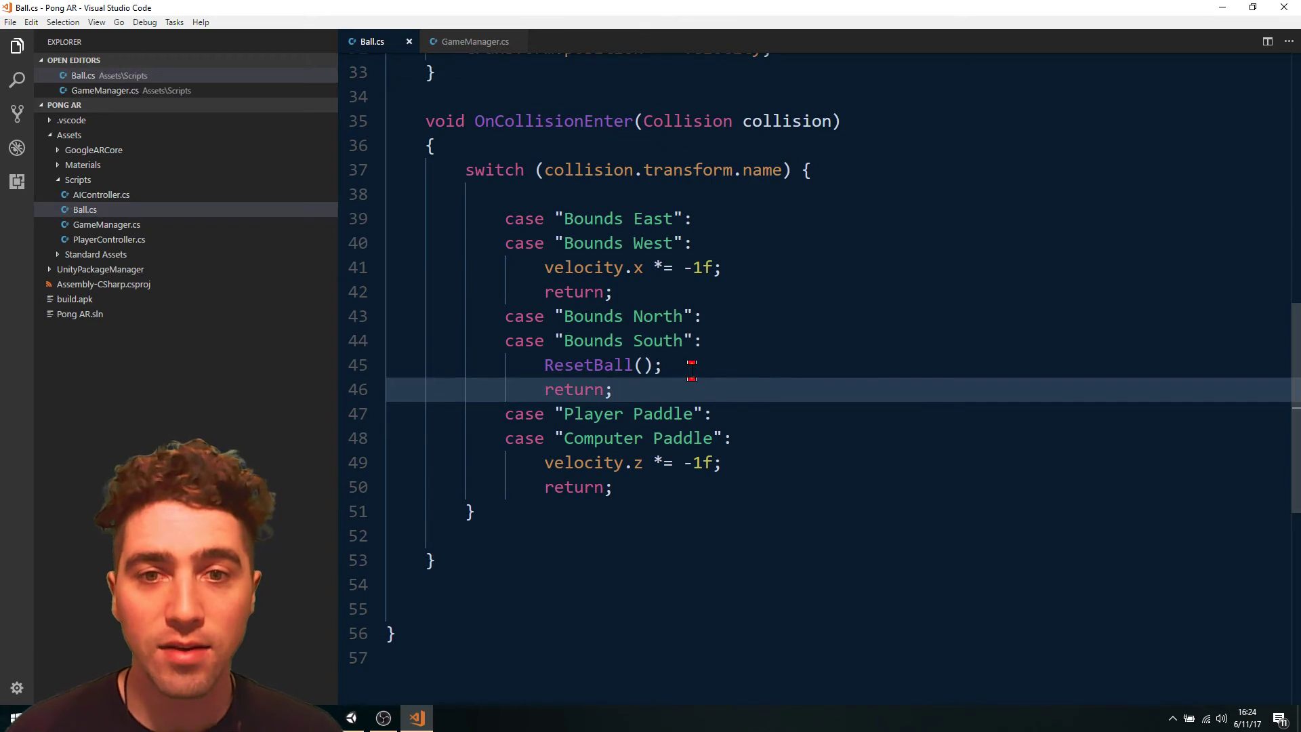
pyautogui.scroll(3)
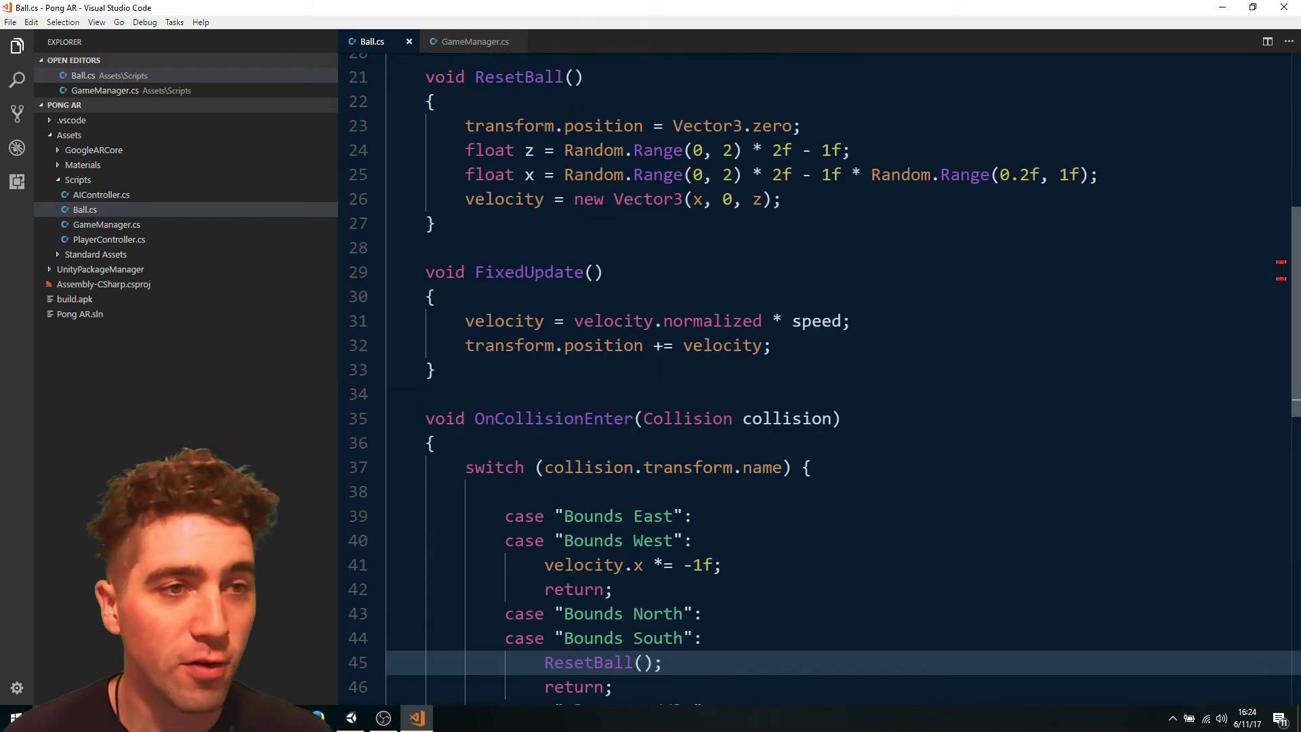
pyautogui.scroll(3)
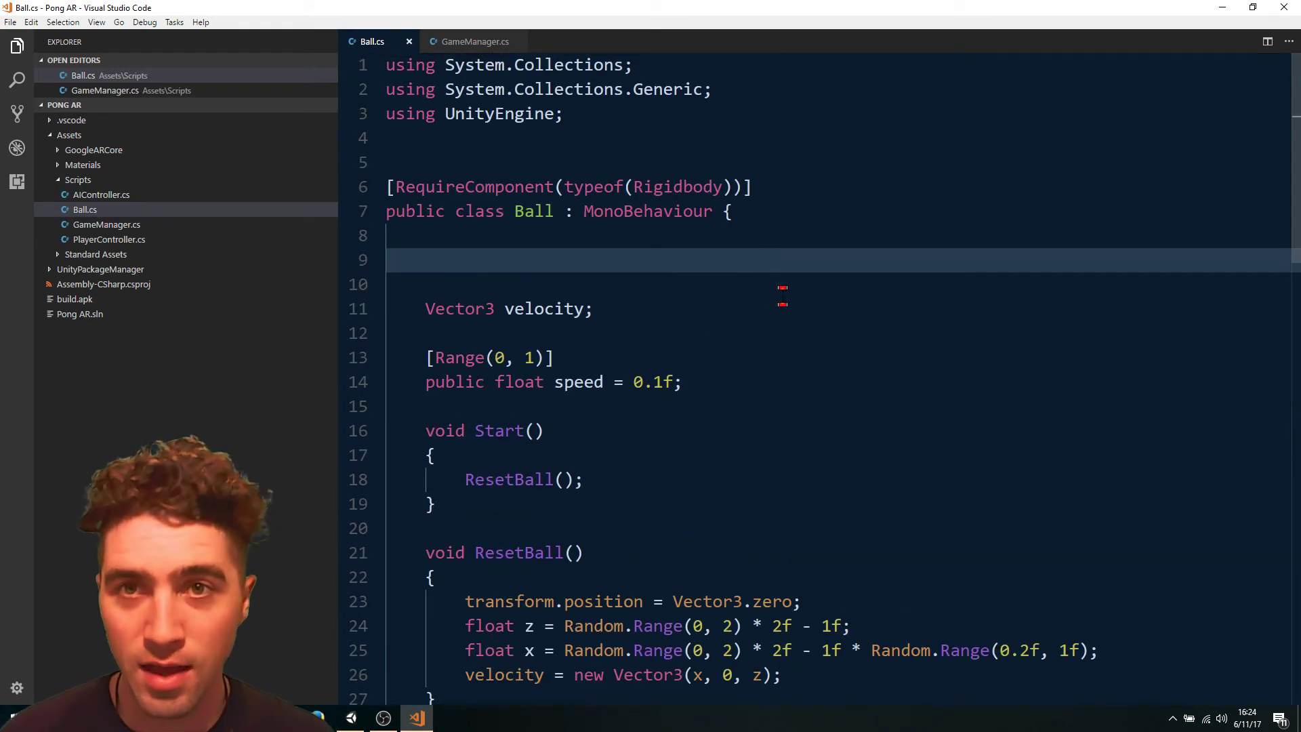
pyautogui.write('public')
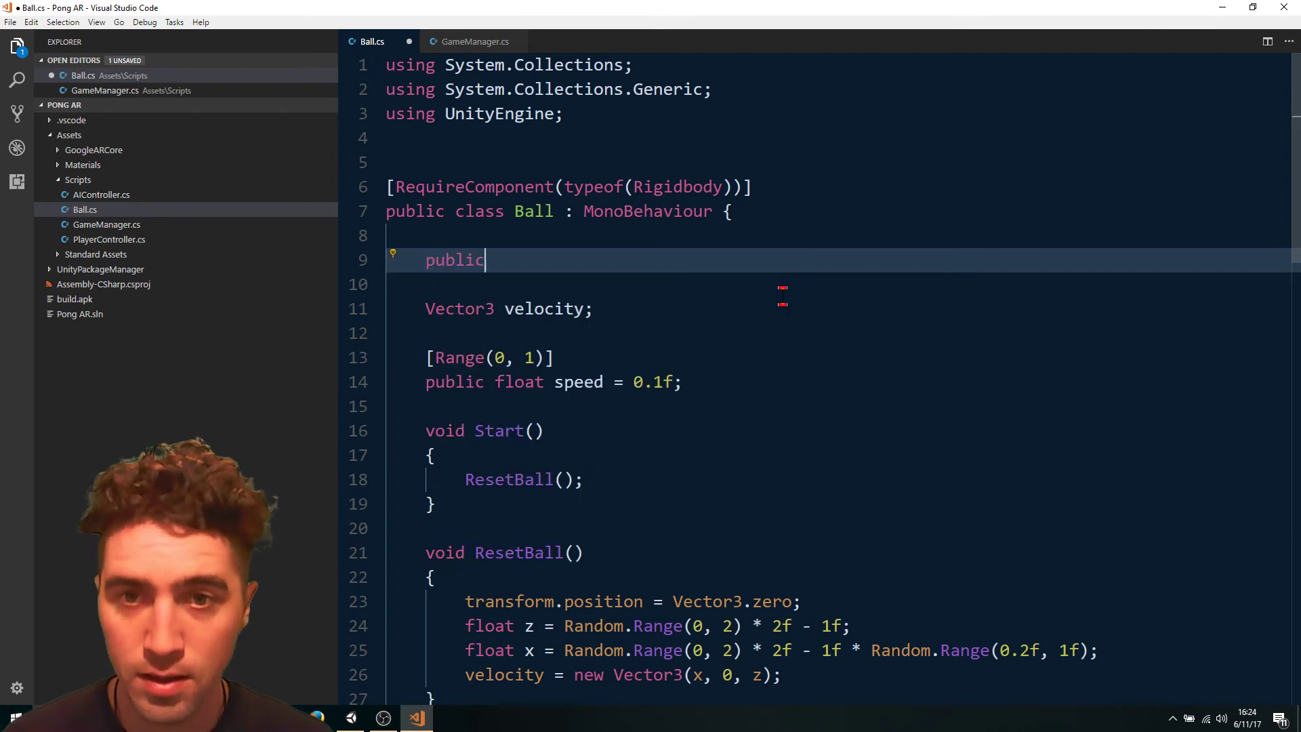
pyautogui.write('GameManager gameManager;')
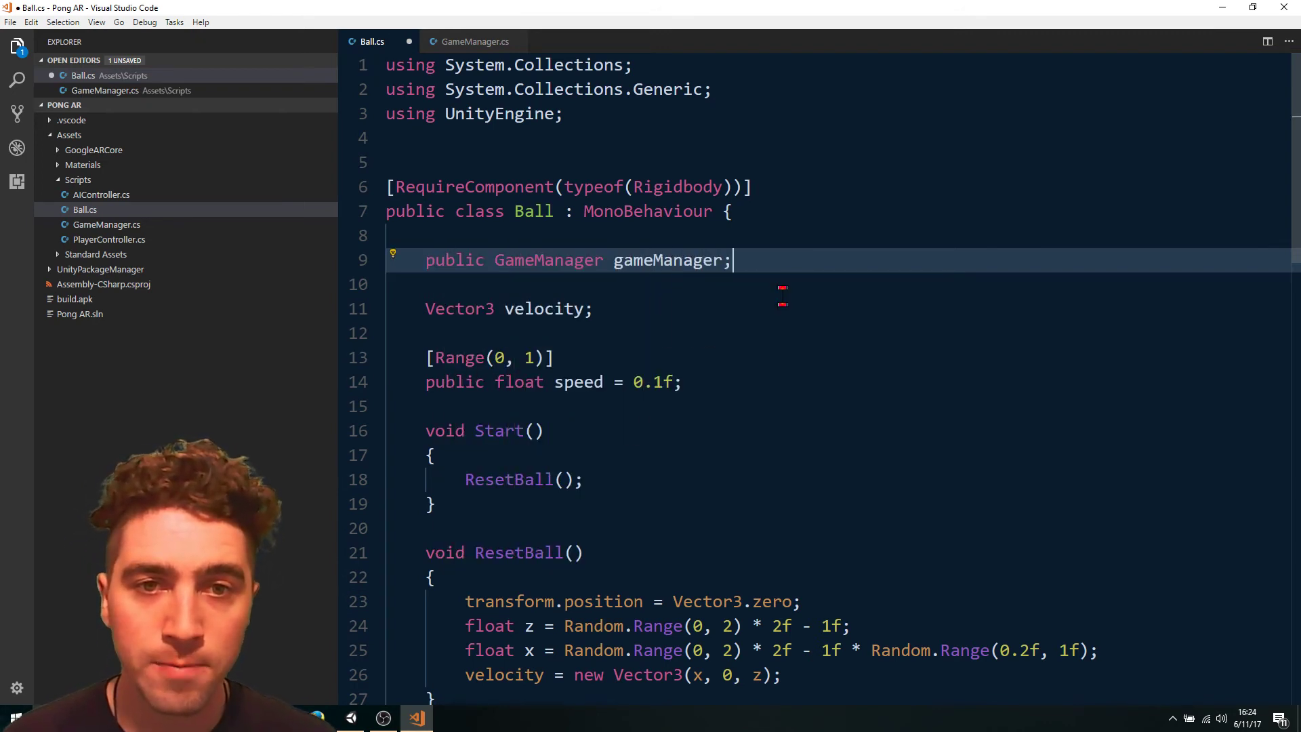
pyautogui.scroll(-3)
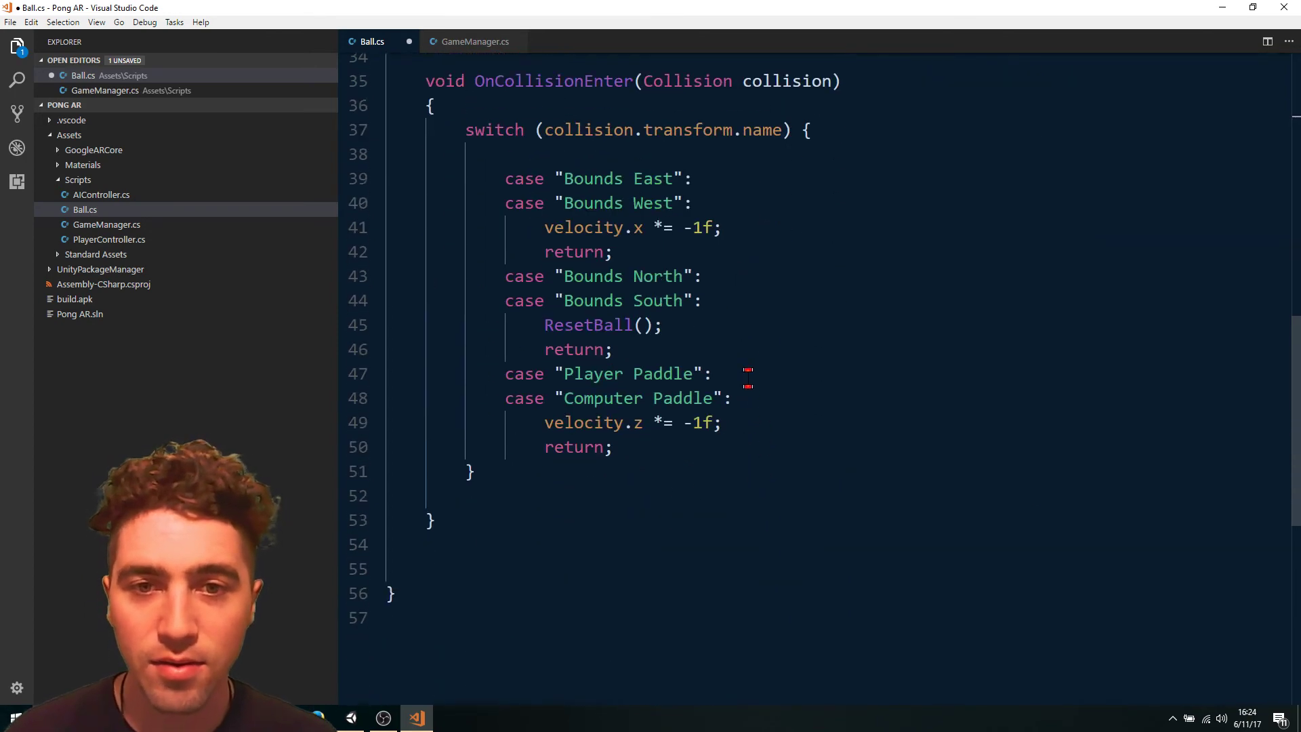
# Call gameManager.IncrementScore(collision.transform.name) after ResetBall and save Ball.cs.
pyautogui.click(660, 325)
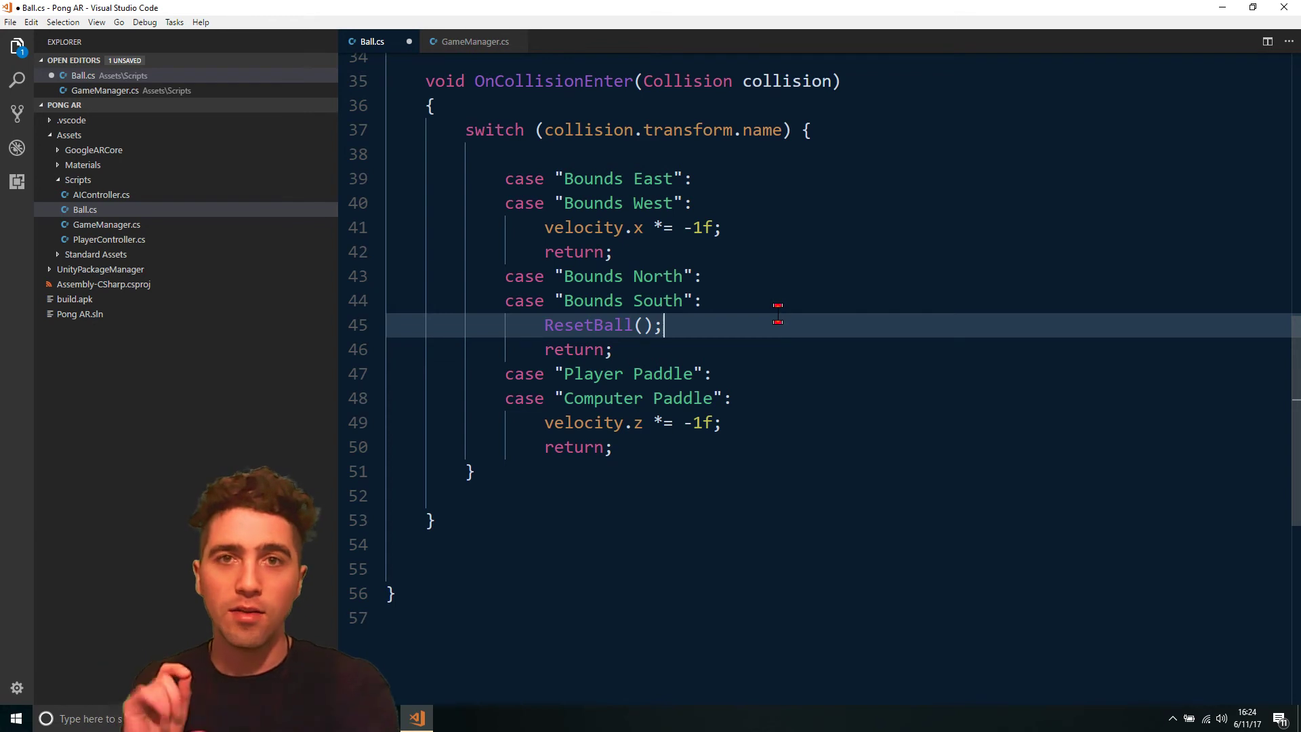
pyautogui.press('enter')
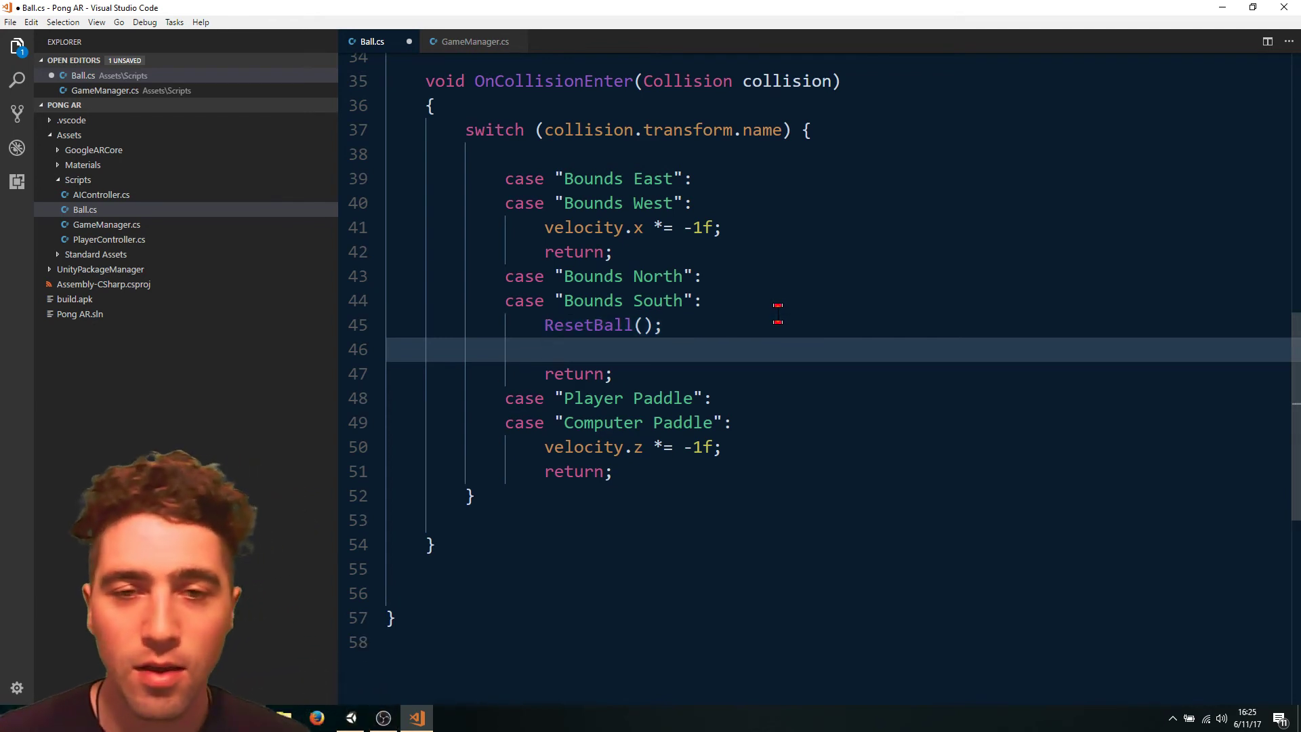
pyautogui.write('gameManager.')
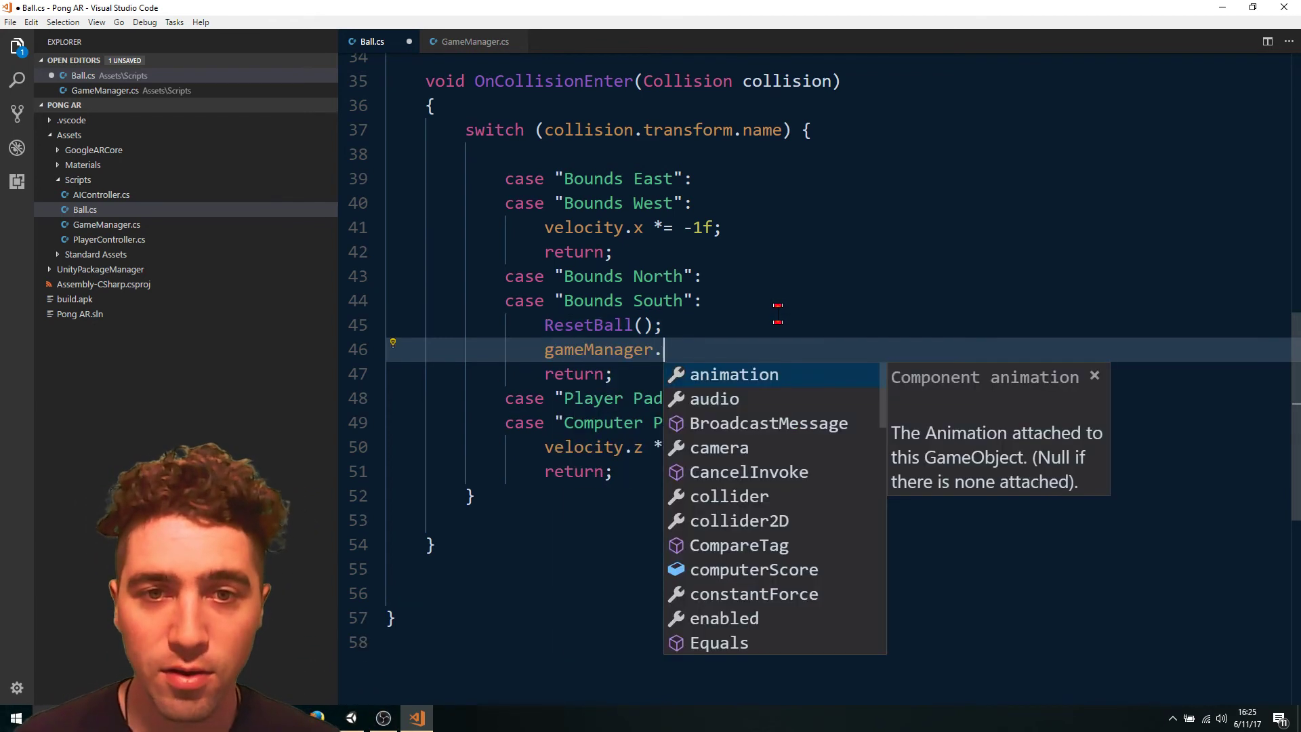
pyautogui.write('incrementScore(')
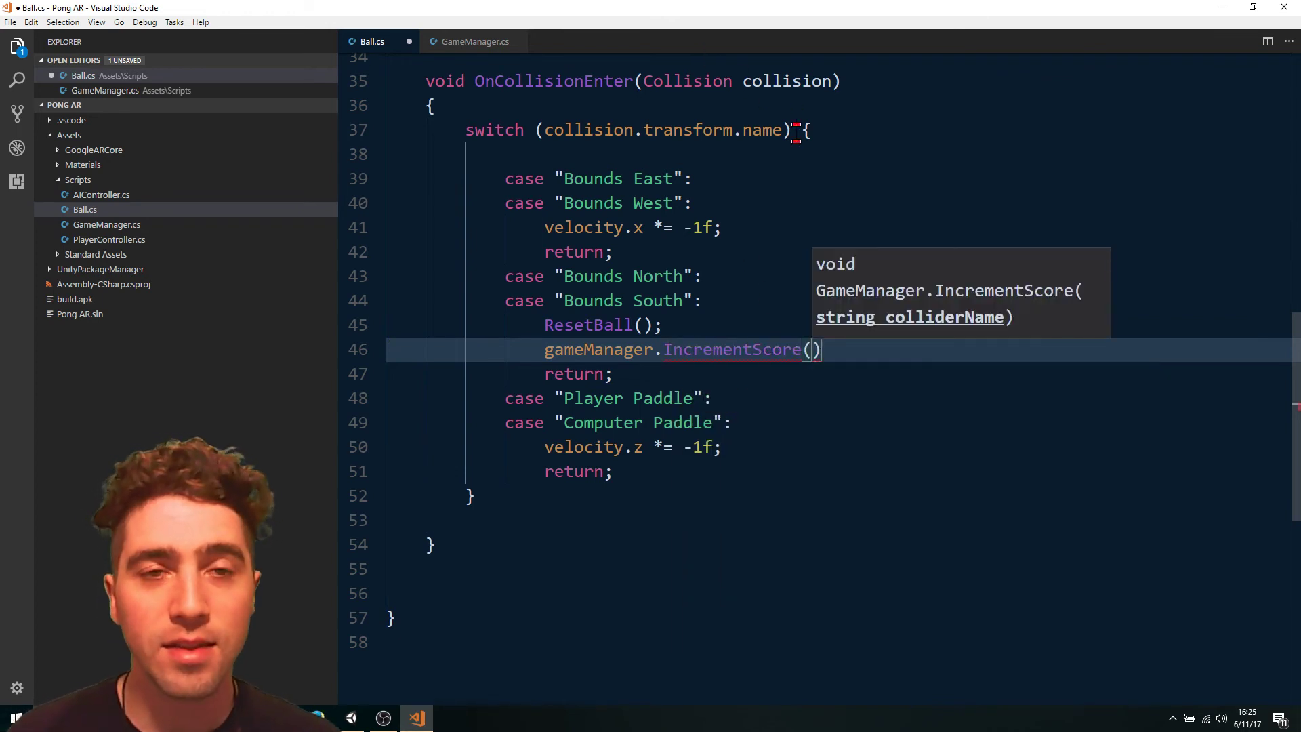
pyautogui.moveTo(763, 130)
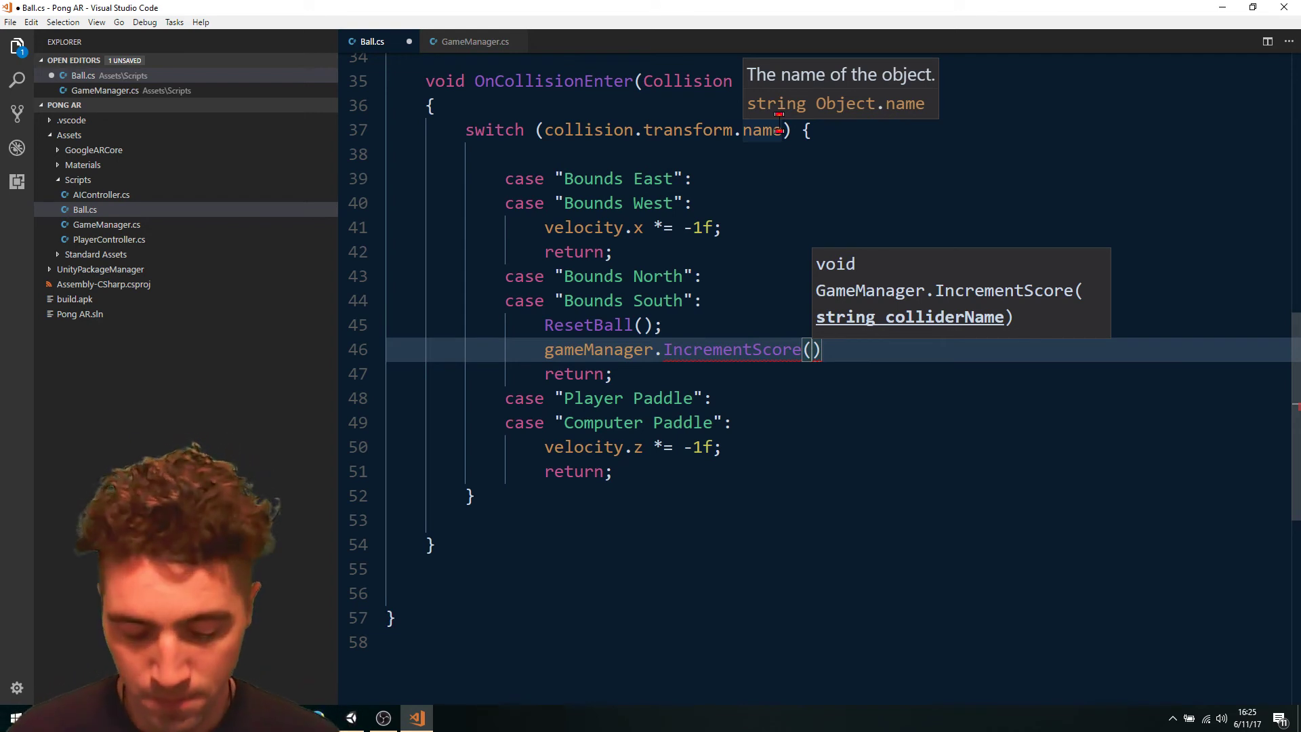
pyautogui.write('collision.transform')
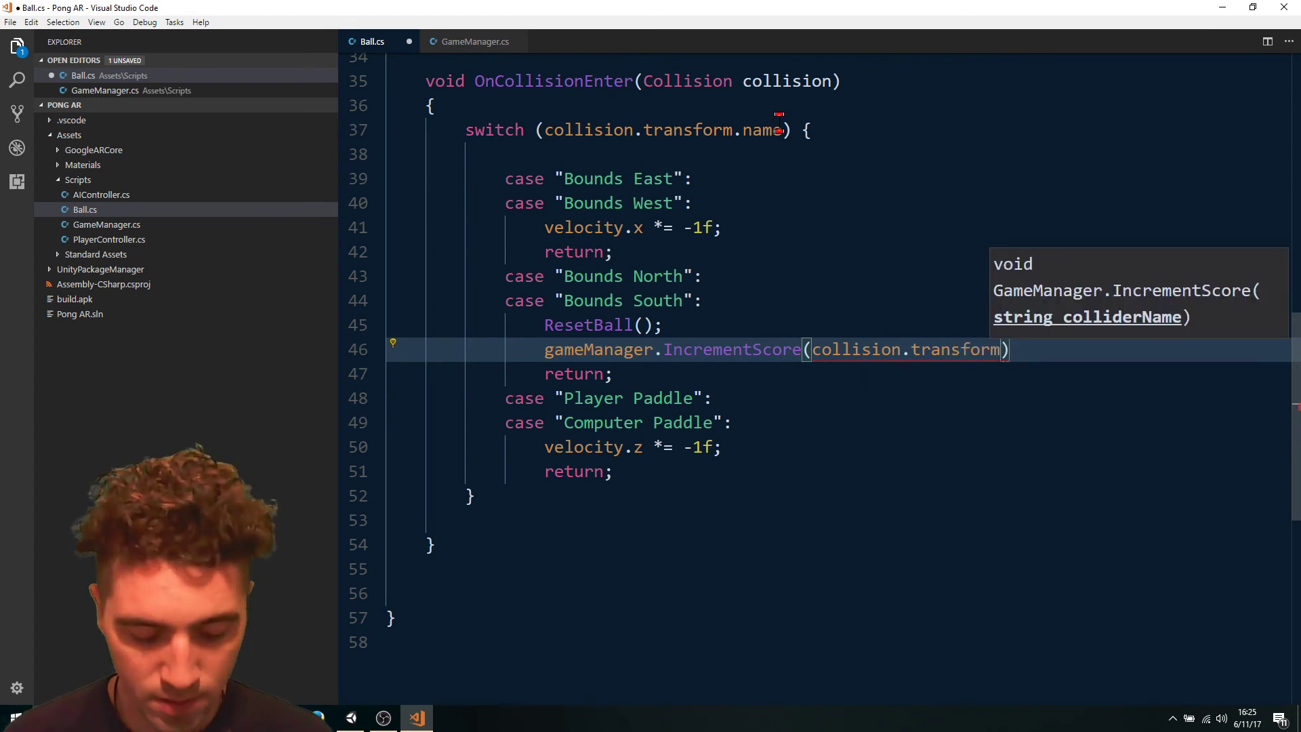
pyautogui.write('.name);')
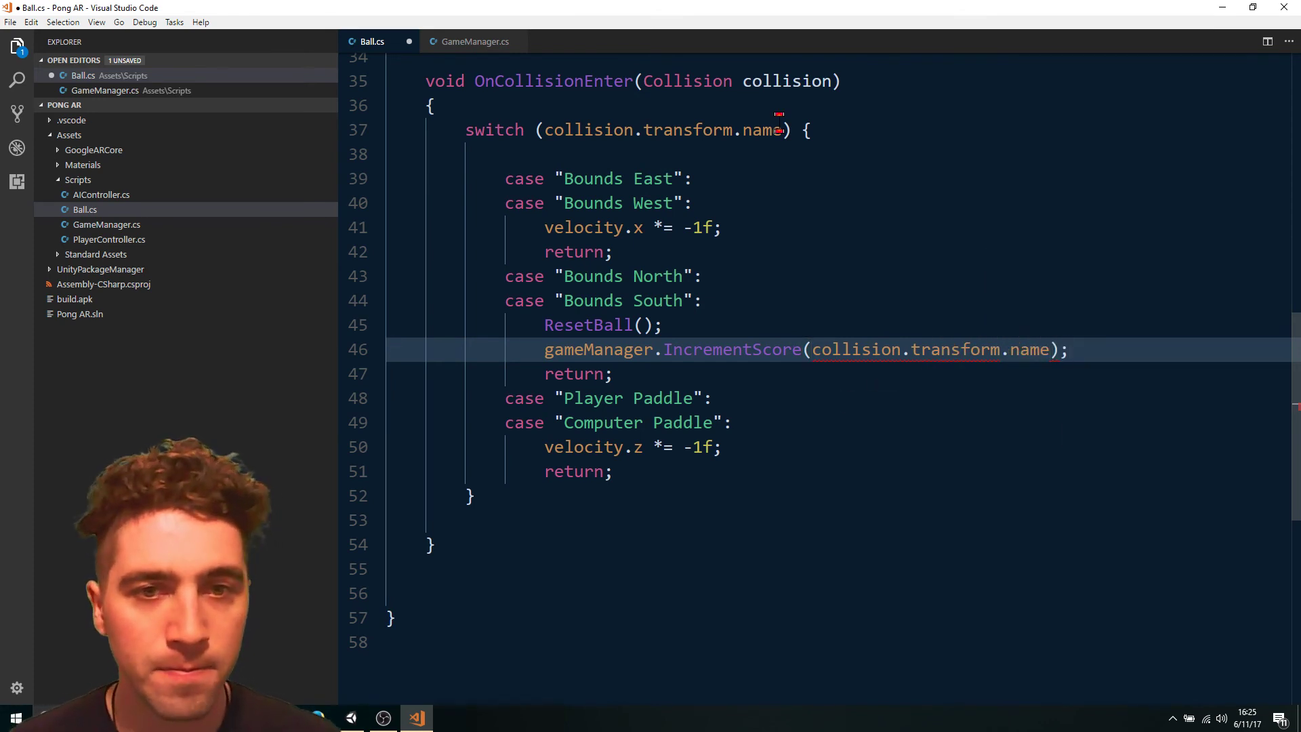
pyautogui.press('ctrl+s')
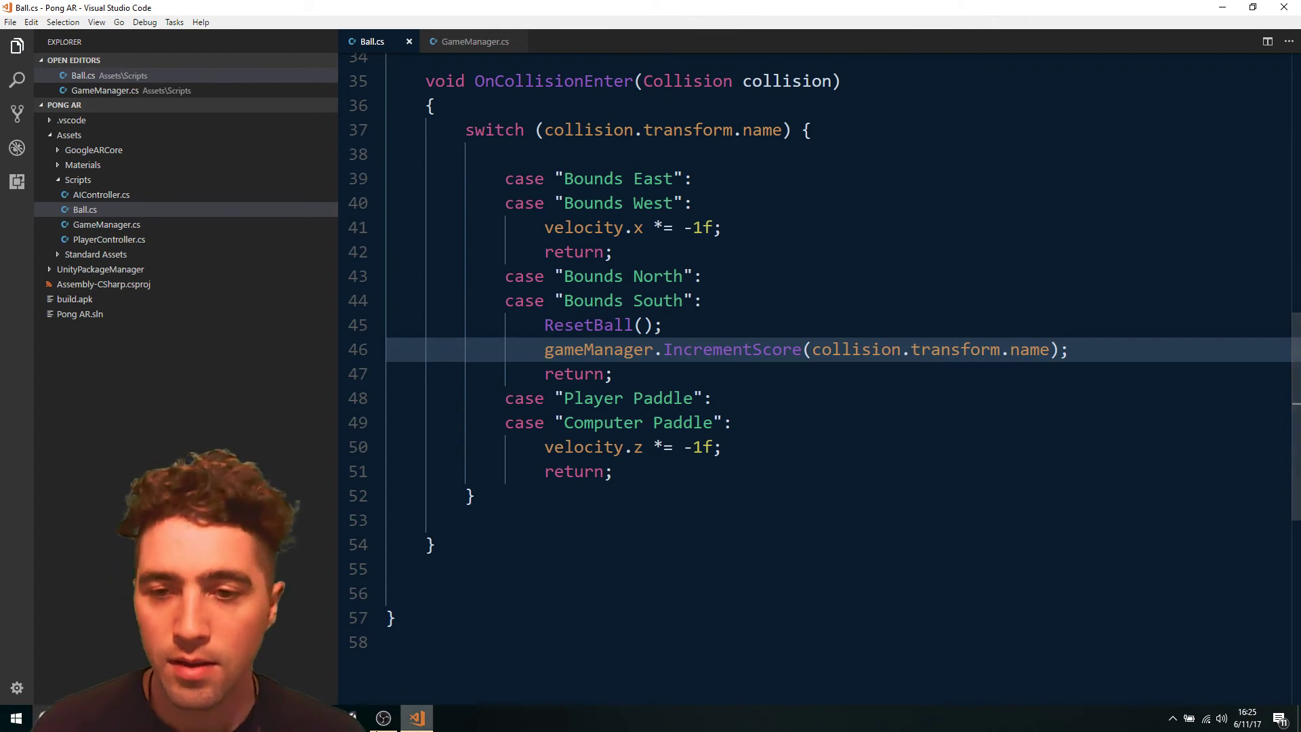
pyautogui.moveTo(382, 718)
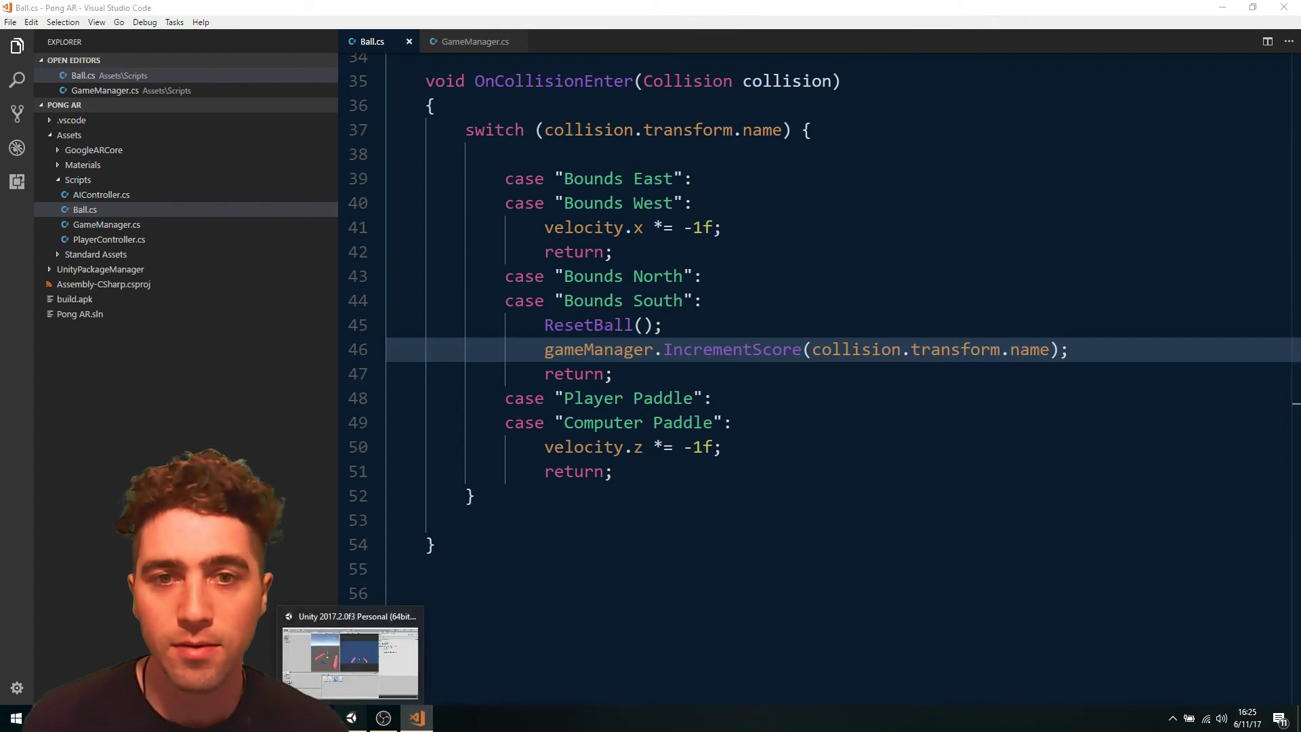
# Return to the Unity editor and deselect the GameManager script asset.
pyautogui.click(348, 660)
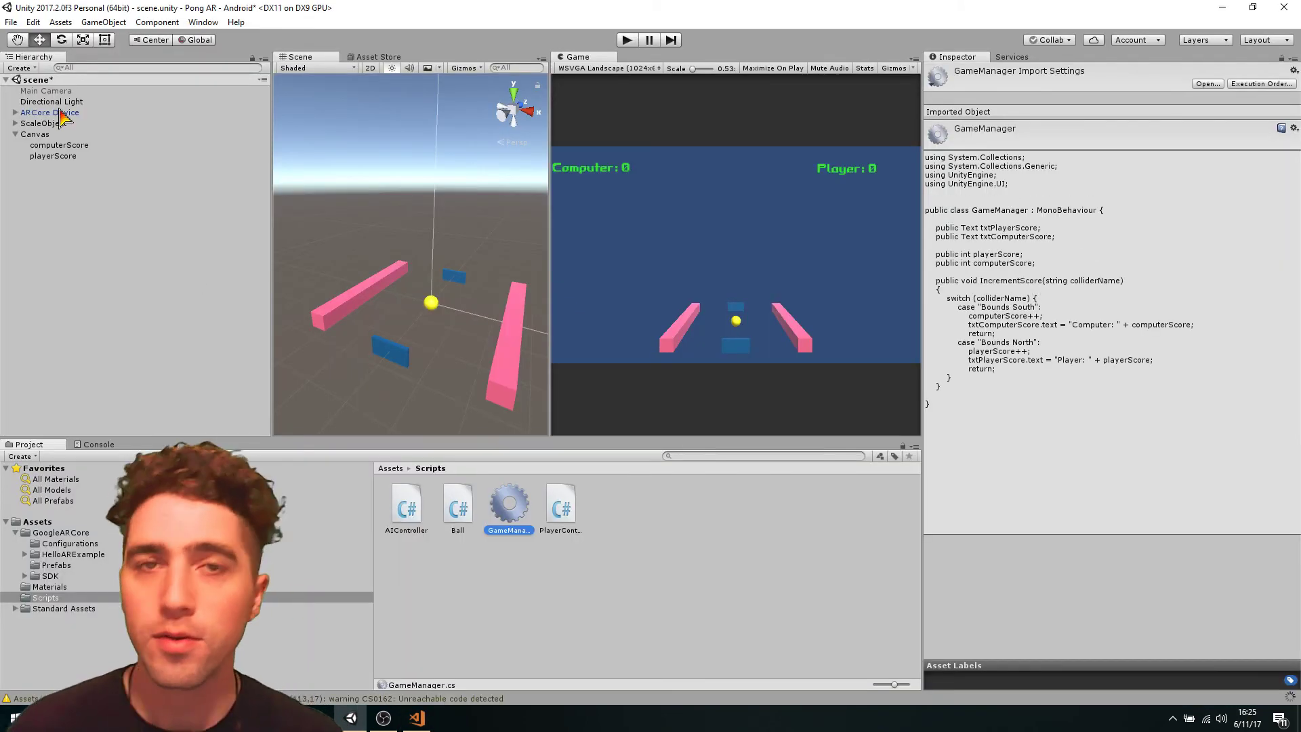
pyautogui.click(83, 206)
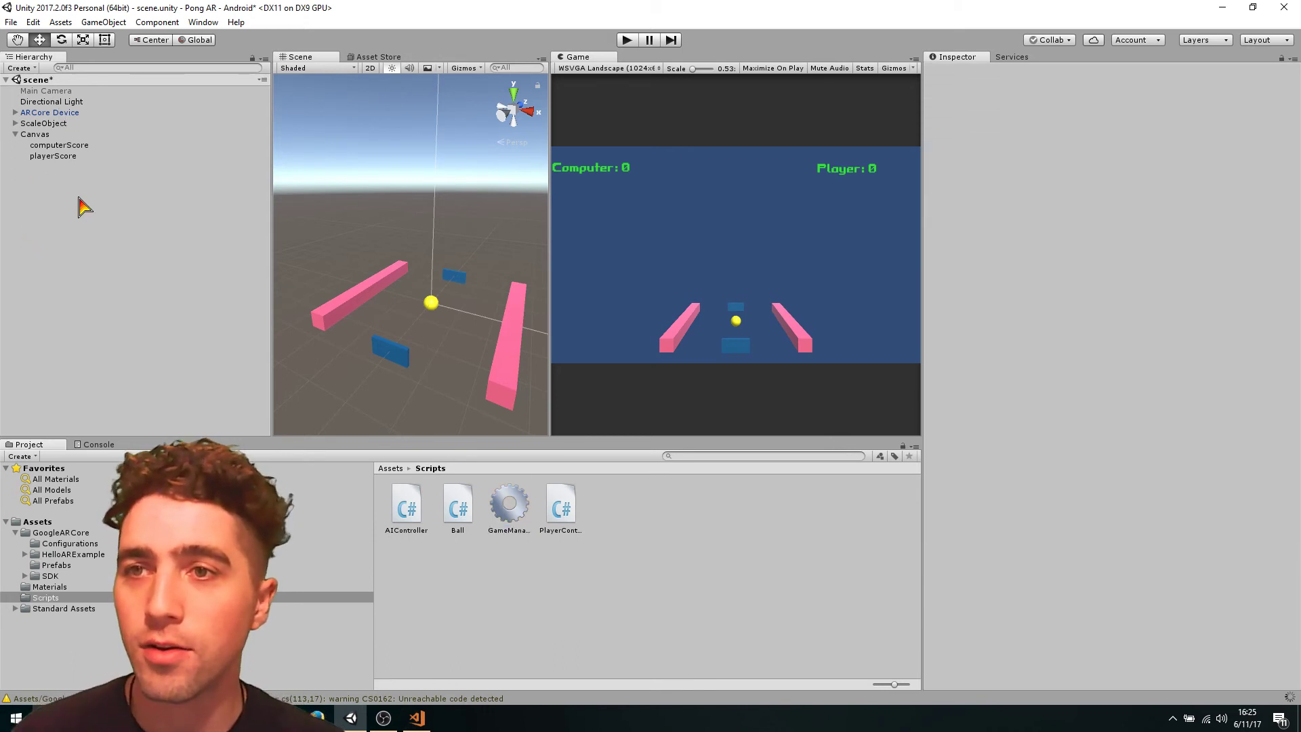
pyautogui.moveTo(944, 112)
pyautogui.write('GameManager')
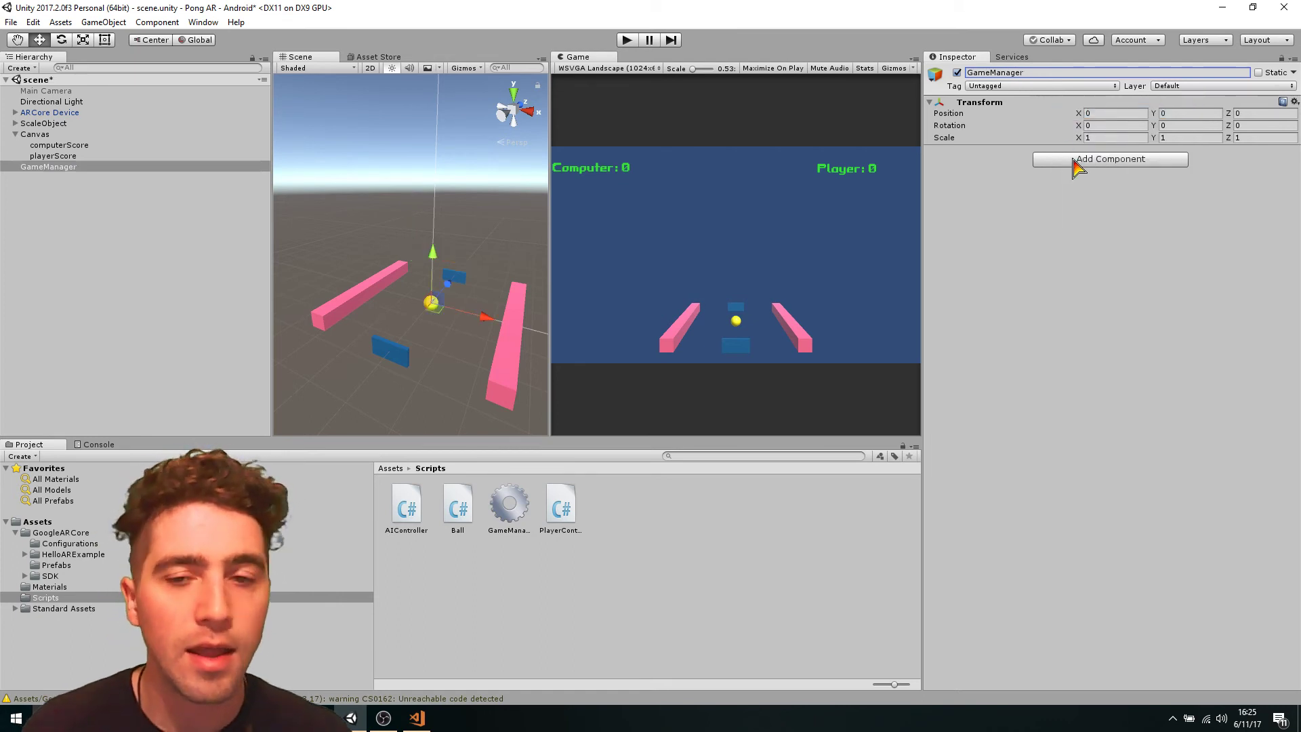
pyautogui.moveTo(1005, 307)
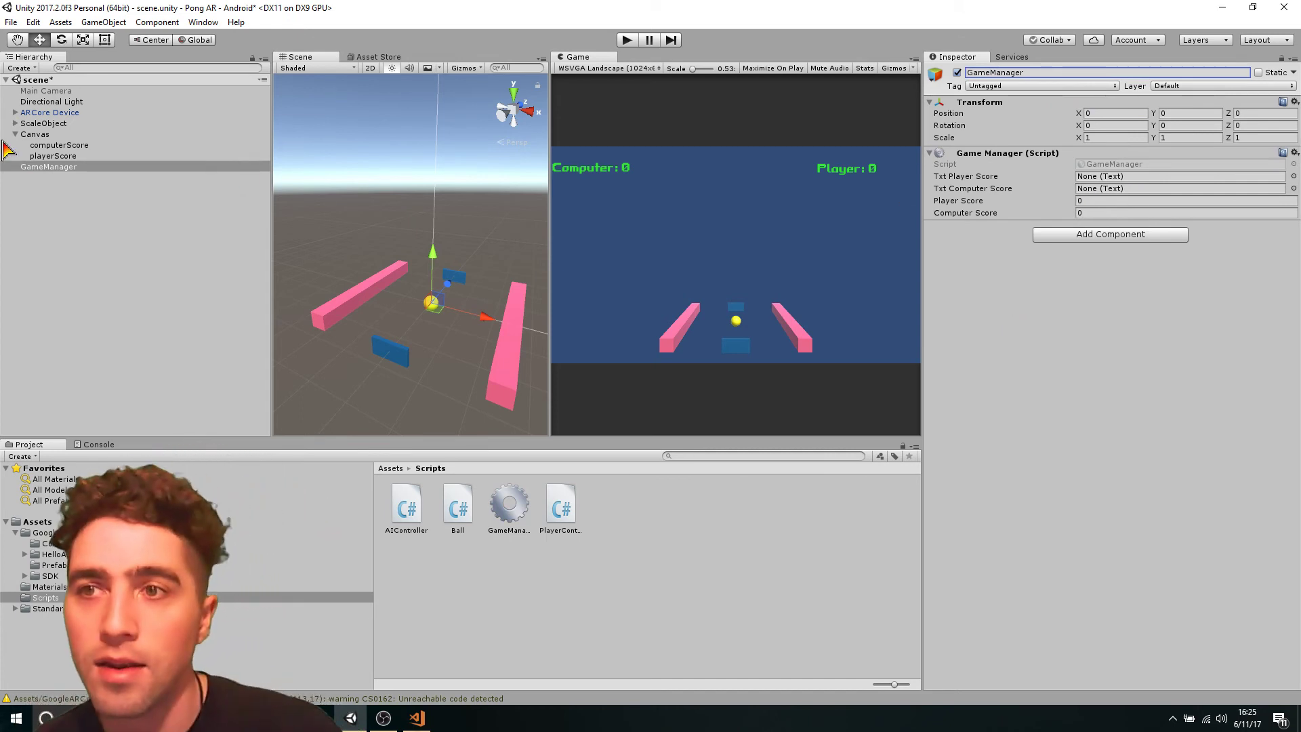
# Assign computerScore to Txt Computer Score and playerScore to Txt Player Score on GameManager.
pyautogui.click(15, 122)
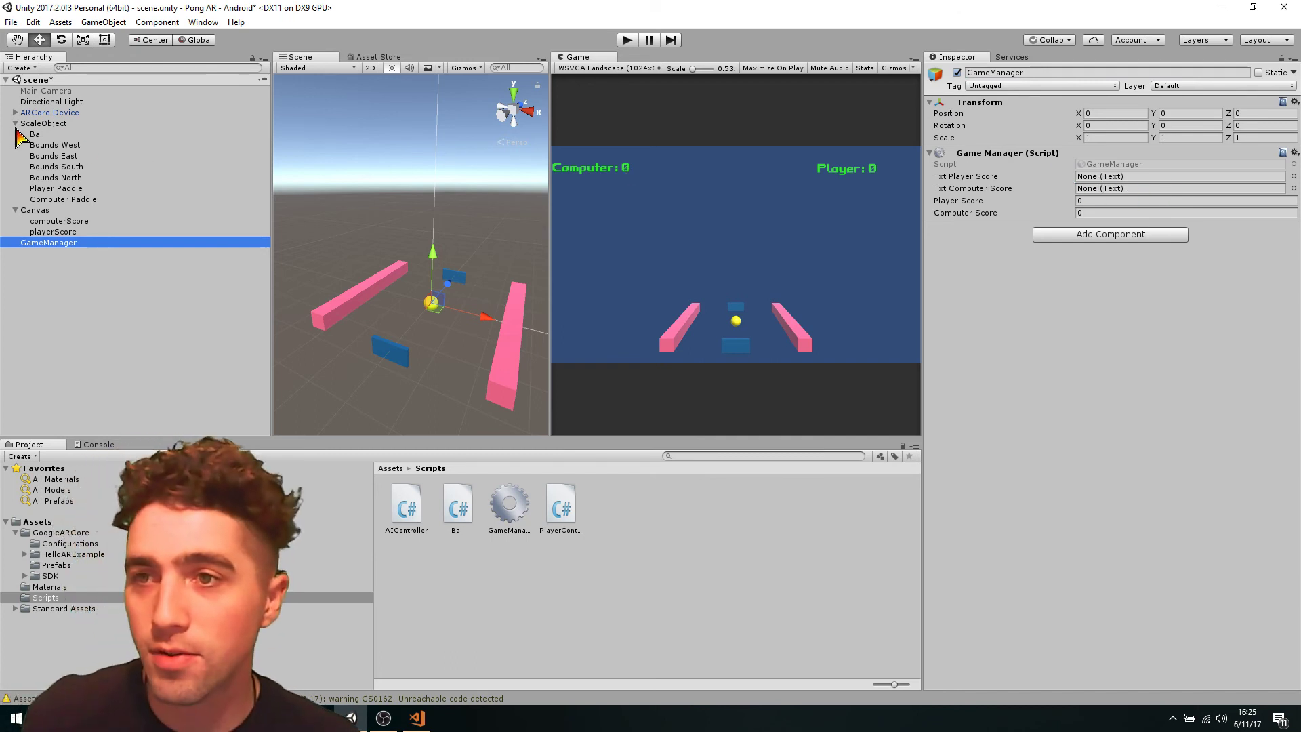
pyautogui.click(15, 123)
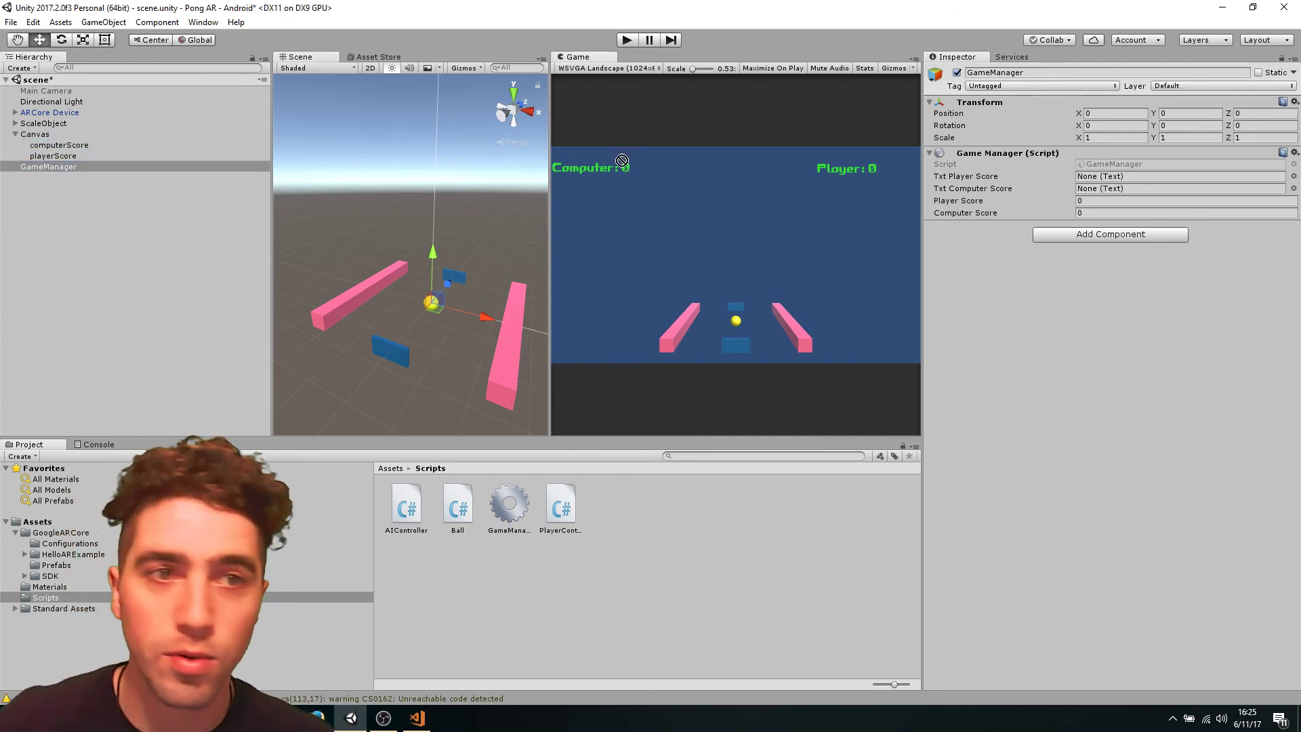
pyautogui.click(1179, 188)
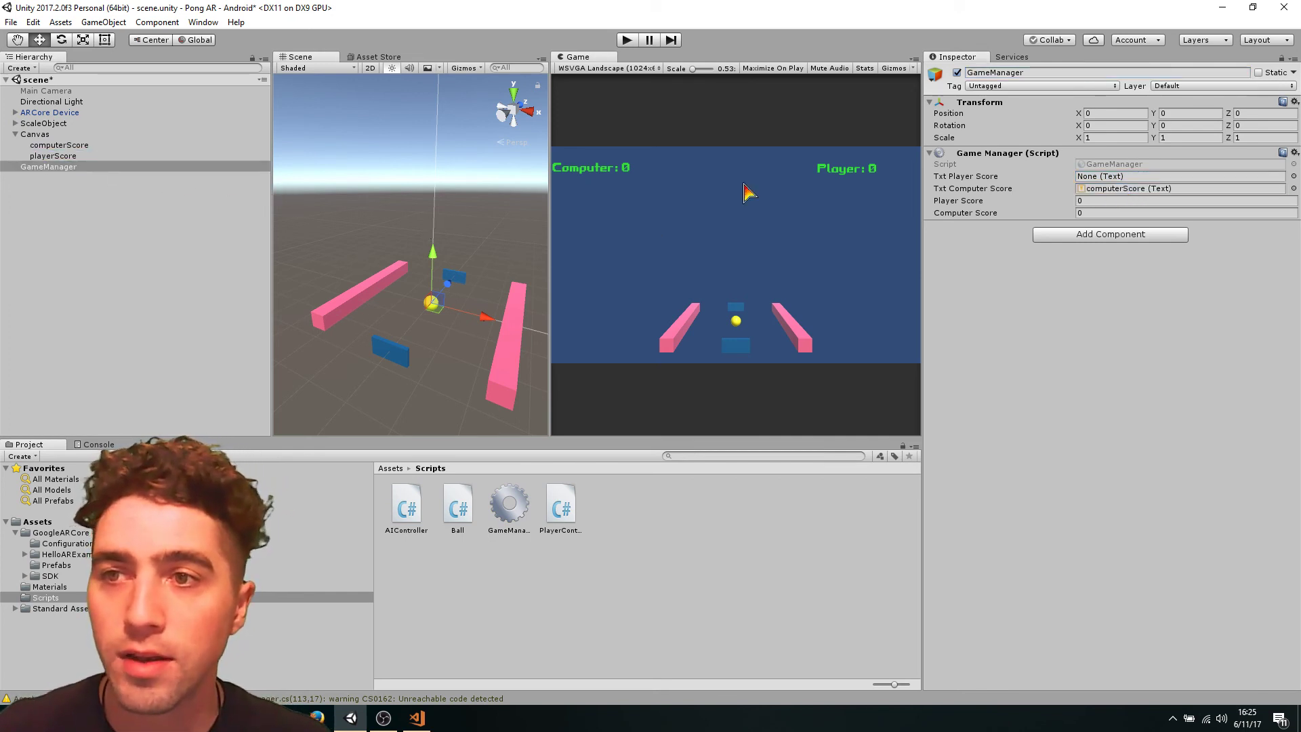
pyautogui.click(1162, 176)
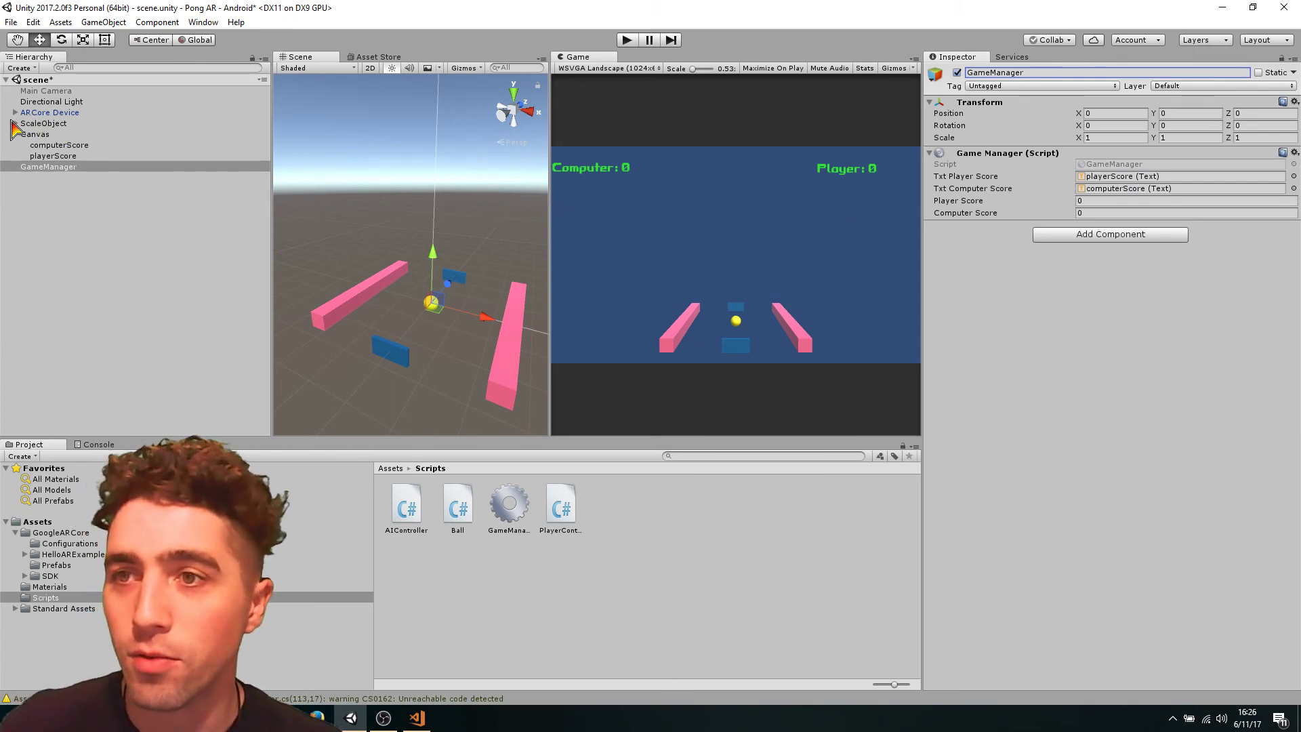
# Select Ball under ScaleObject and set its script's Game Manager field to the GameManager object.
pyautogui.click(43, 122)
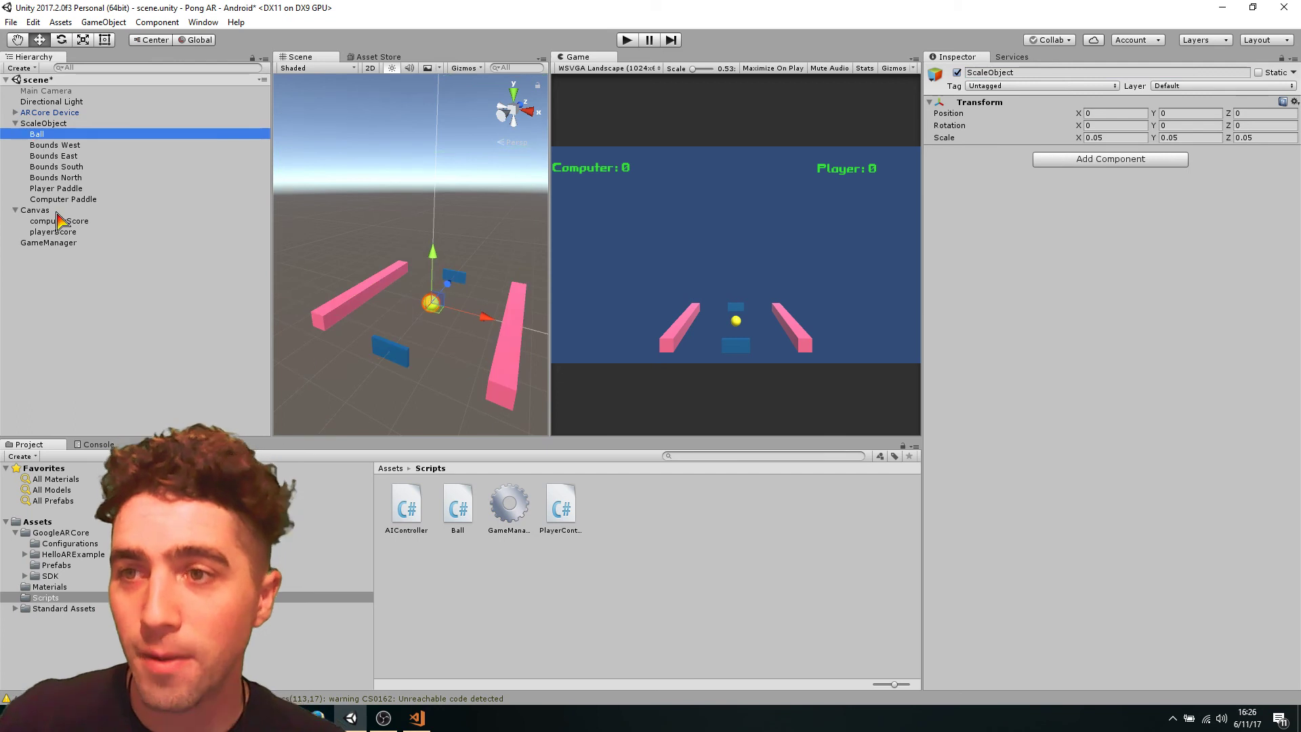
pyautogui.click(36, 134)
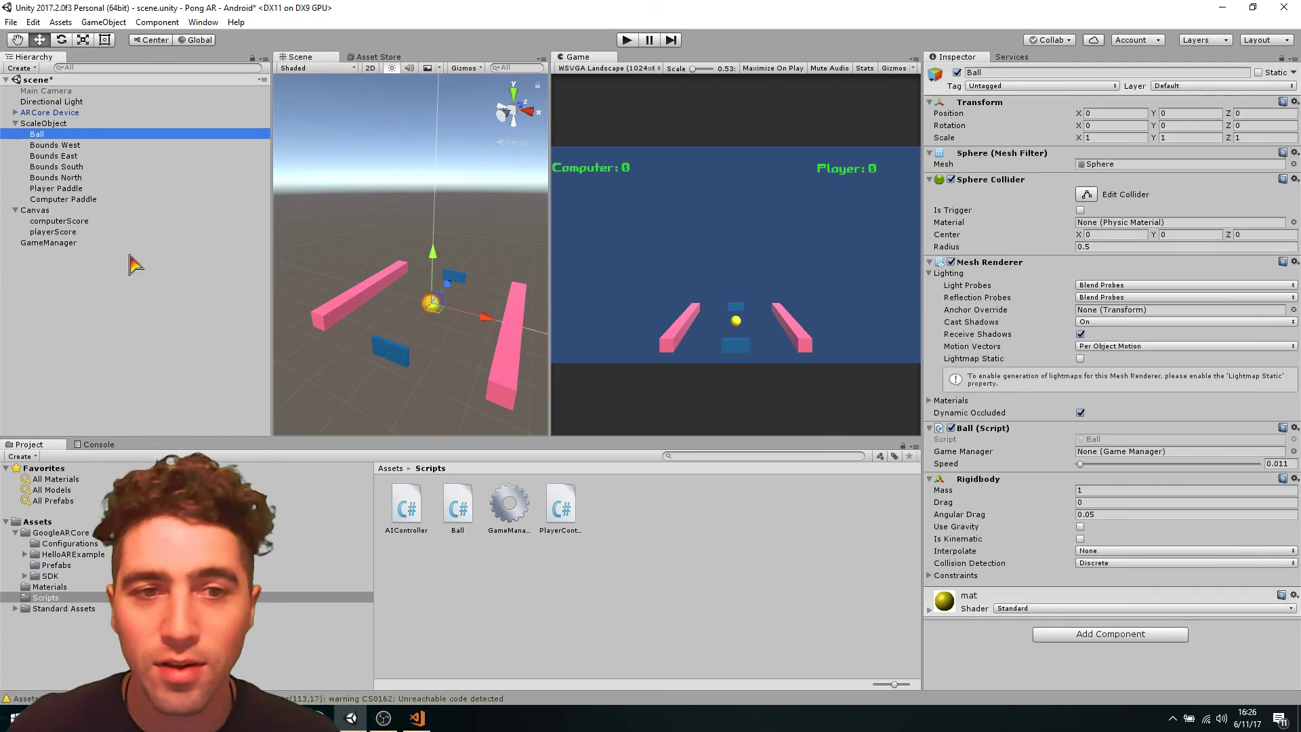
pyautogui.moveTo(528, 347)
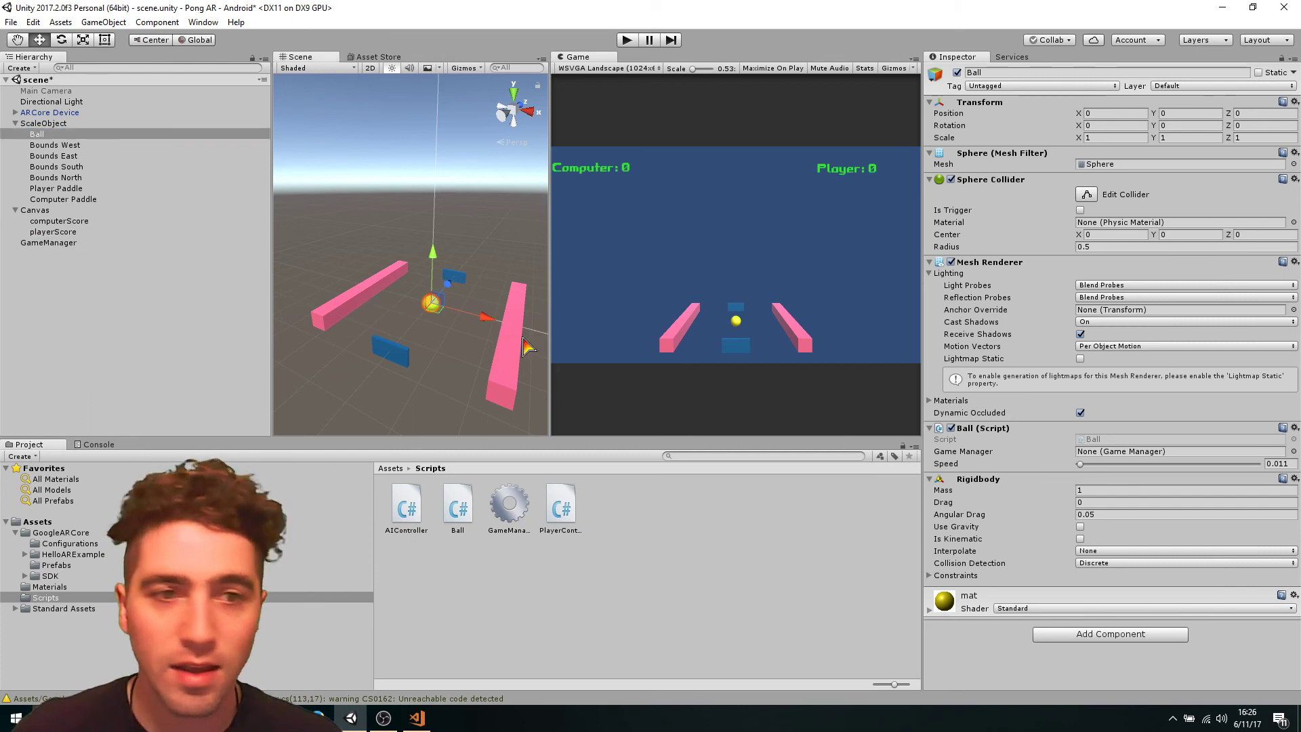
pyautogui.click(1170, 451)
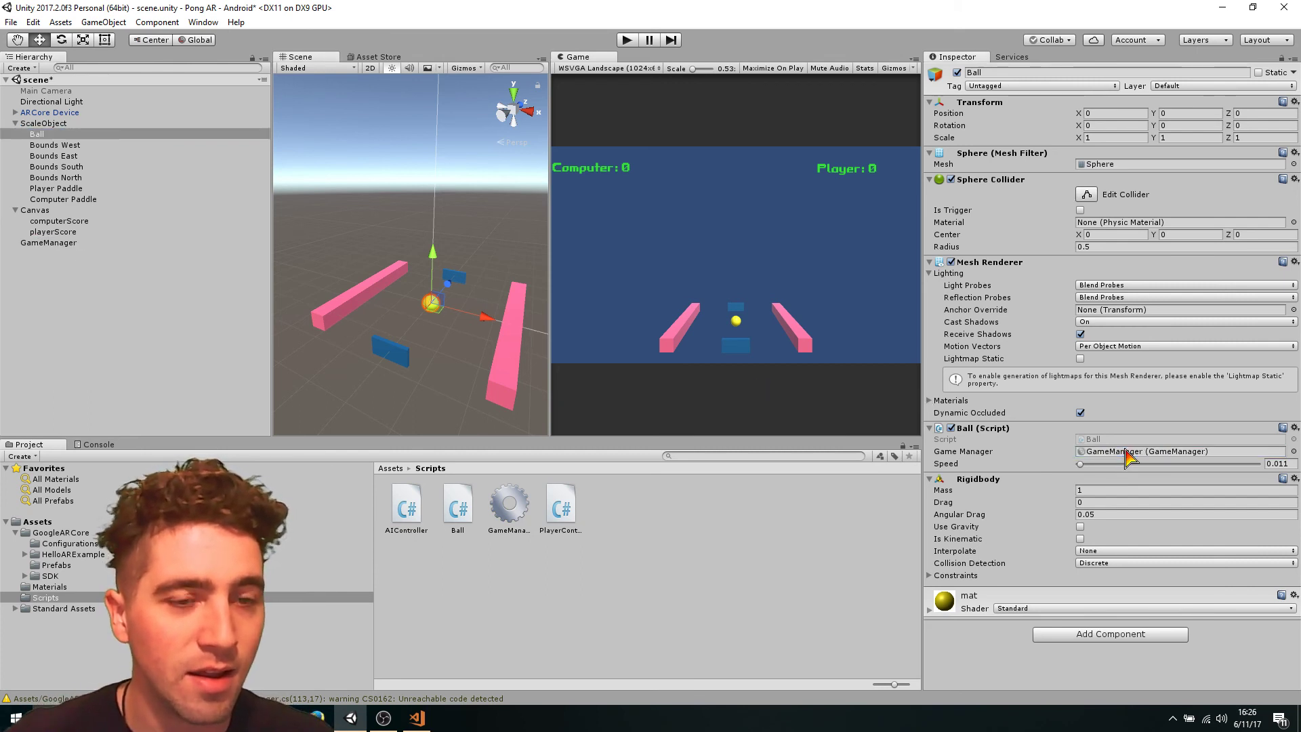